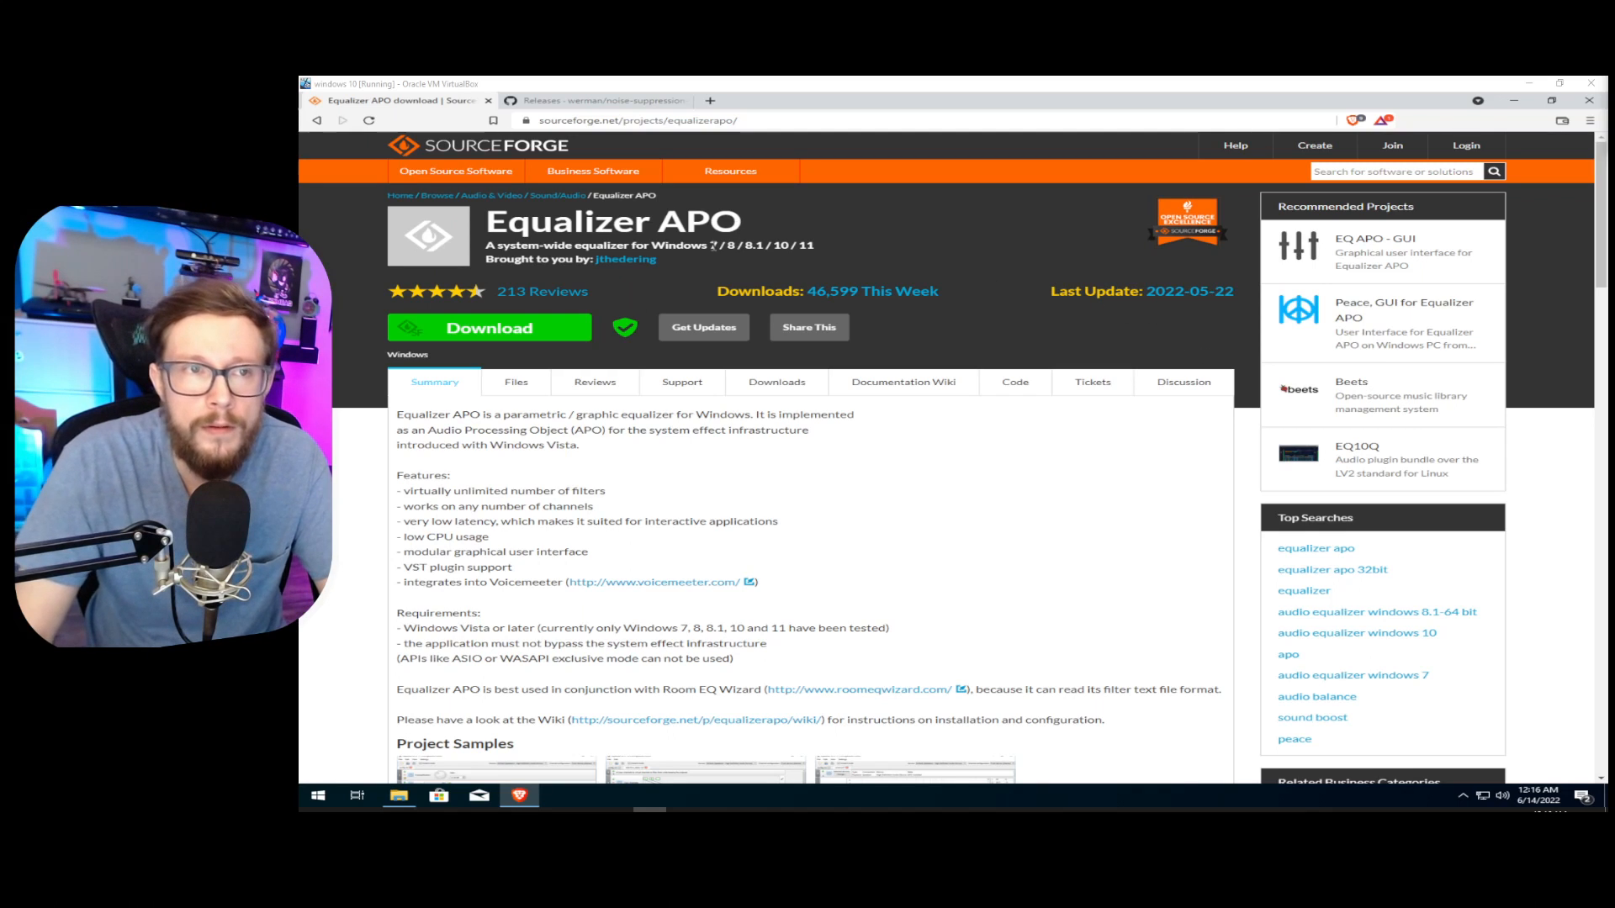
{"action": "mouse_move", "coordinate": [592, 171]}
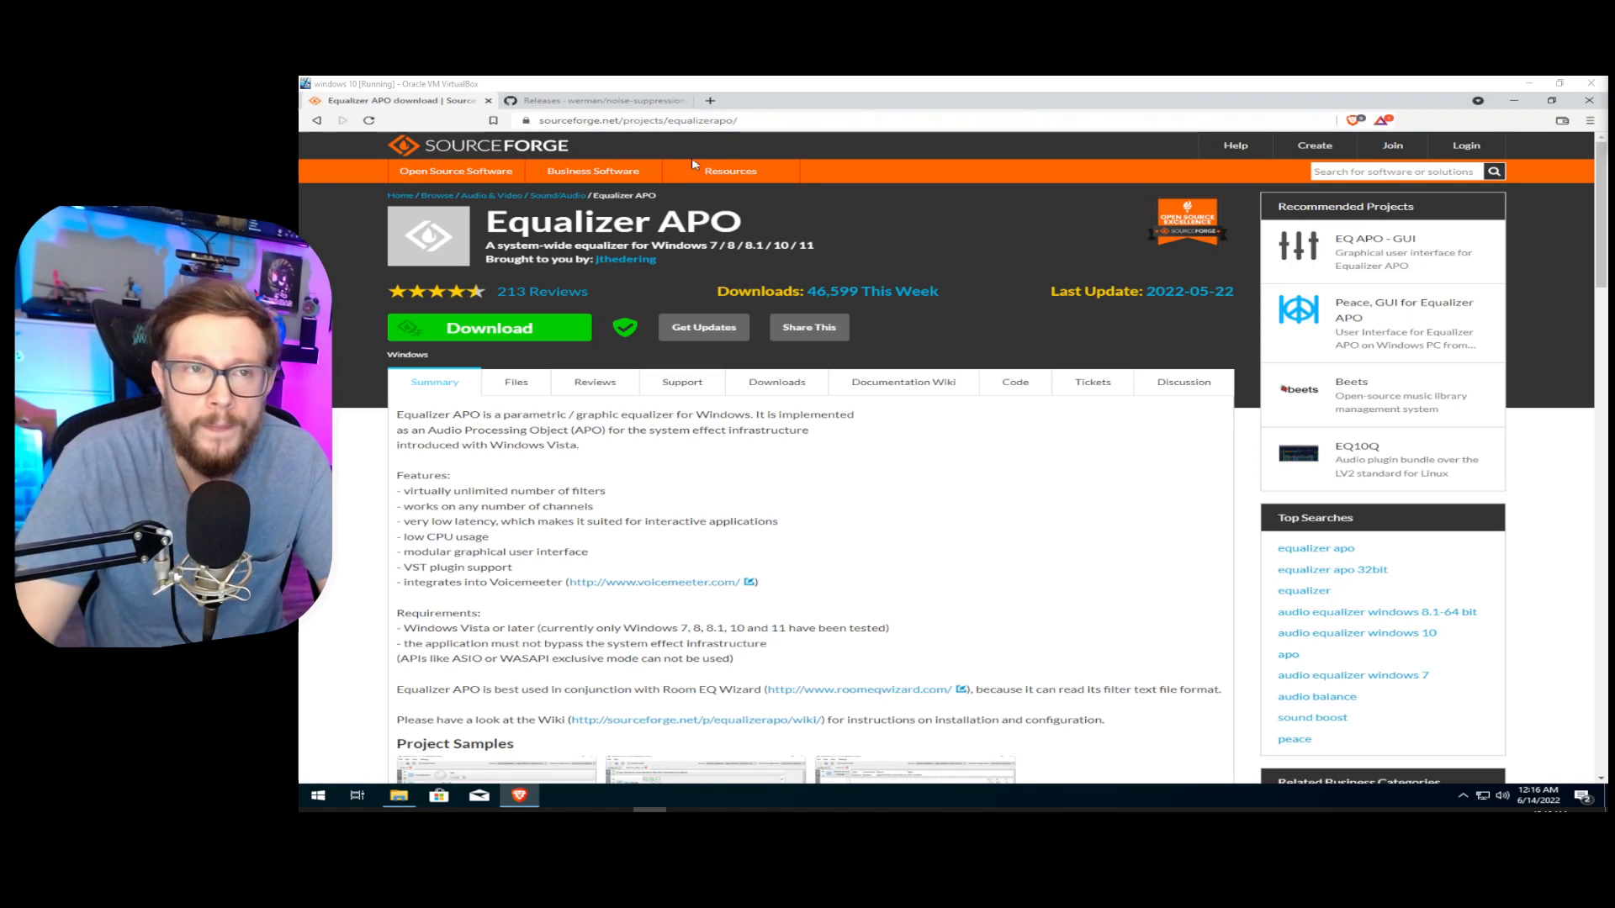
{"action": "mouse_move", "coordinate": [817, 266]}
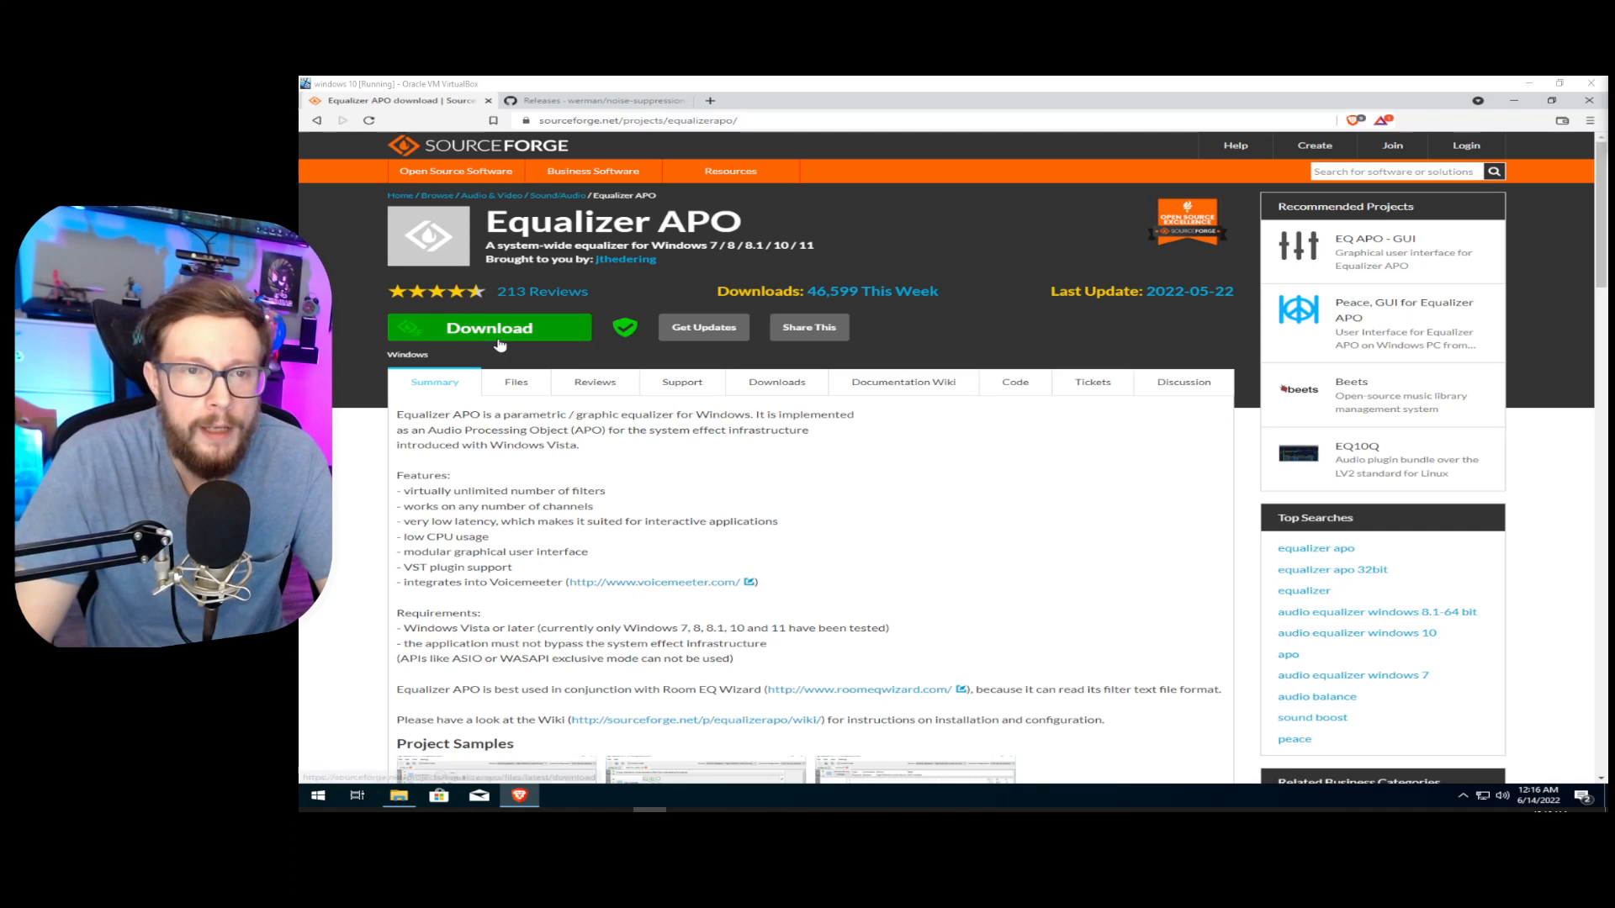
{"action": "mouse_move", "coordinate": [490, 327]}
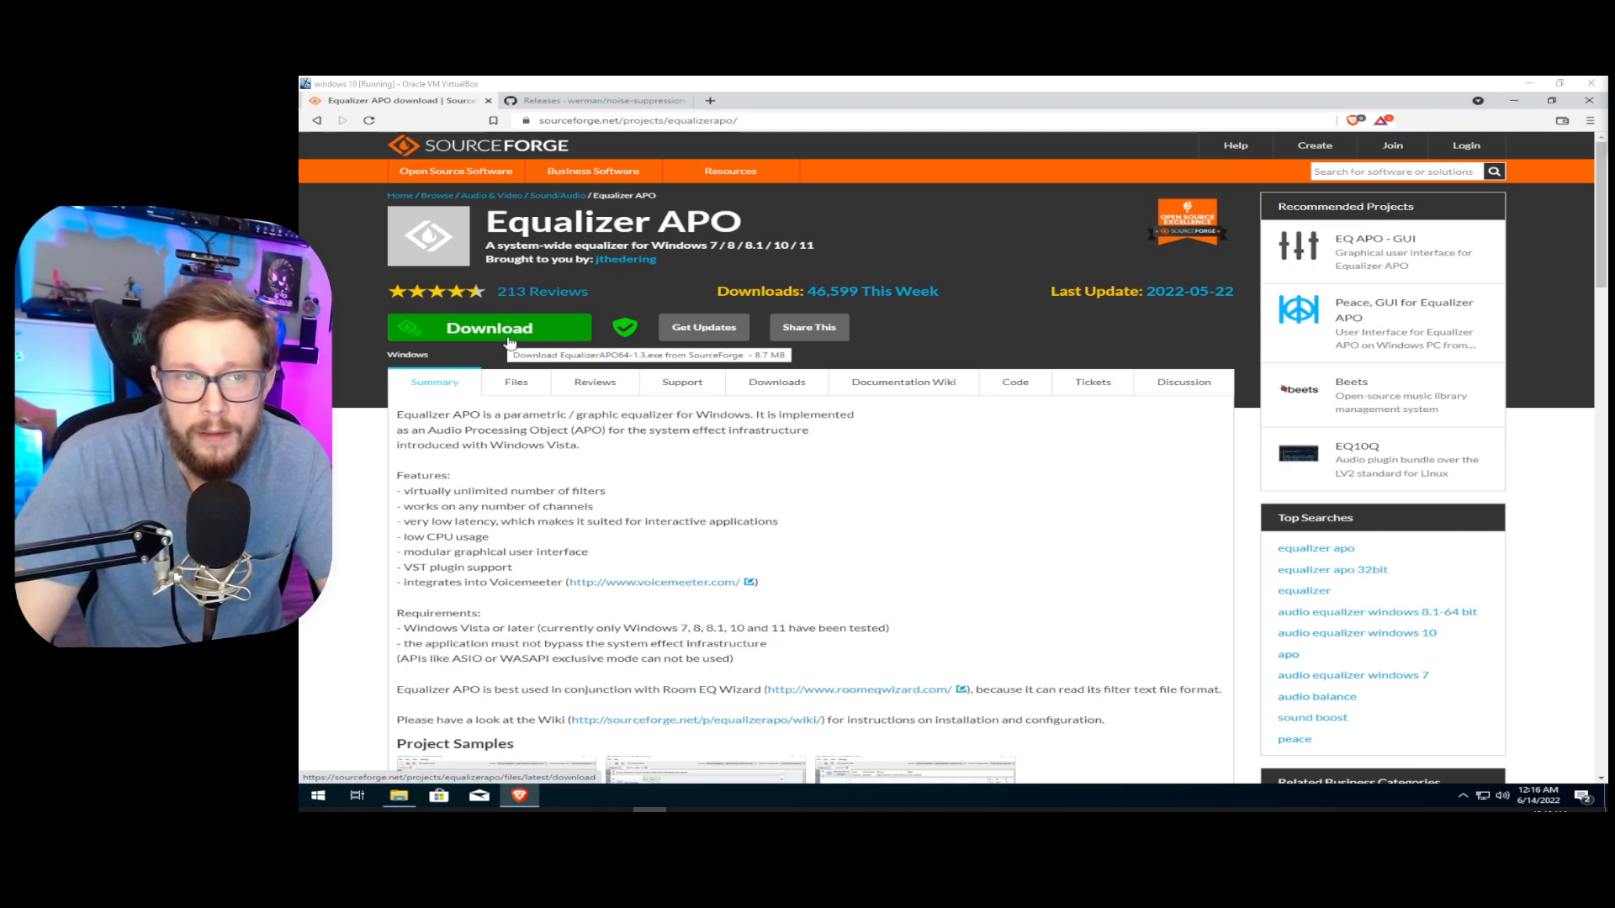
Download the EqualizerAPO64-1.3.exe installer from SourceForge and save it to Downloads.
{"action": "left_click", "coordinate": [490, 328]}
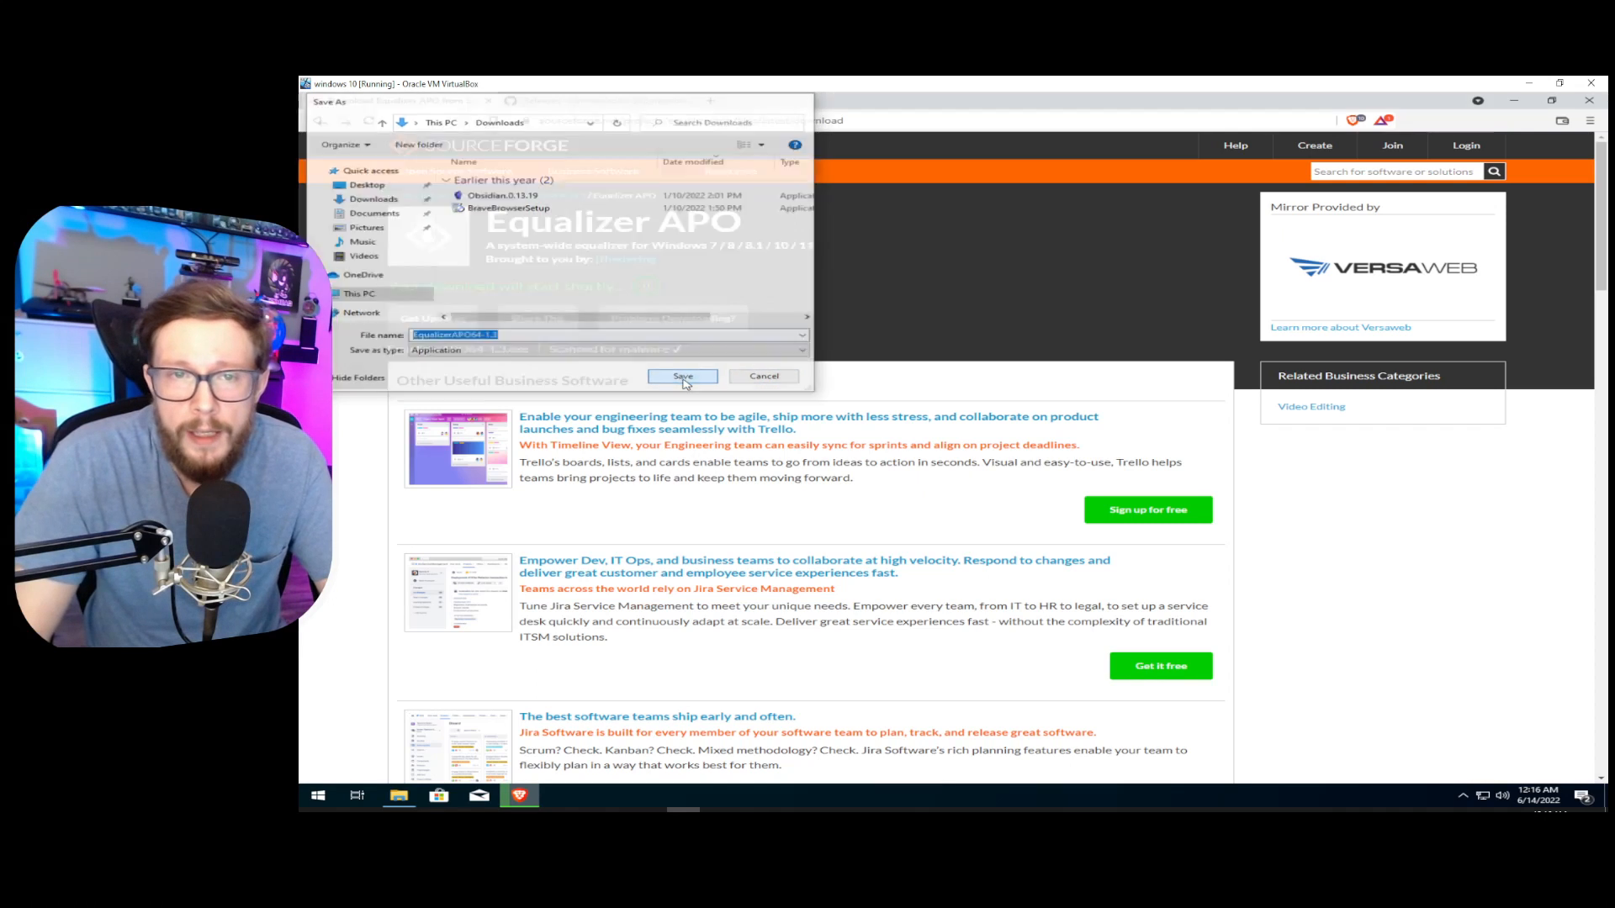
{"action": "left_click", "coordinate": [682, 376]}
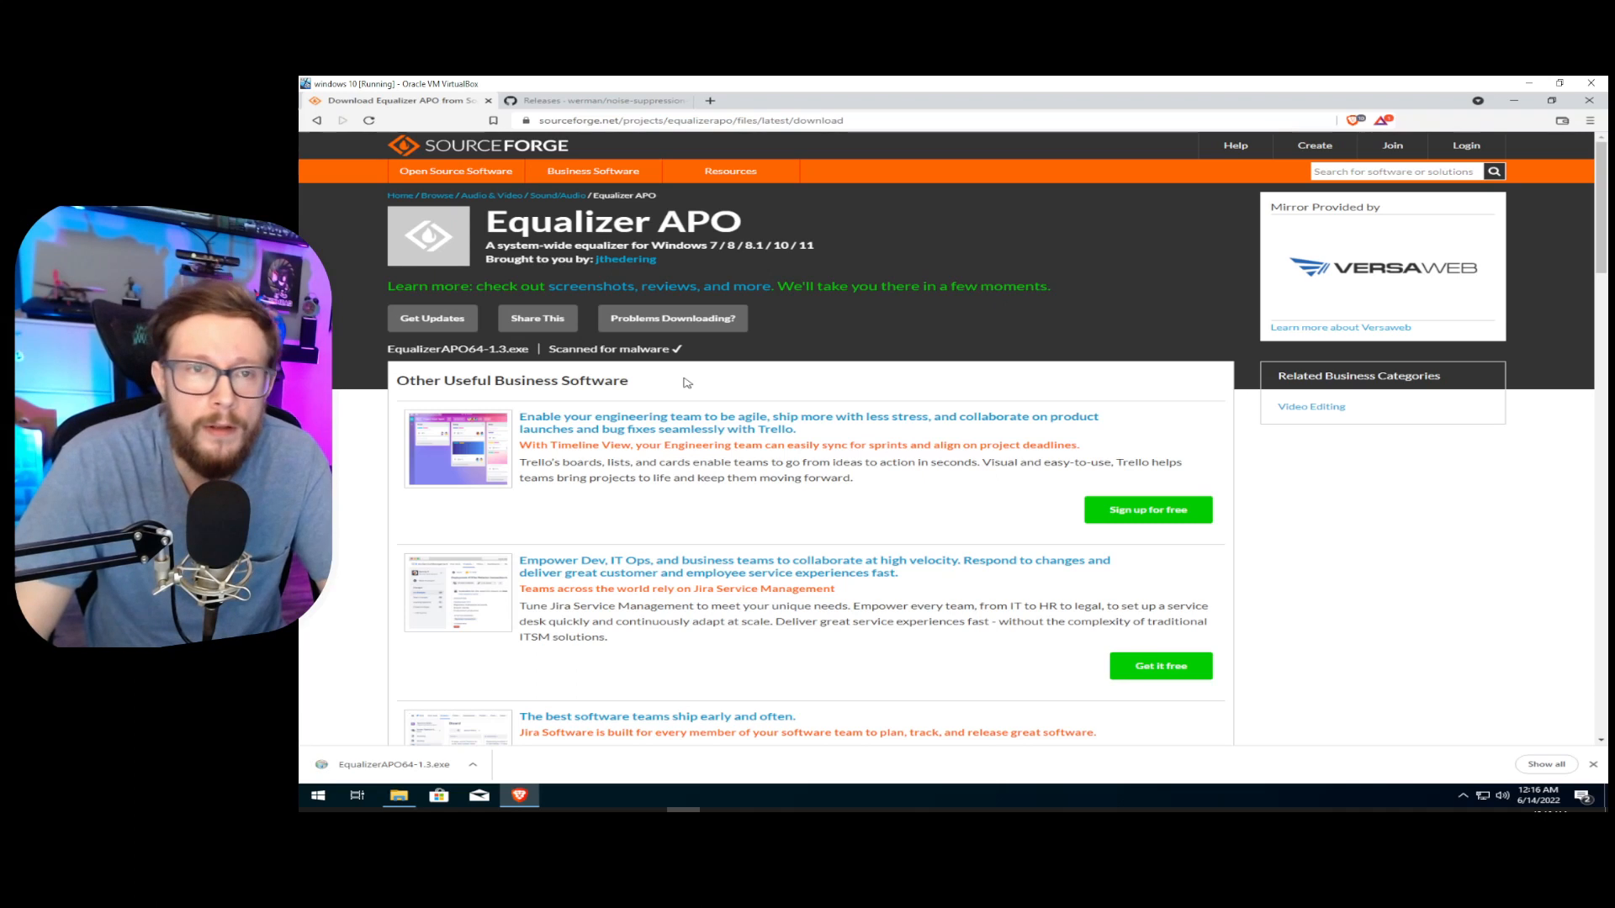
{"action": "mouse_move", "coordinate": [779, 321]}
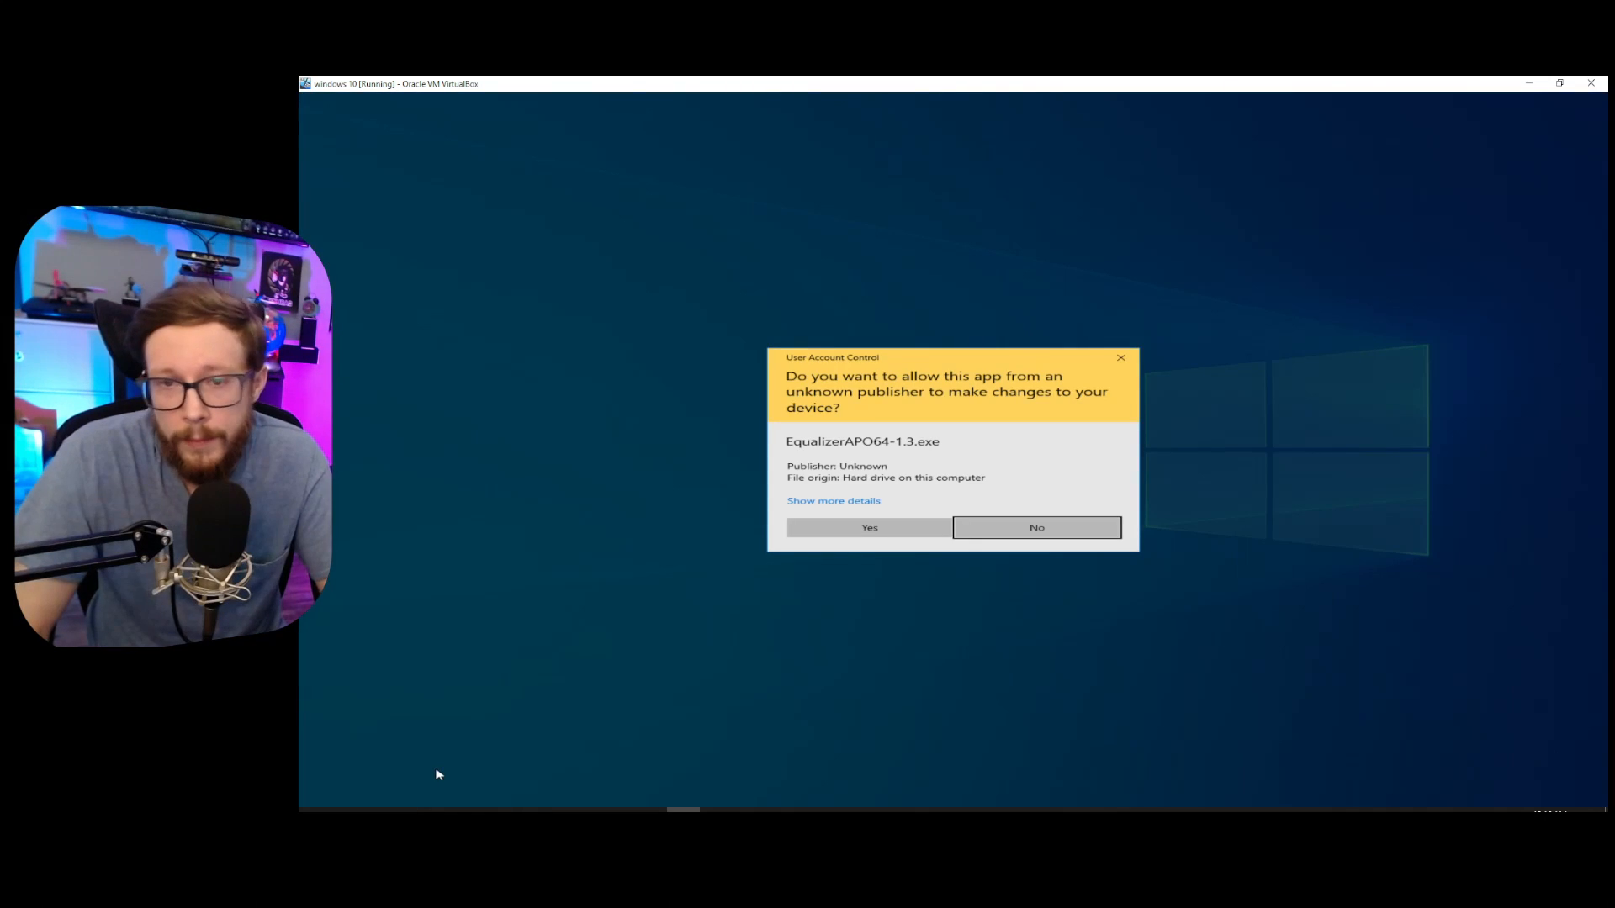
{"action": "mouse_move", "coordinate": [763, 451]}
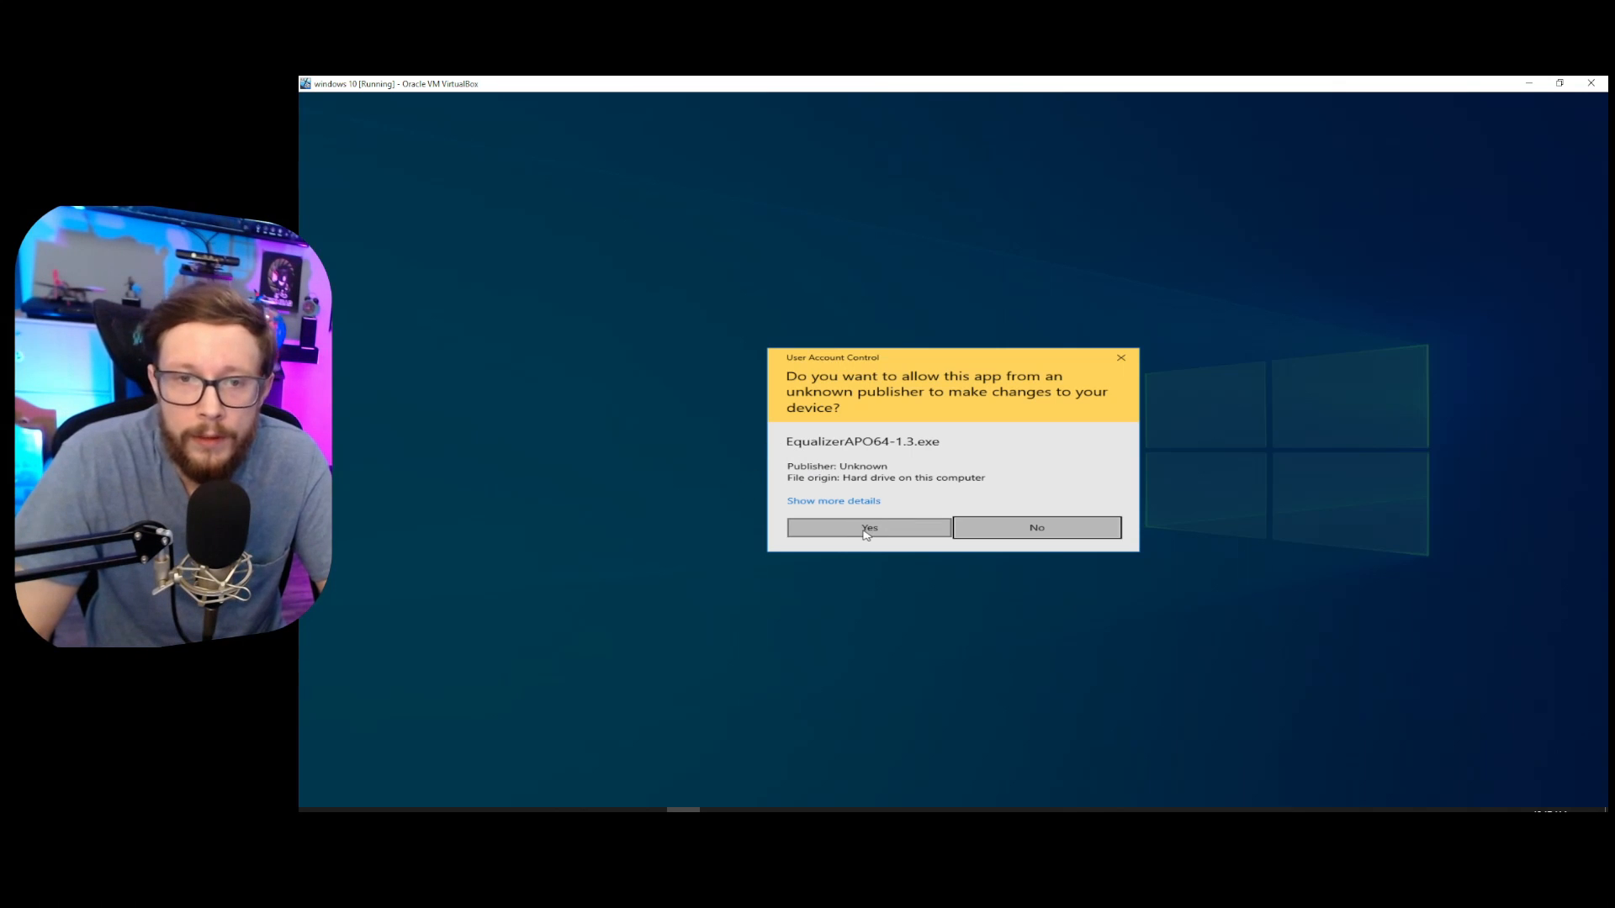
Allow the installer through UAC, accept the GNU licence, and keep the default install folder.
{"action": "left_click", "coordinate": [867, 526]}
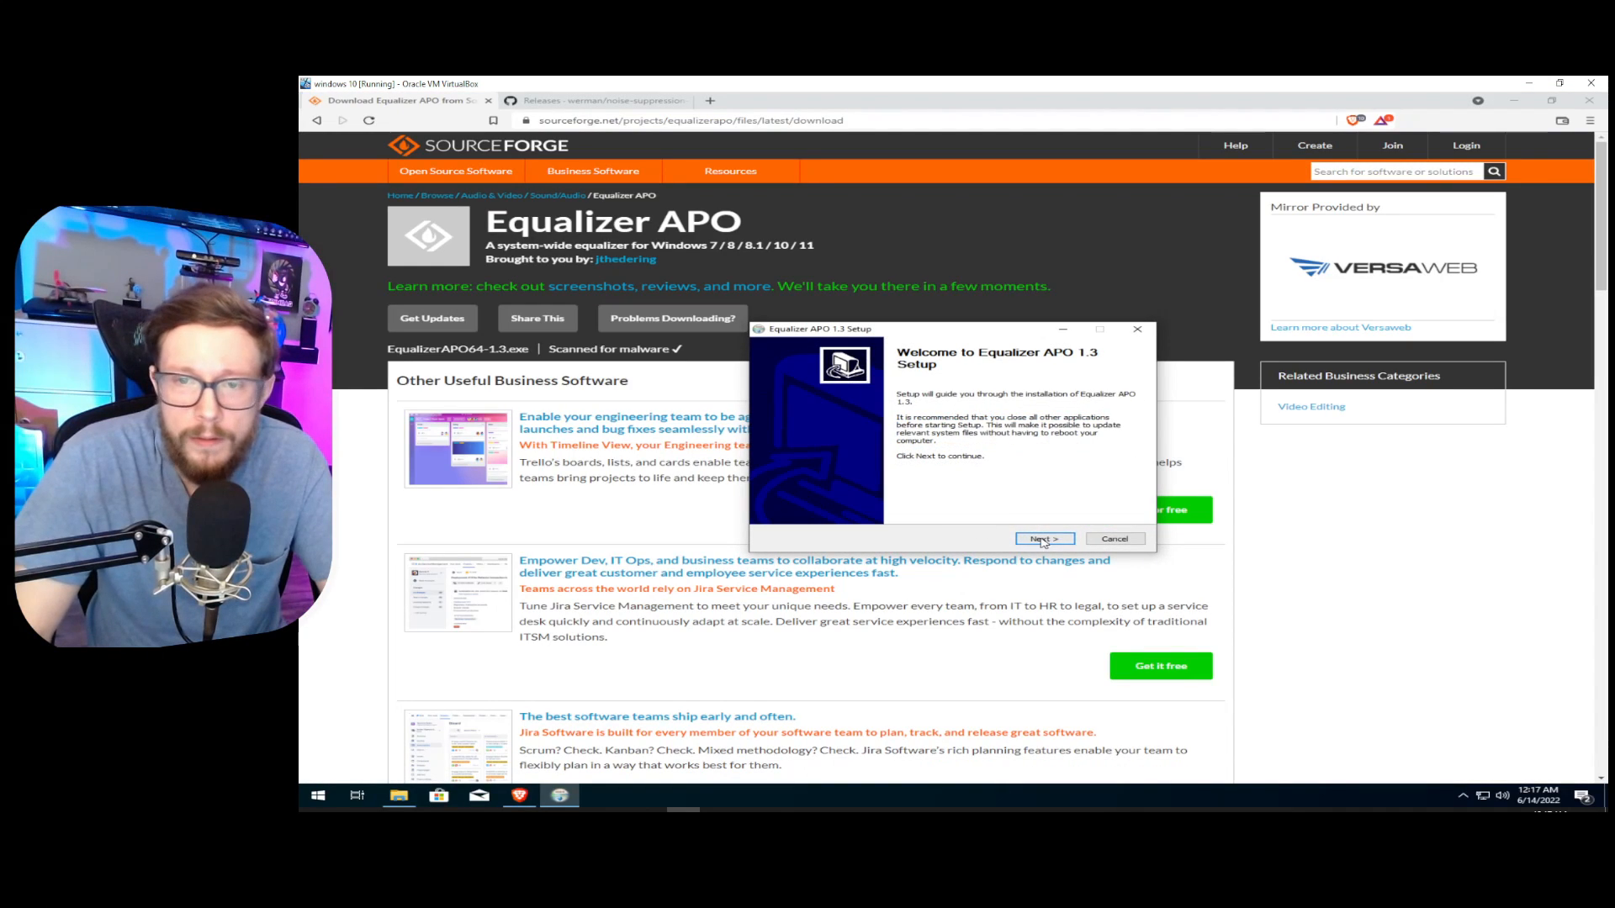
{"action": "left_click", "coordinate": [1042, 538]}
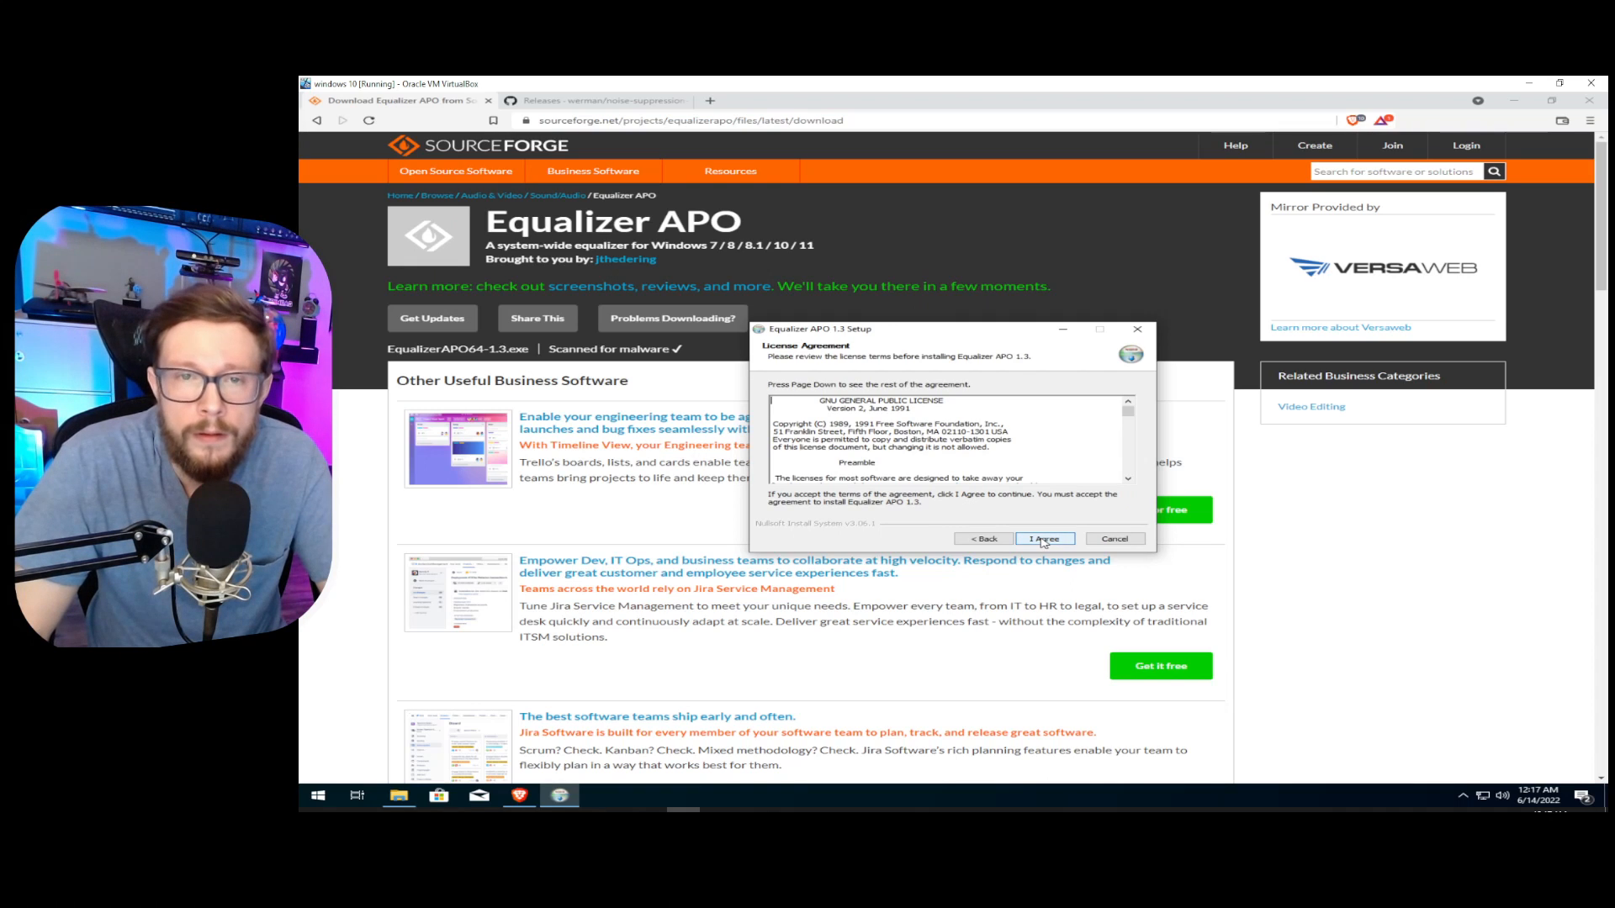
{"action": "left_click", "coordinate": [1043, 538]}
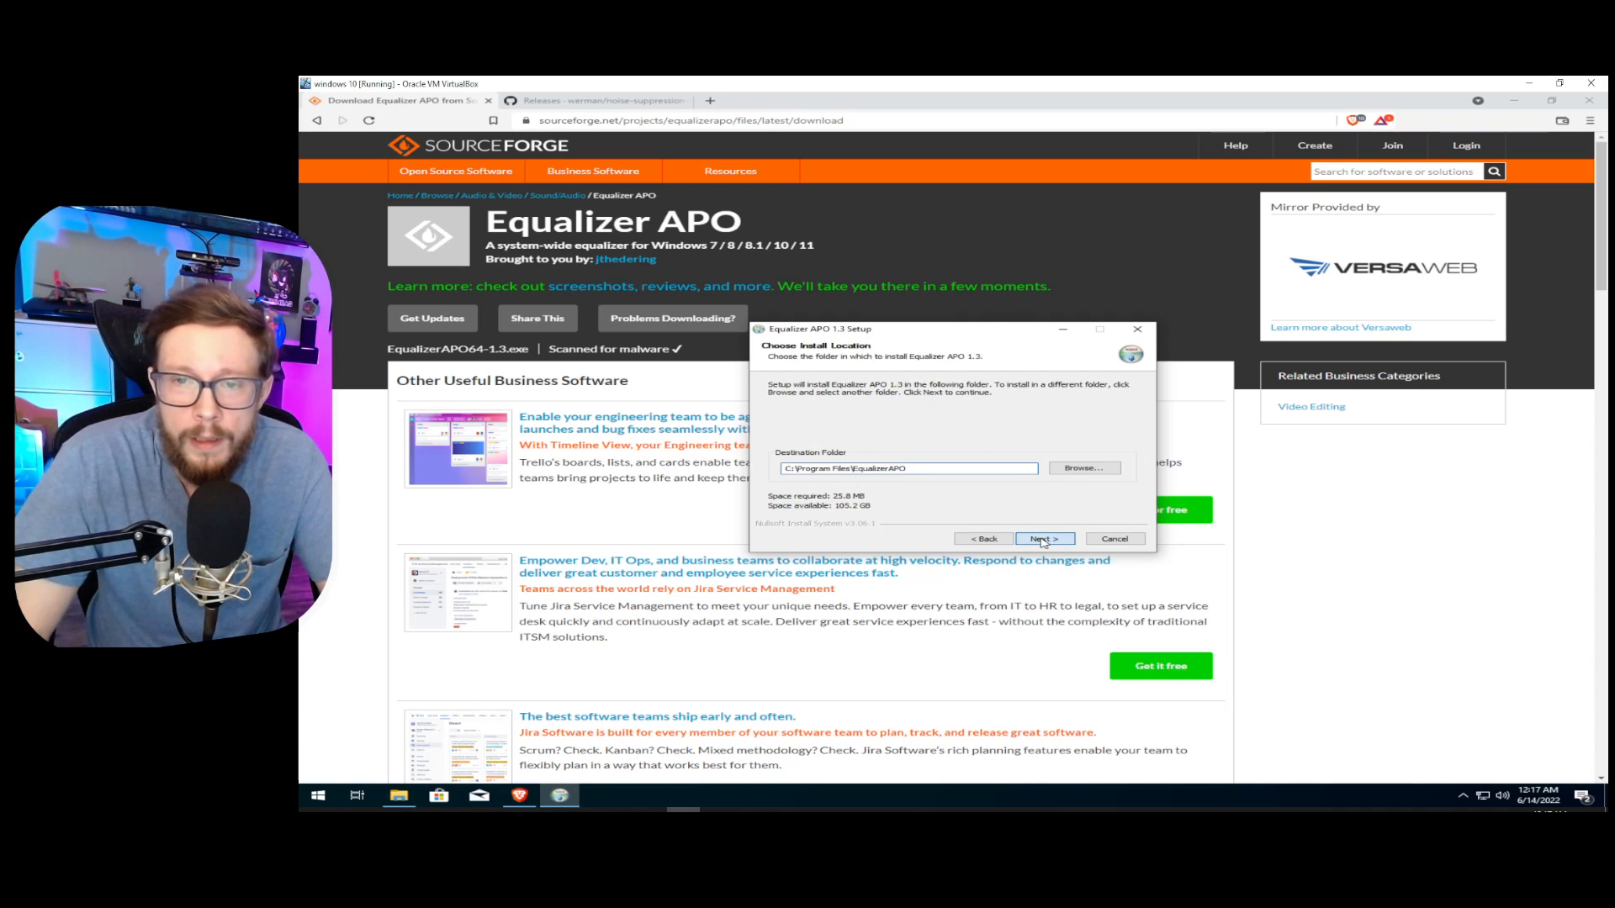
{"action": "left_click", "coordinate": [1043, 538]}
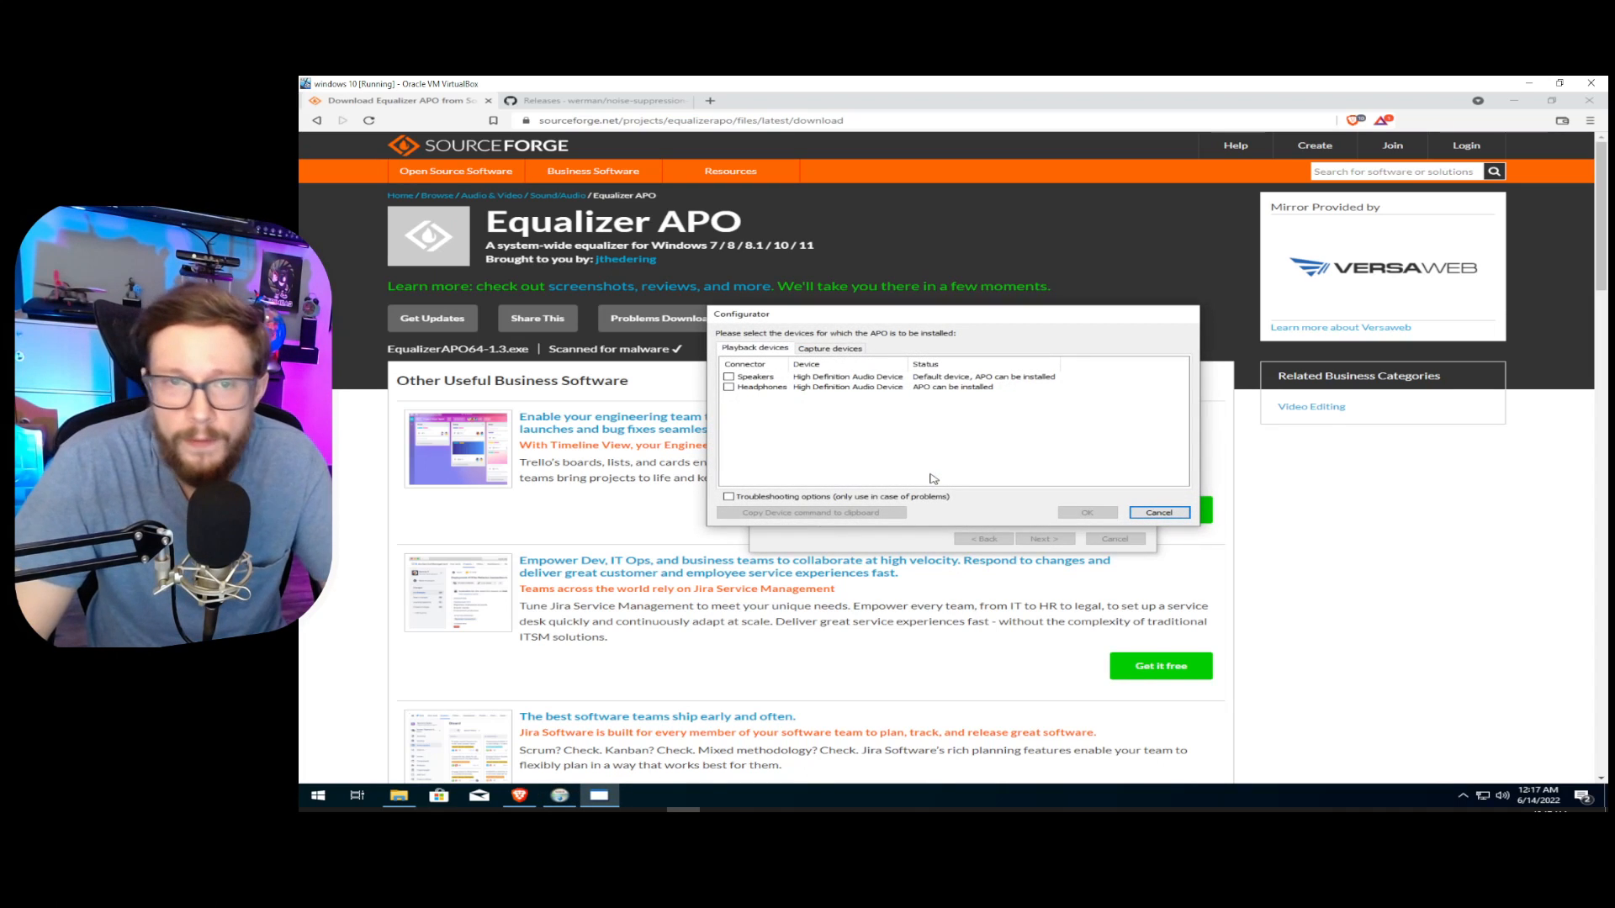
{"action": "mouse_move", "coordinate": [971, 456]}
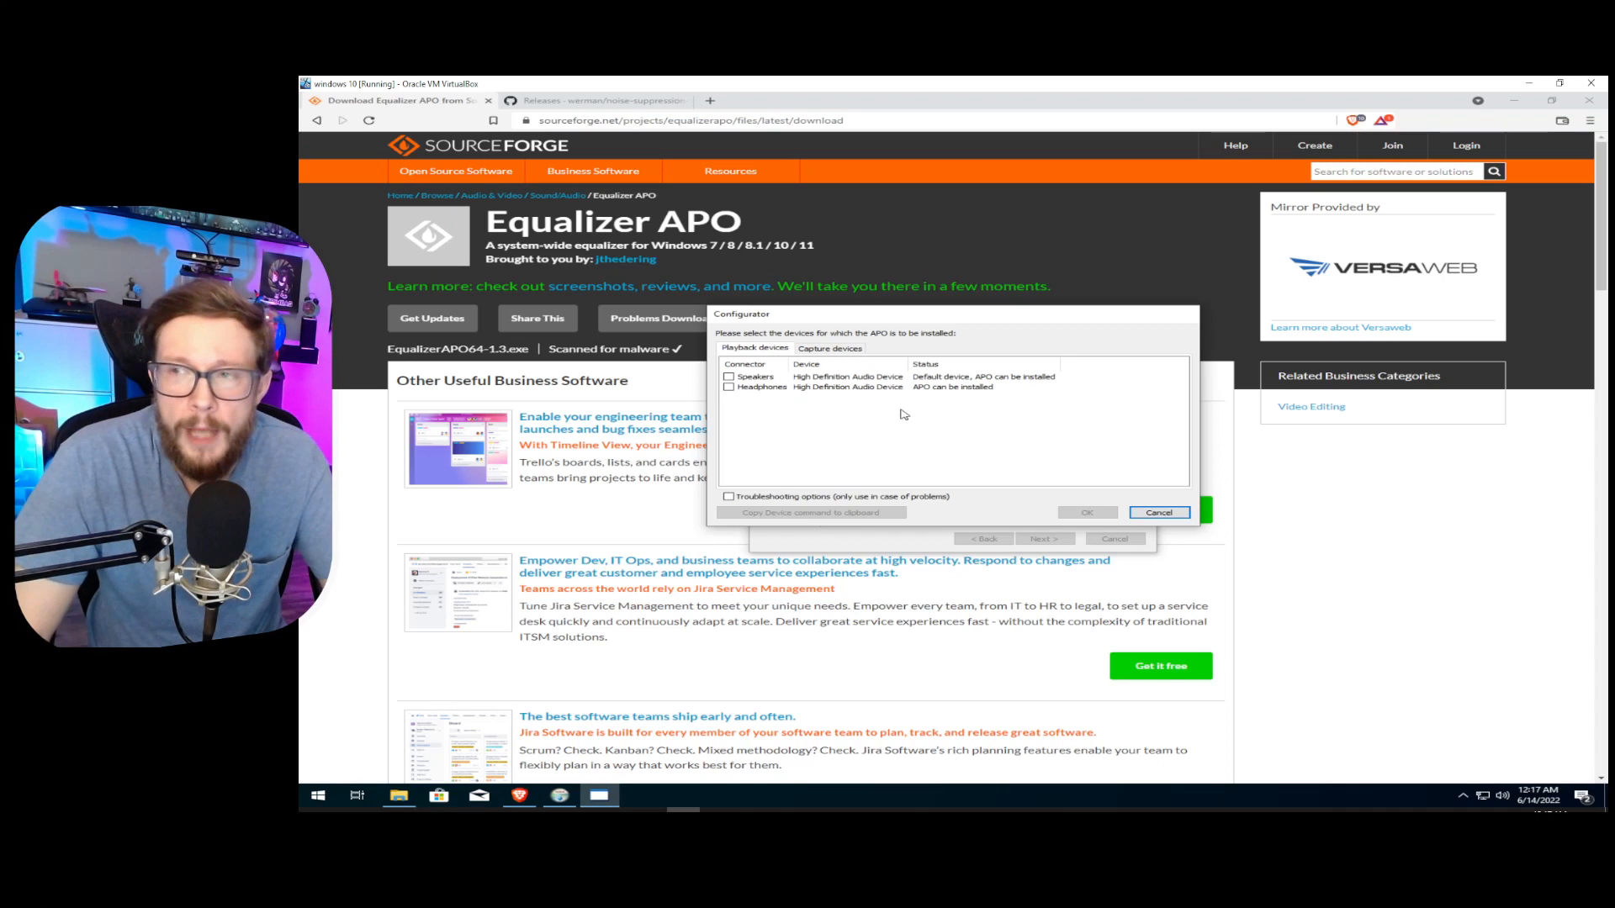
{"action": "mouse_move", "coordinate": [811, 326]}
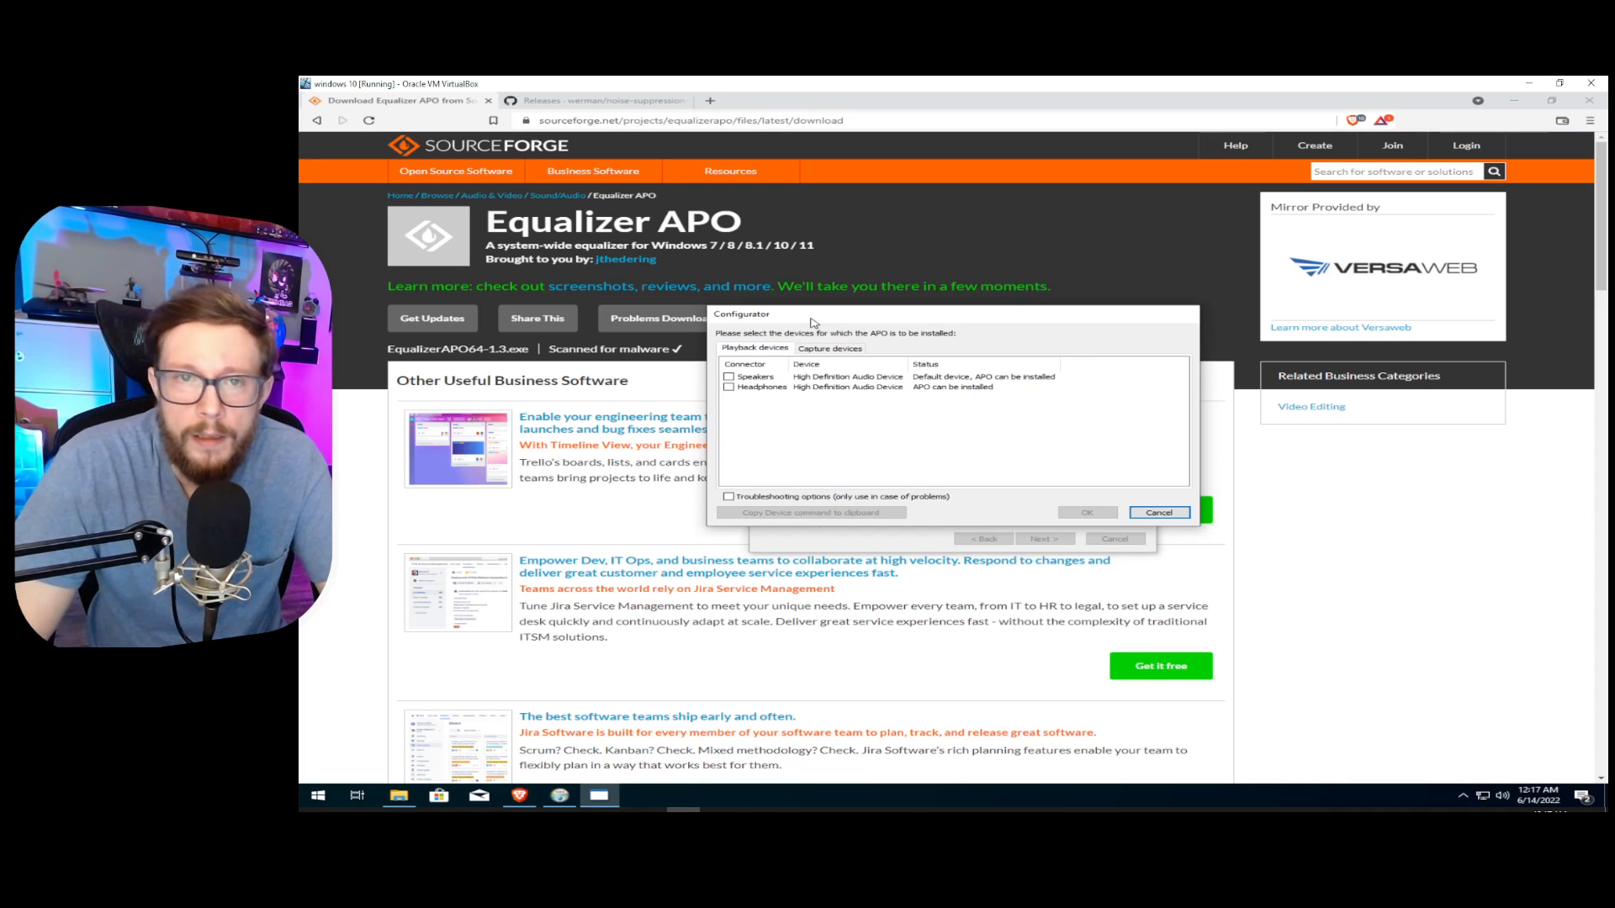
{"action": "mouse_move", "coordinate": [812, 323]}
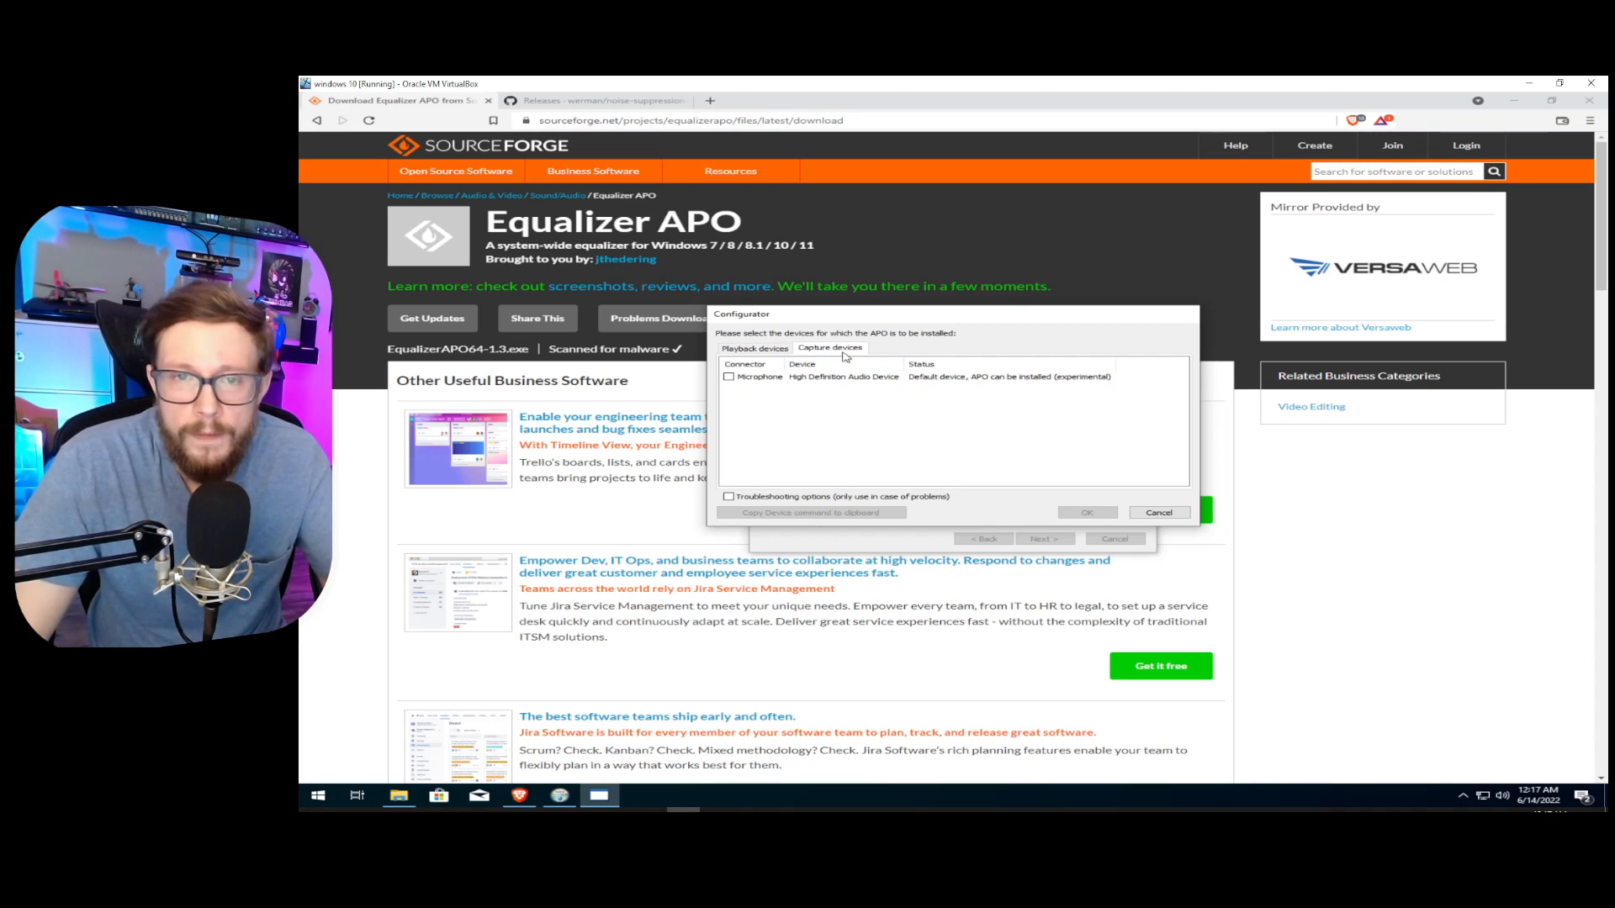
Install the APO on the Microphone, dismiss the info notice, and finish with Reboot now.
{"action": "left_click", "coordinate": [729, 376]}
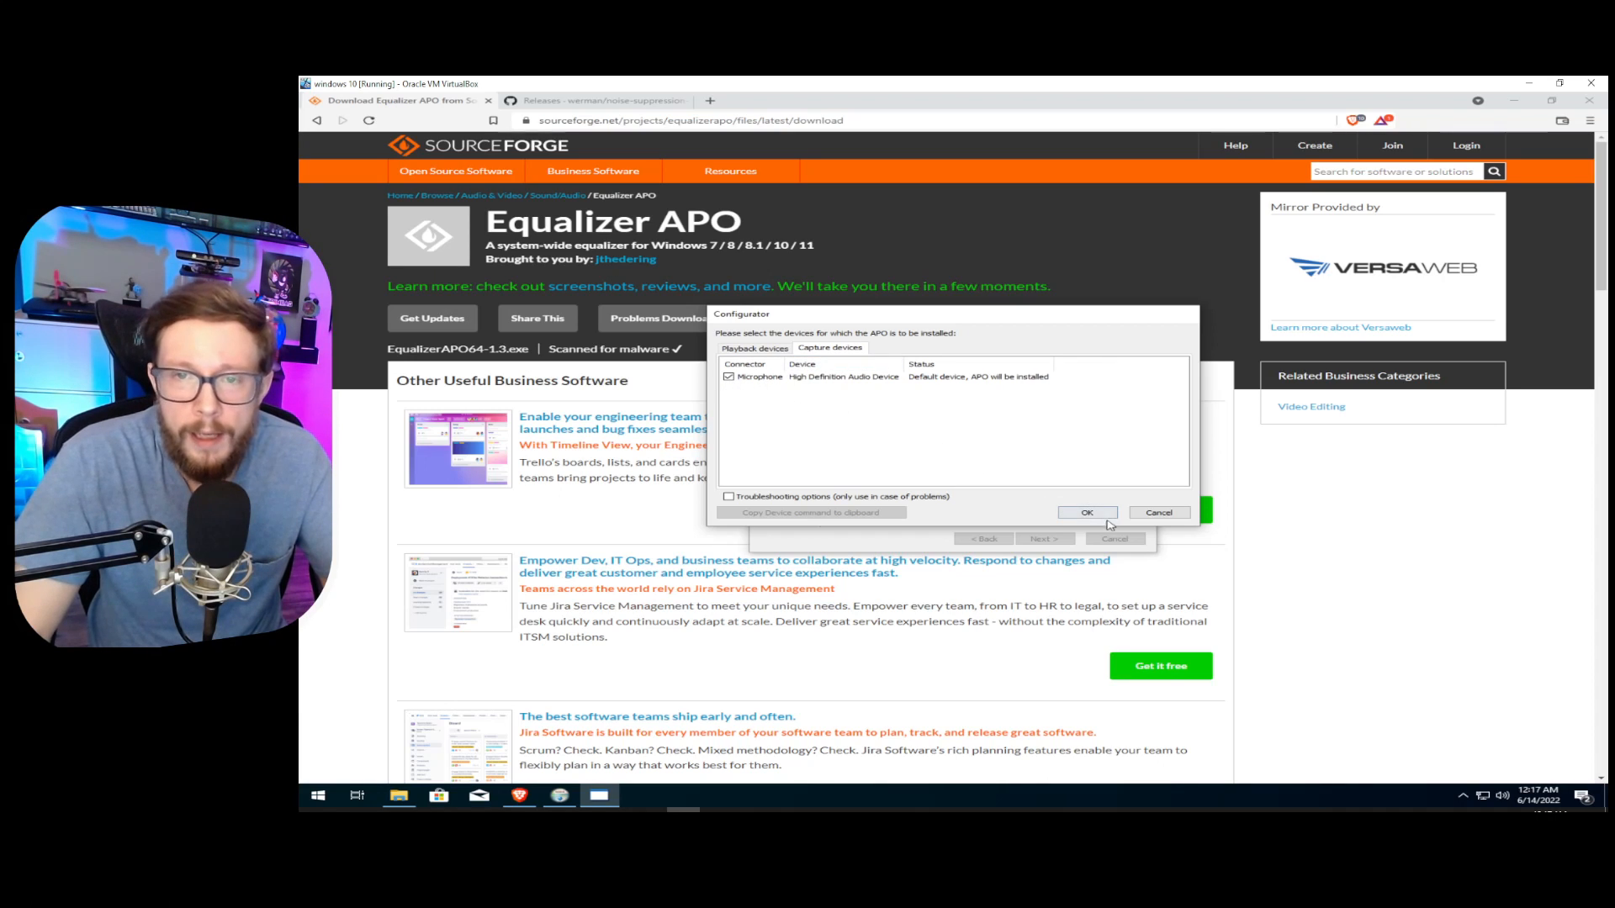
{"action": "left_click", "coordinate": [1087, 512]}
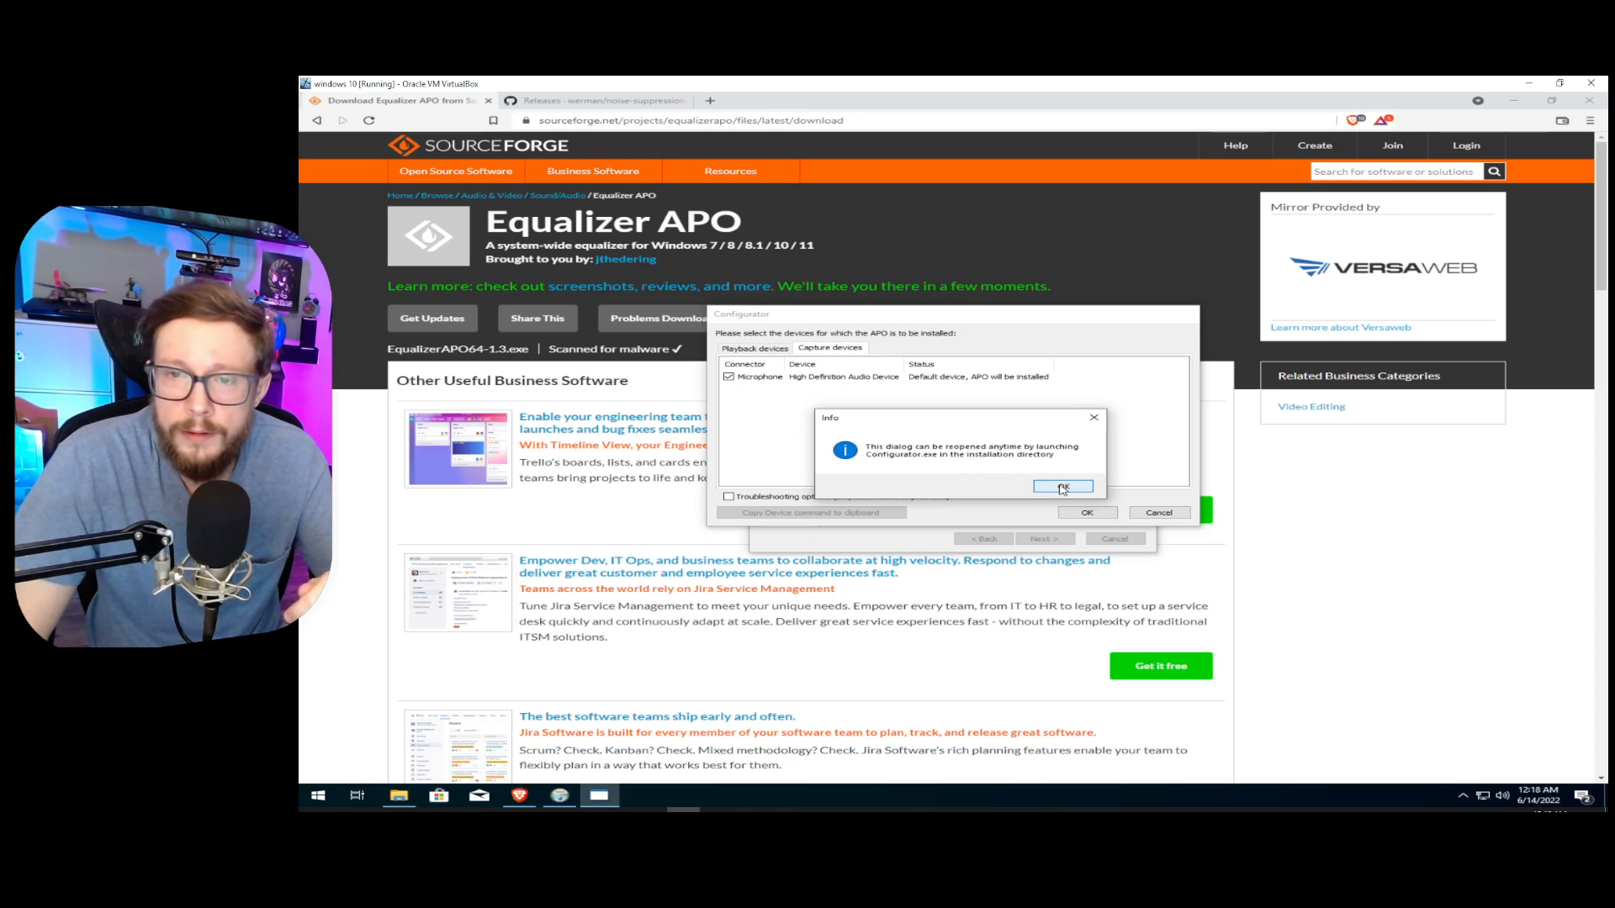
{"action": "left_click", "coordinate": [1061, 486]}
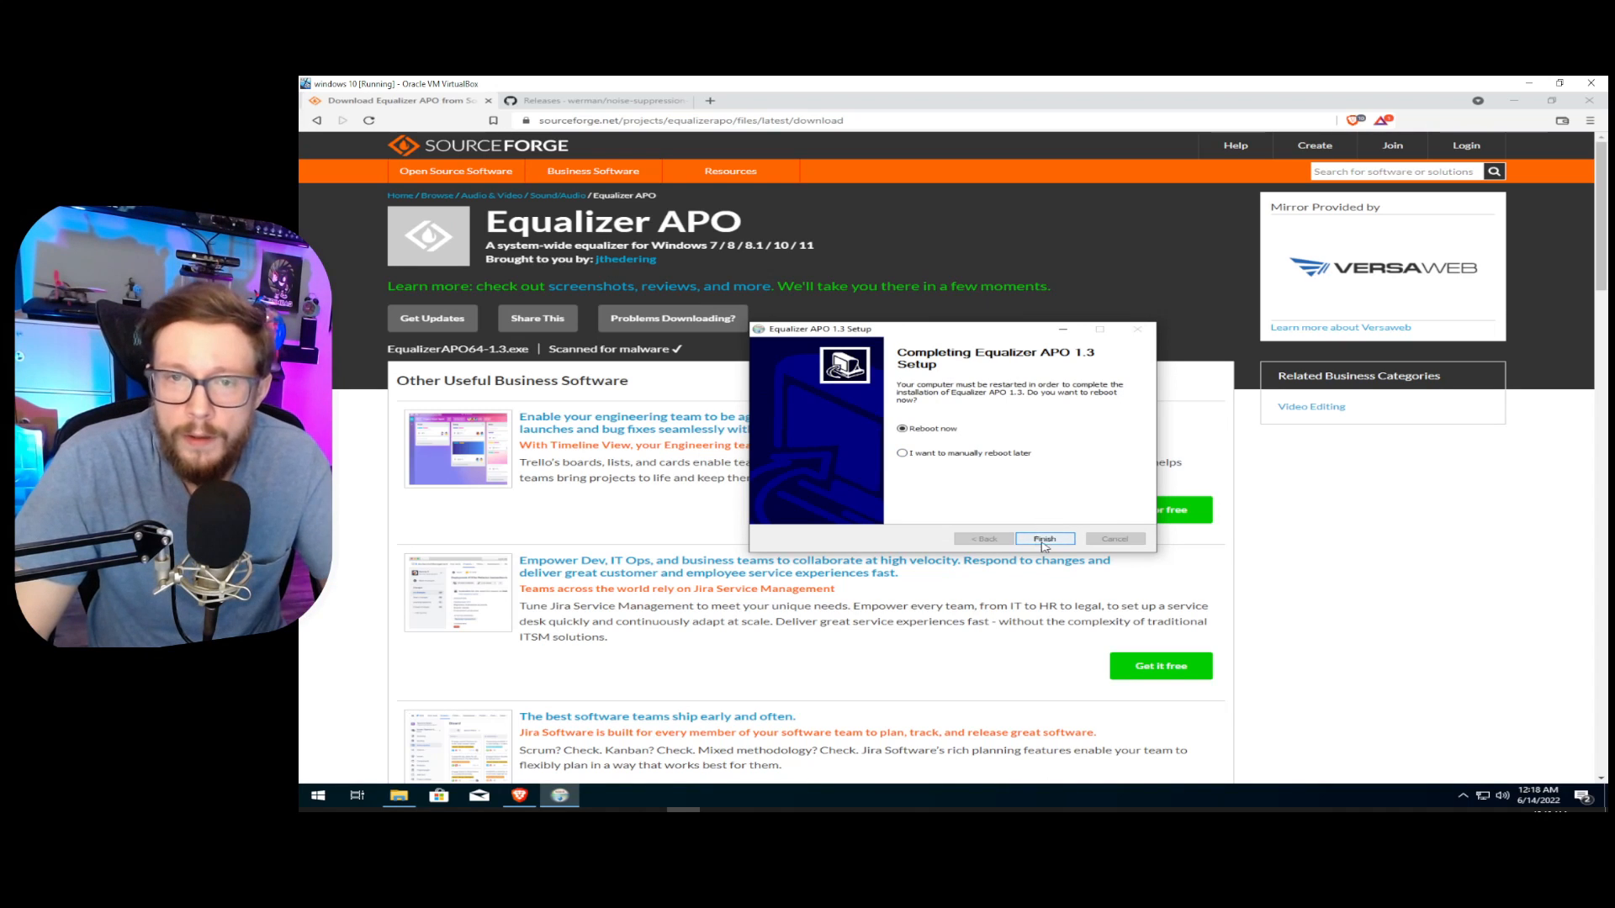
{"action": "left_click", "coordinate": [1043, 538]}
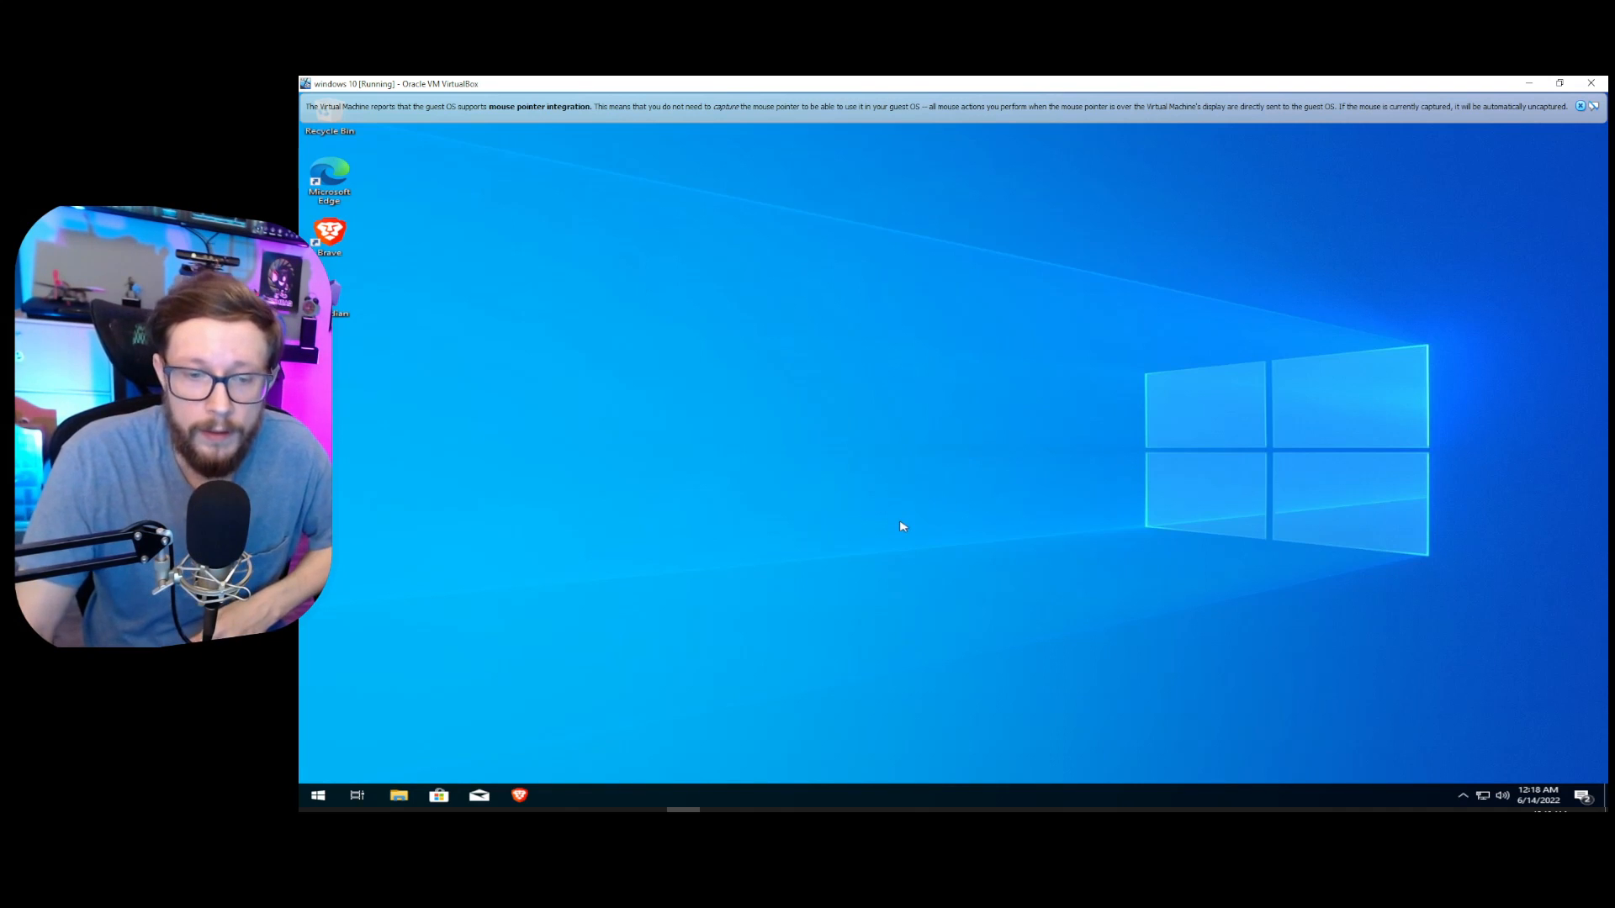
{"action": "mouse_move", "coordinate": [922, 438]}
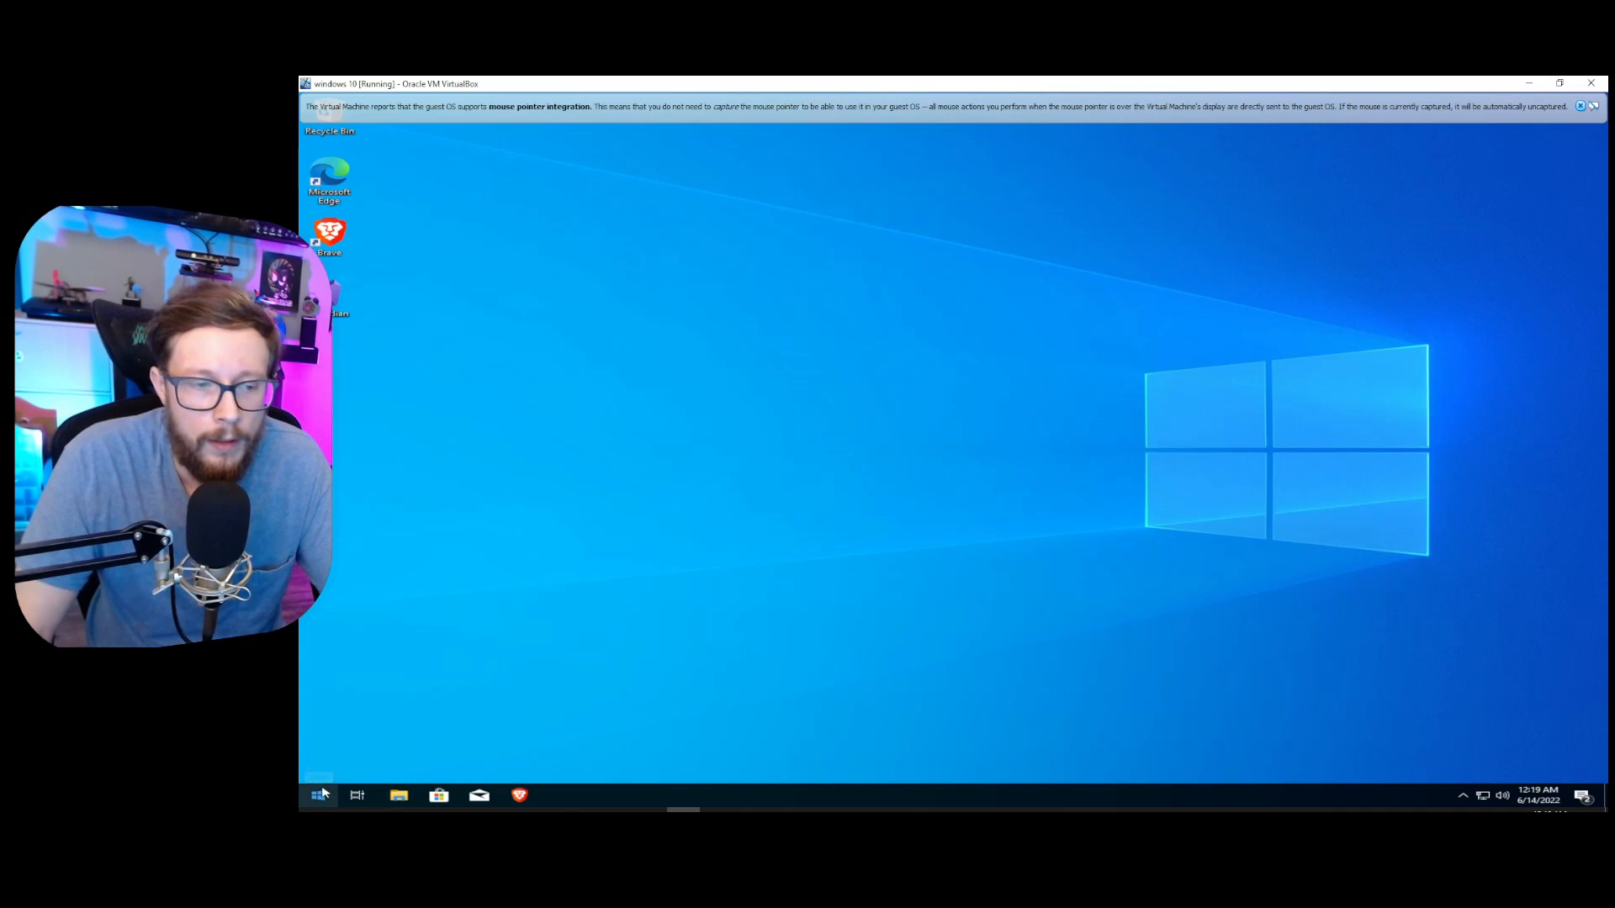
Check the recently added Equalizer APO entries in Start, then return to the browser.
{"action": "left_click", "coordinate": [320, 795]}
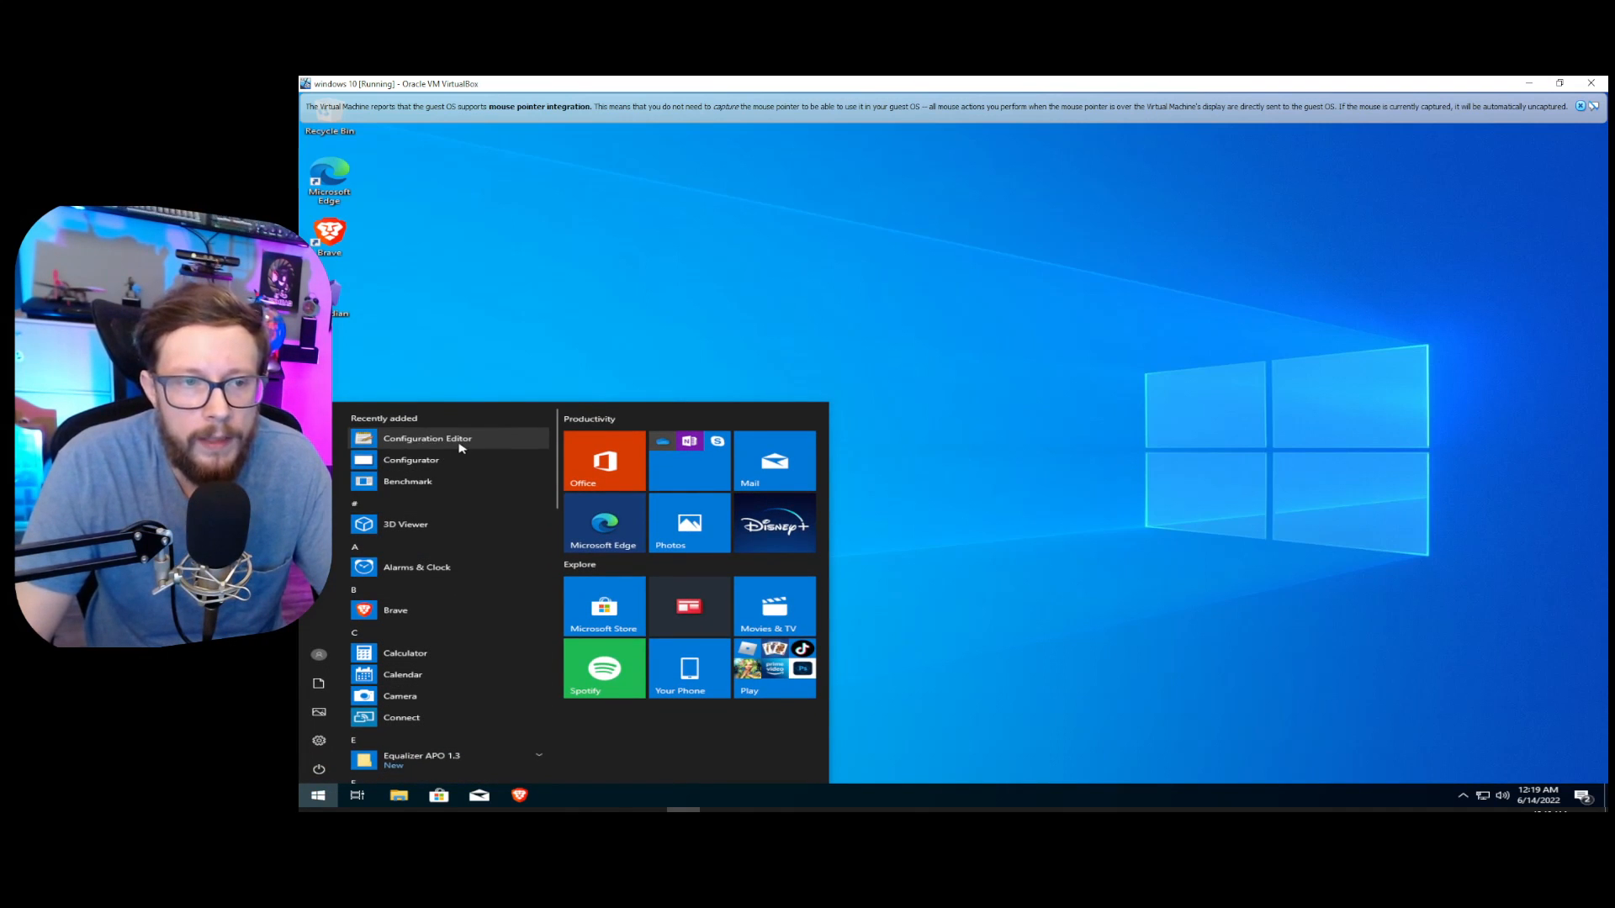
{"action": "mouse_move", "coordinate": [411, 459]}
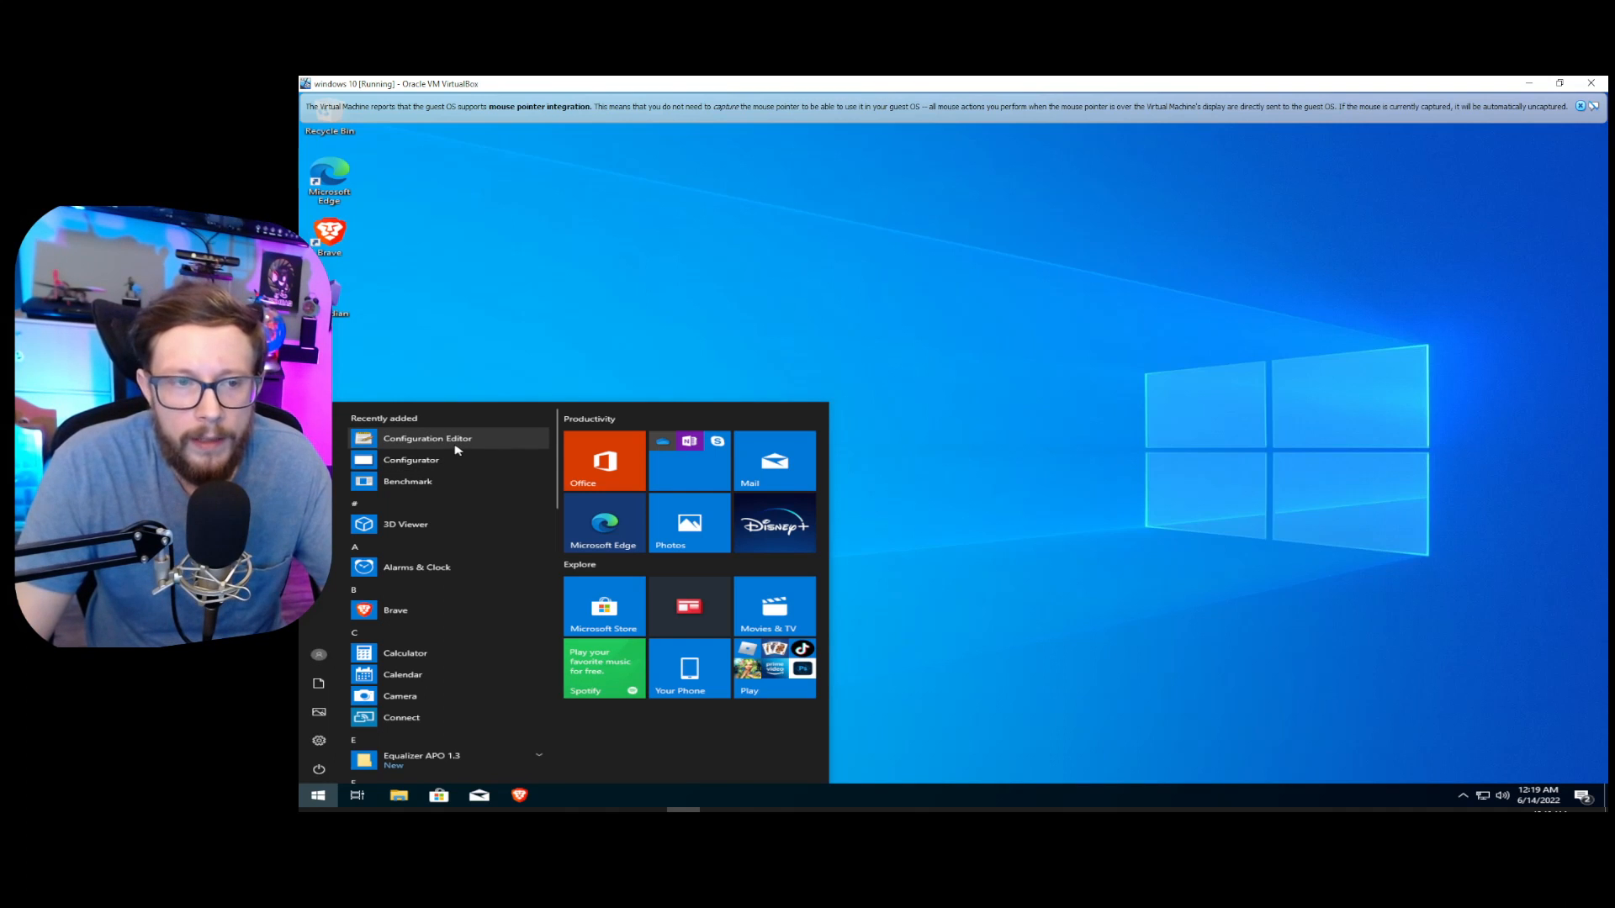
{"action": "left_click", "coordinate": [318, 795]}
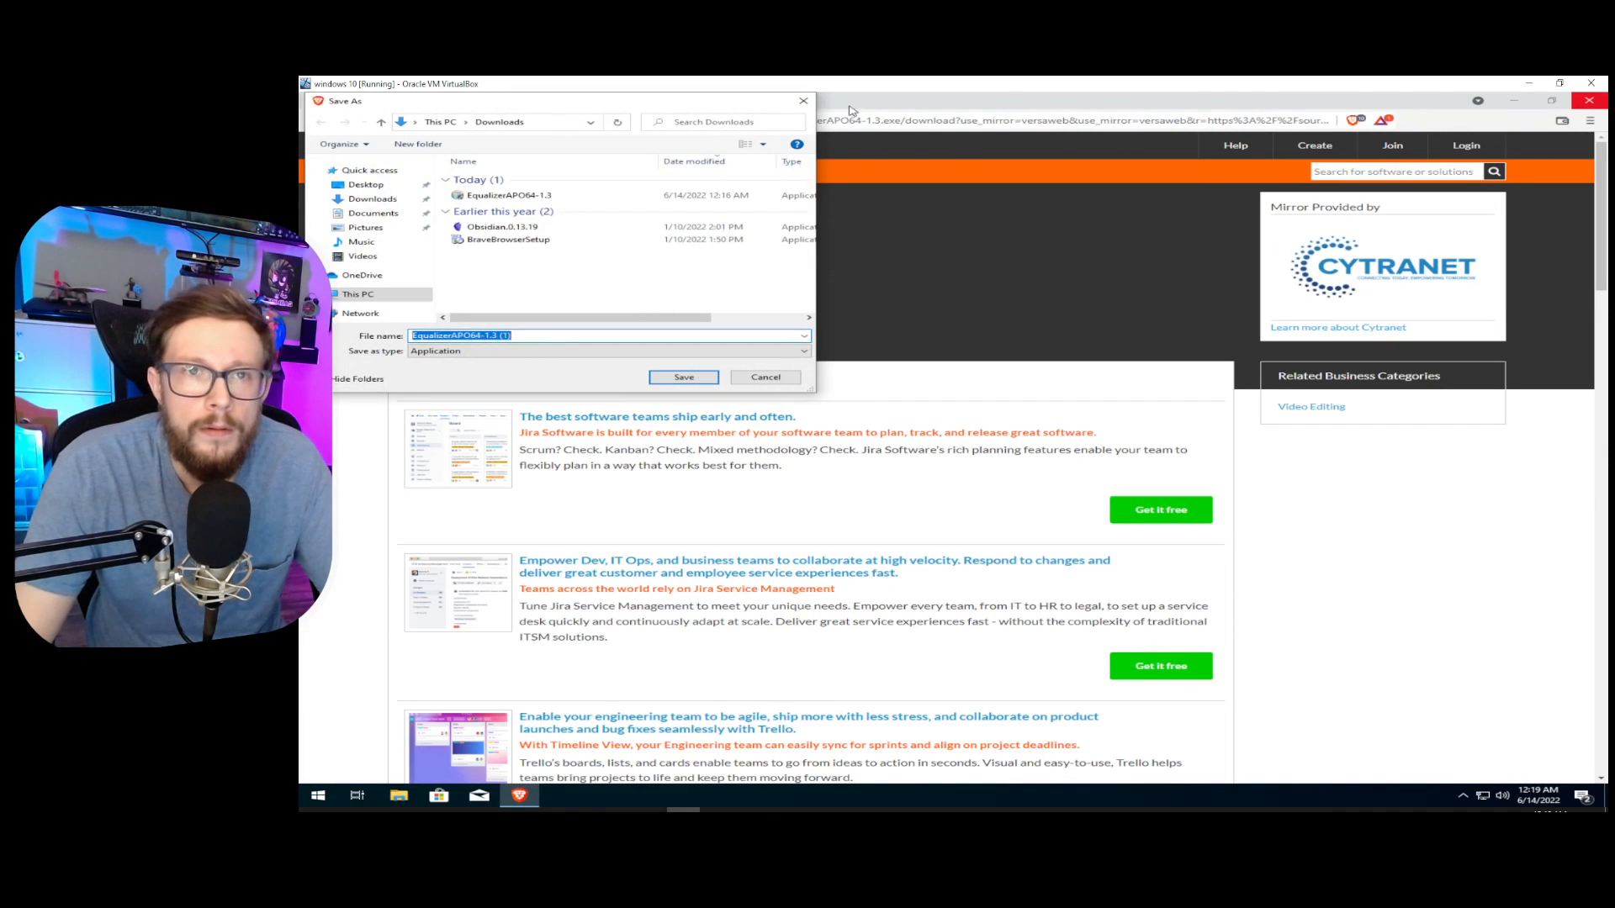
Cancel the duplicate installer save and show the noise-suppression-for-voice v0.91 release assets.
{"action": "left_click", "coordinate": [683, 376]}
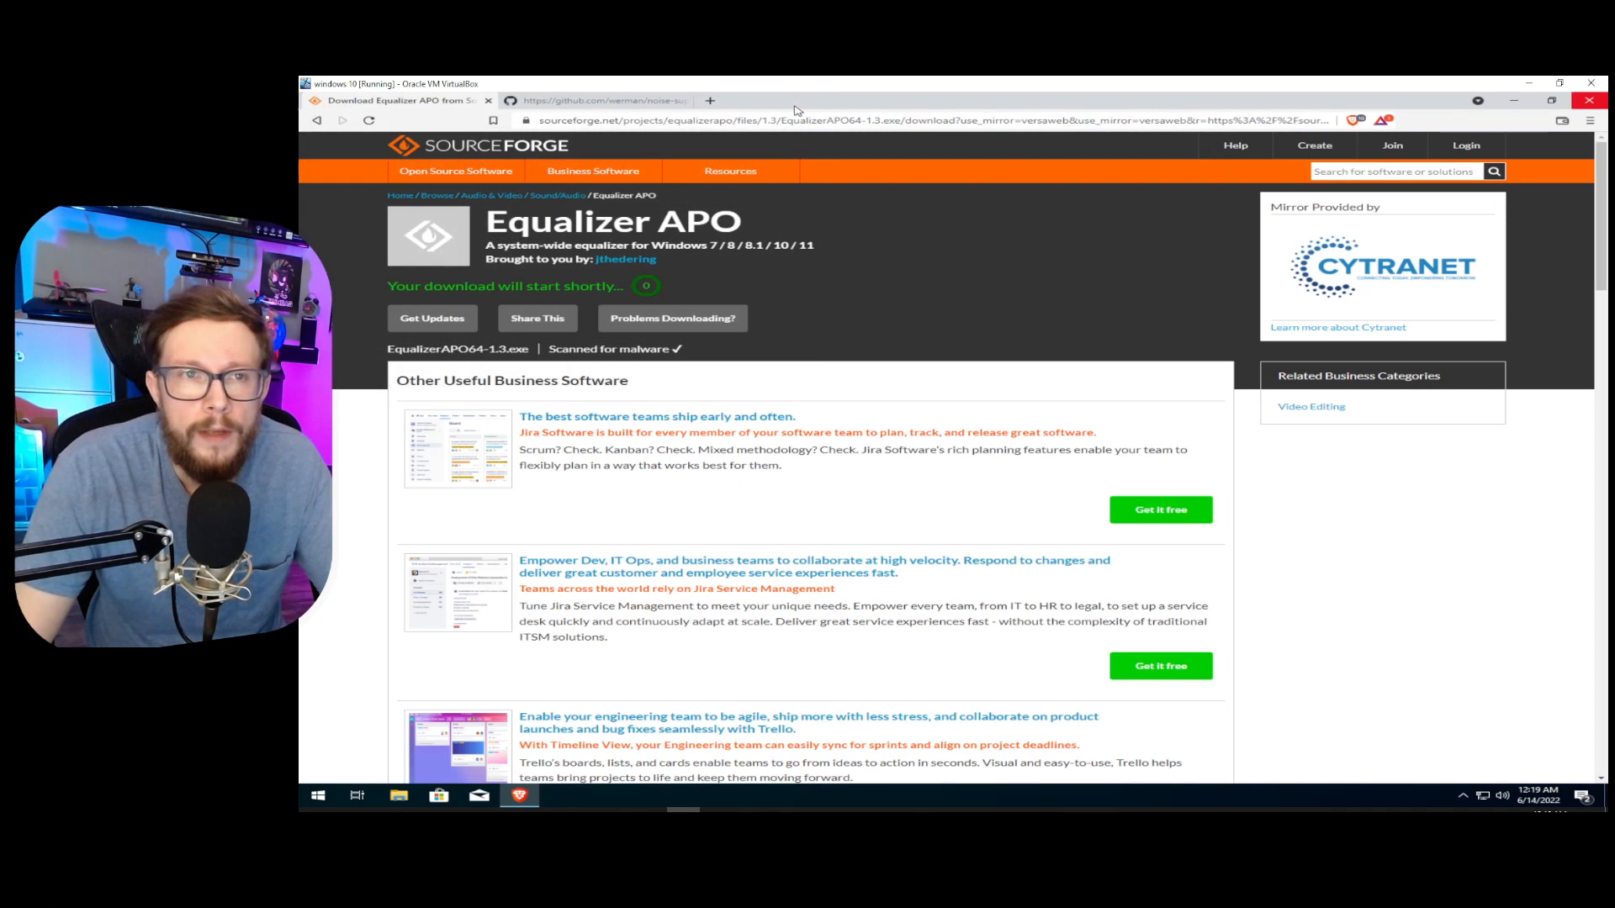
{"action": "left_click", "coordinate": [595, 100]}
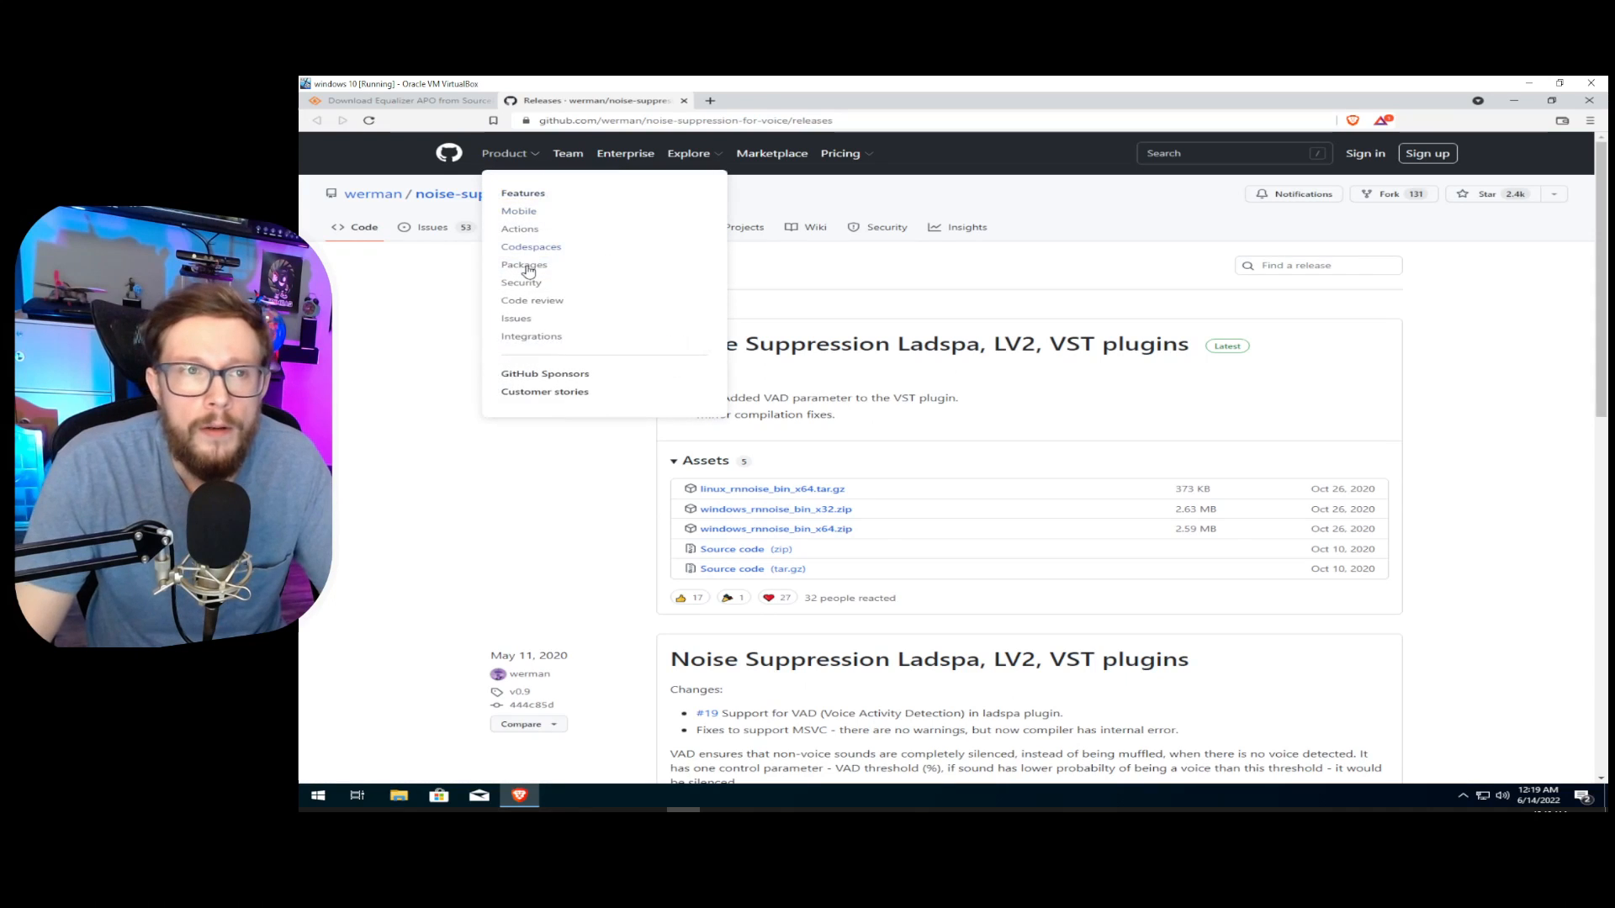
{"action": "left_click", "coordinate": [873, 176]}
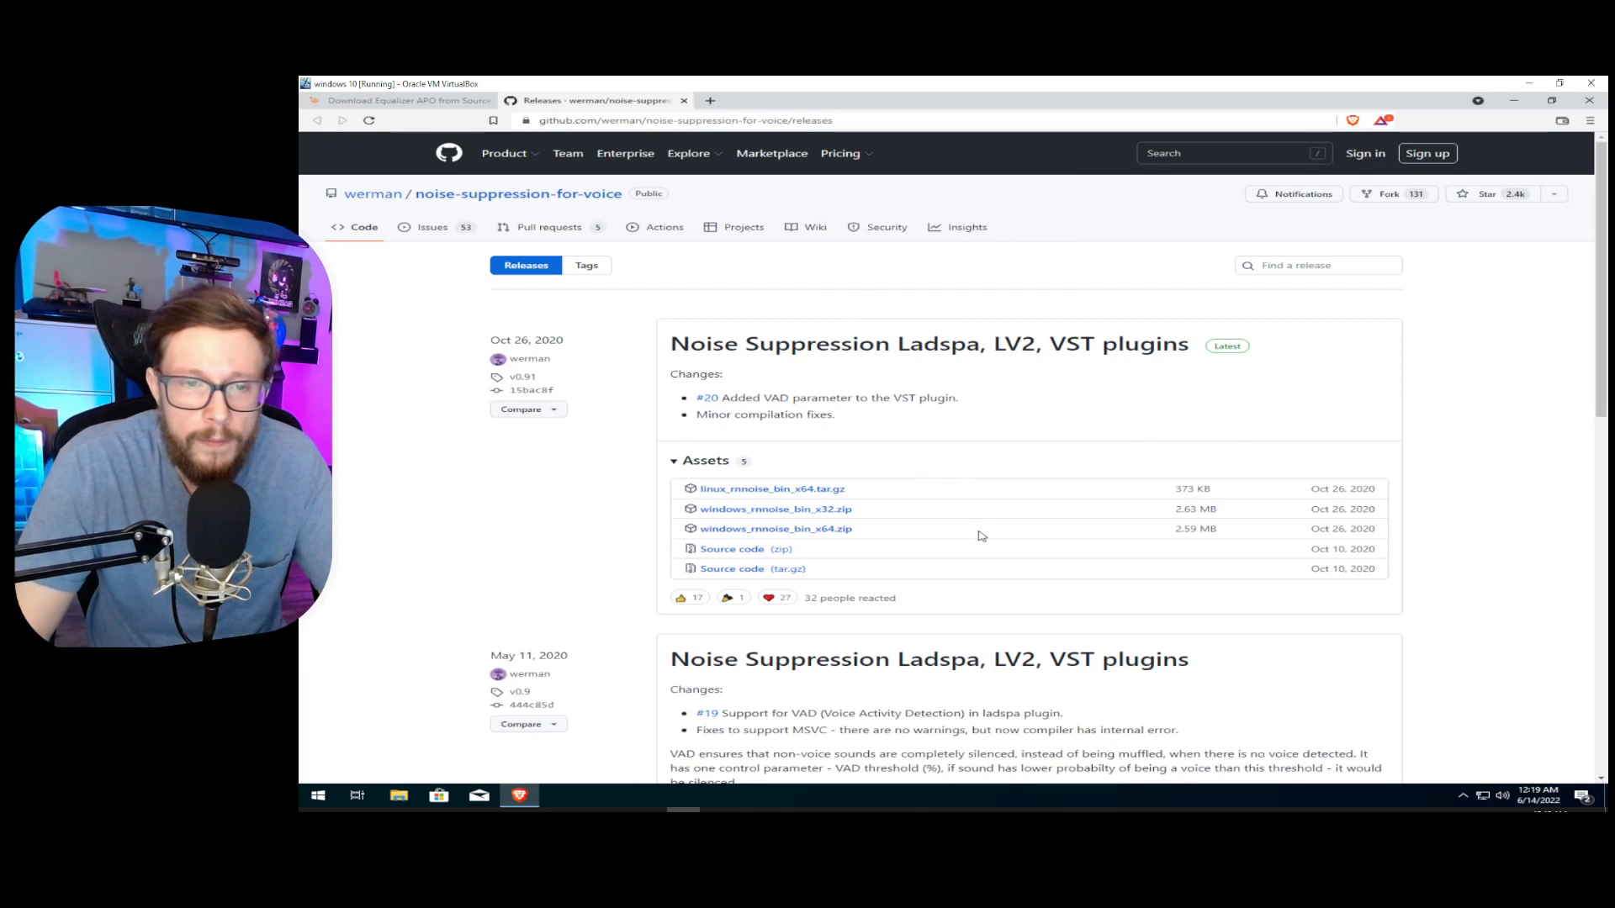
{"action": "mouse_move", "coordinate": [776, 528]}
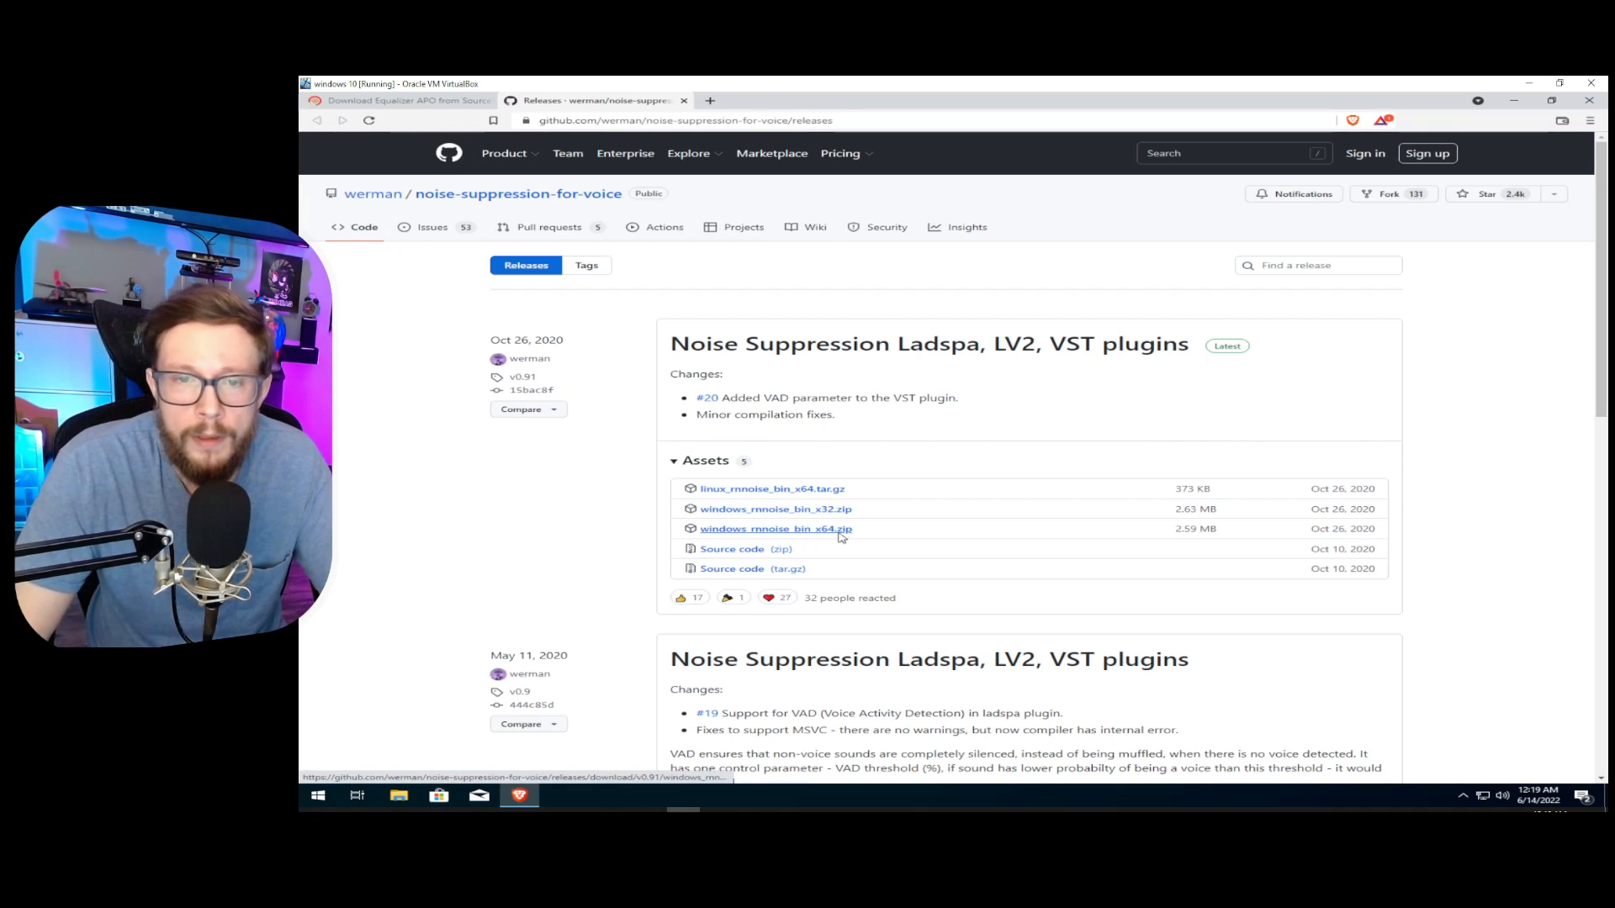
Download windows_rnnoise_bin_x64.zip, then minimize the browser to reveal the desktop.
{"action": "left_click", "coordinate": [776, 529]}
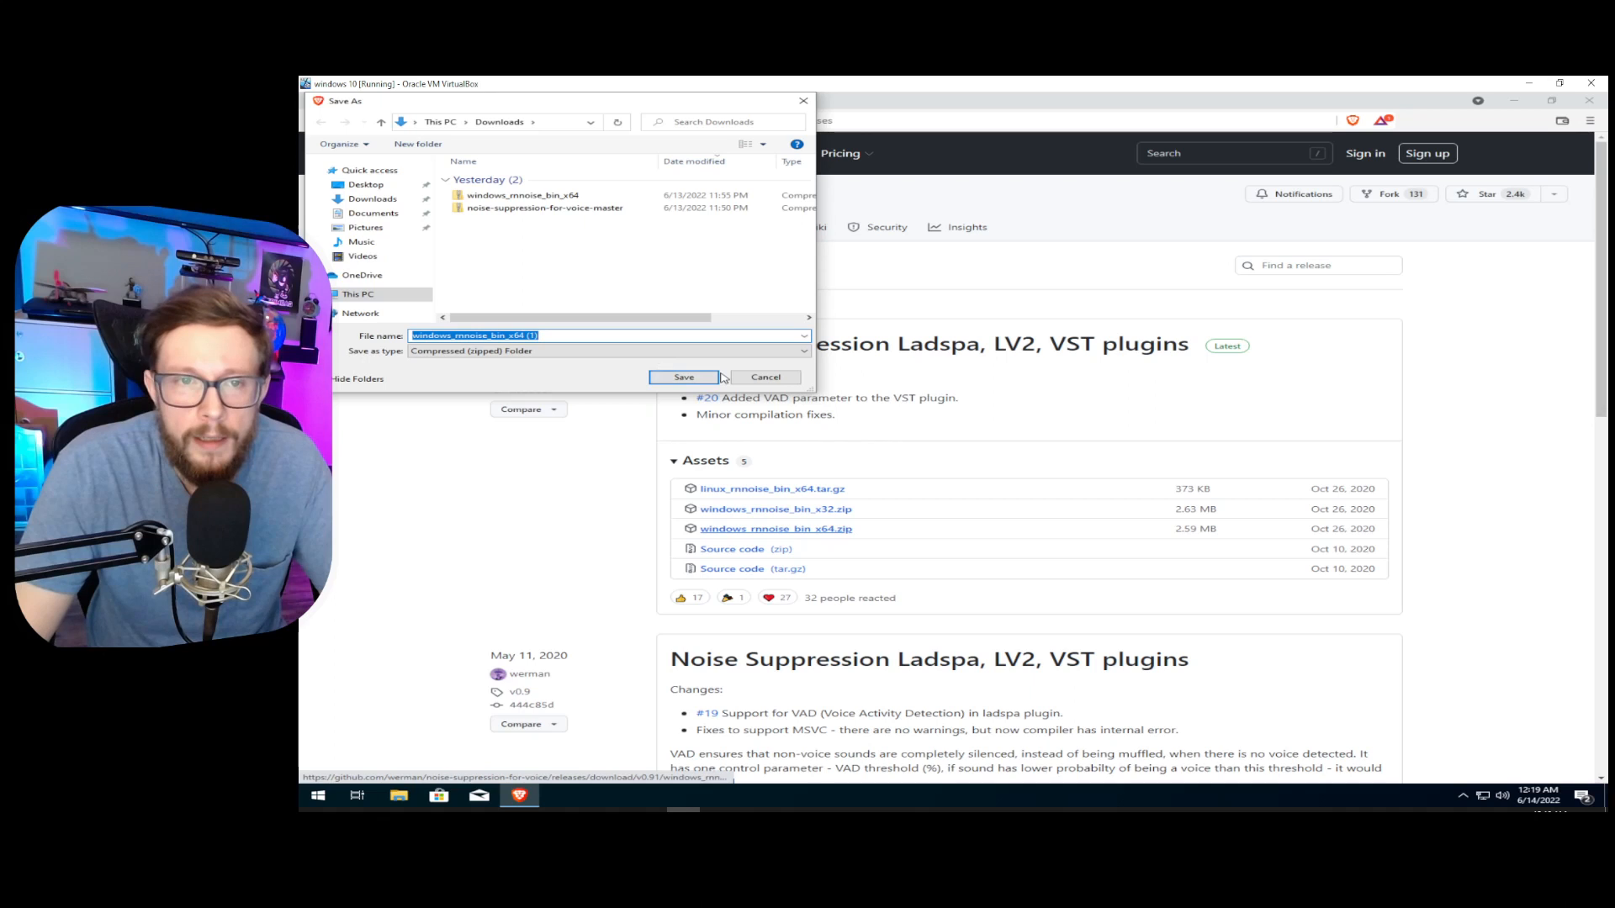
{"action": "left_click", "coordinate": [683, 377]}
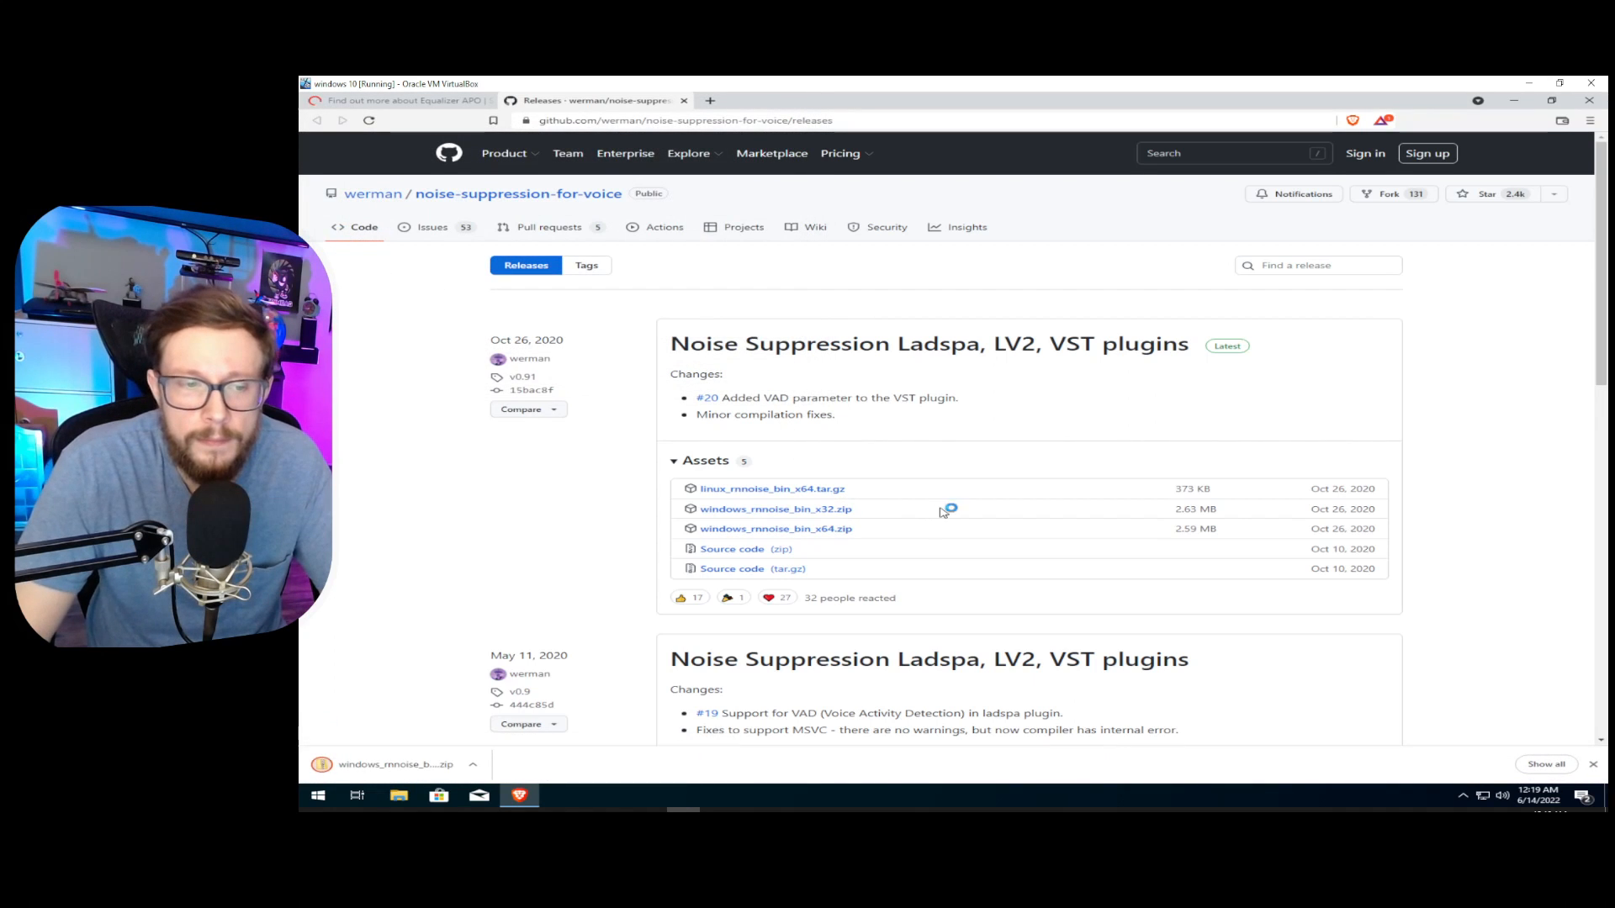
{"action": "mouse_move", "coordinate": [772, 488]}
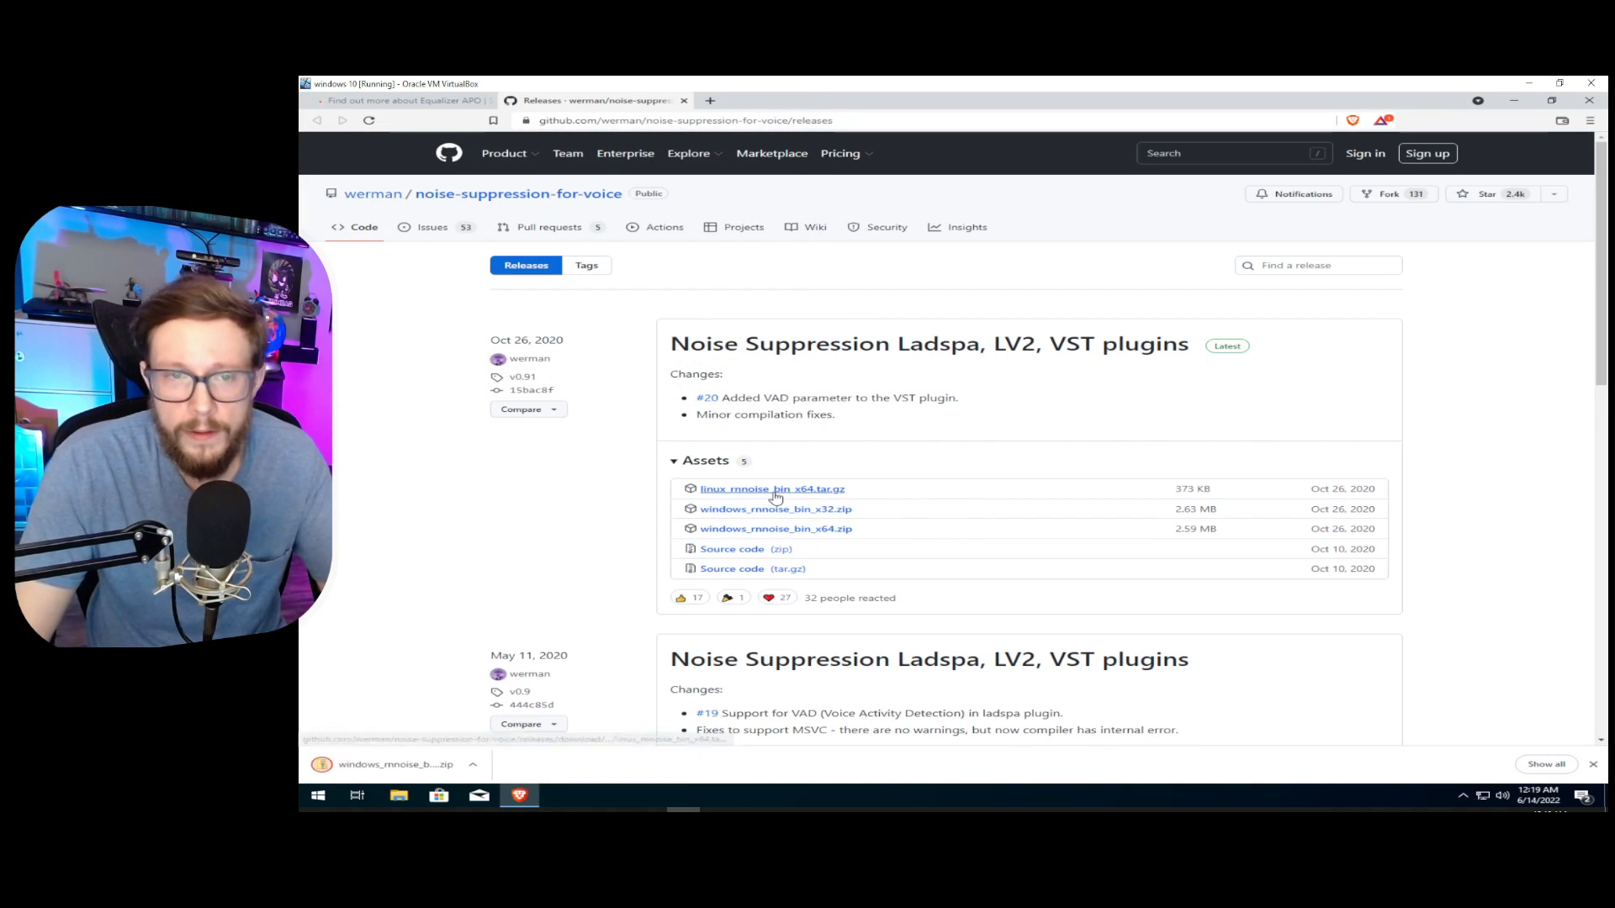
{"action": "mouse_move", "coordinate": [773, 488]}
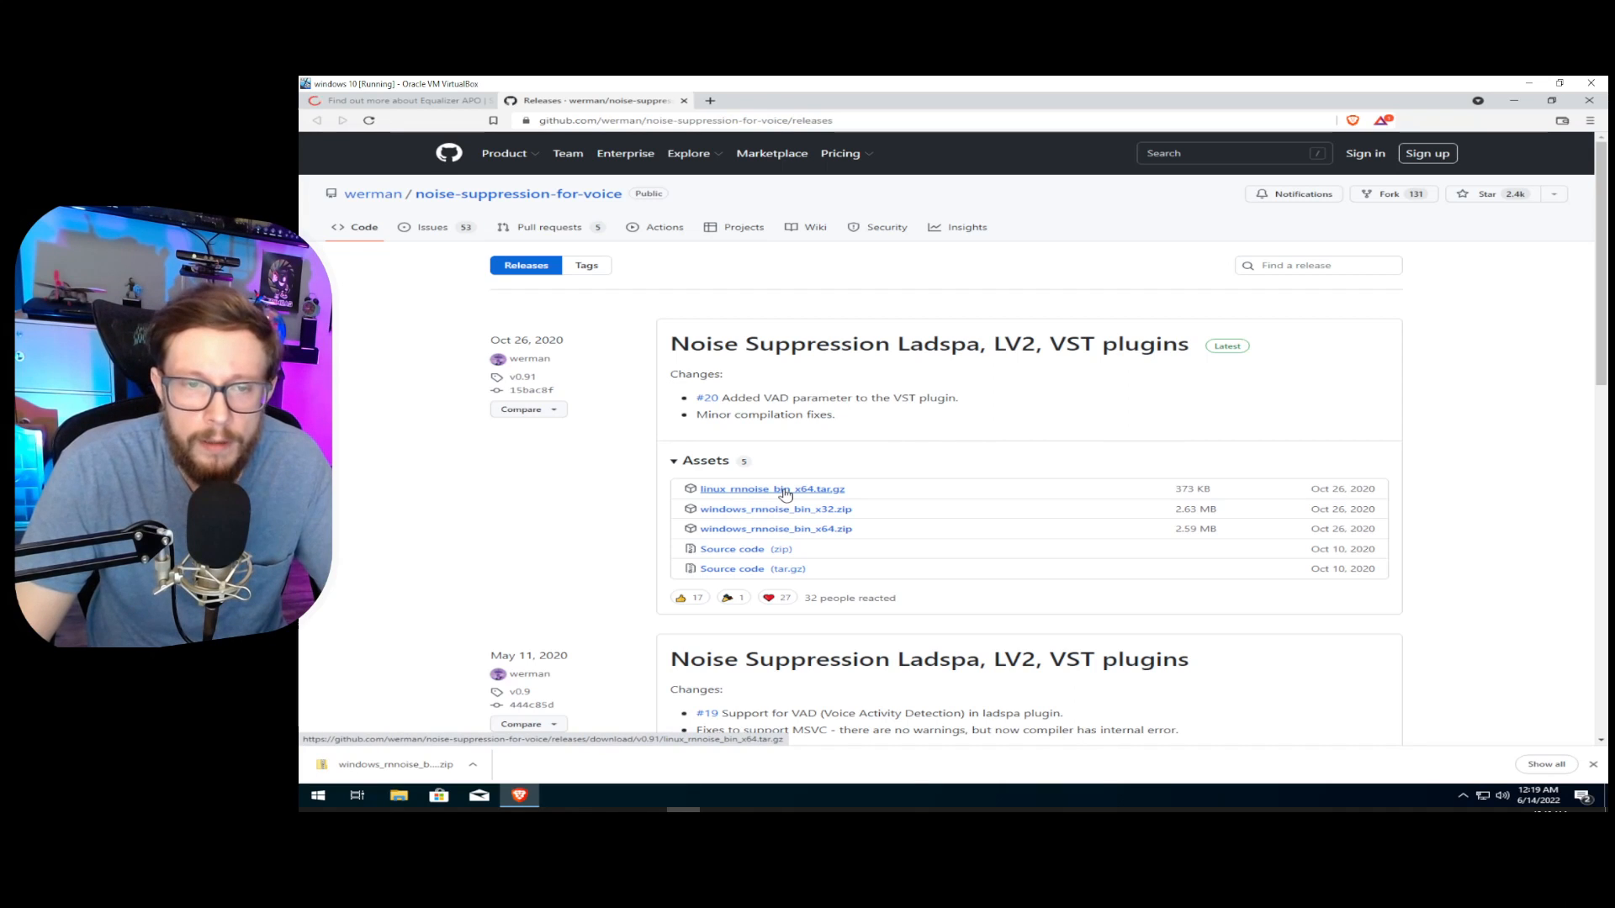
{"action": "mouse_move", "coordinate": [809, 486]}
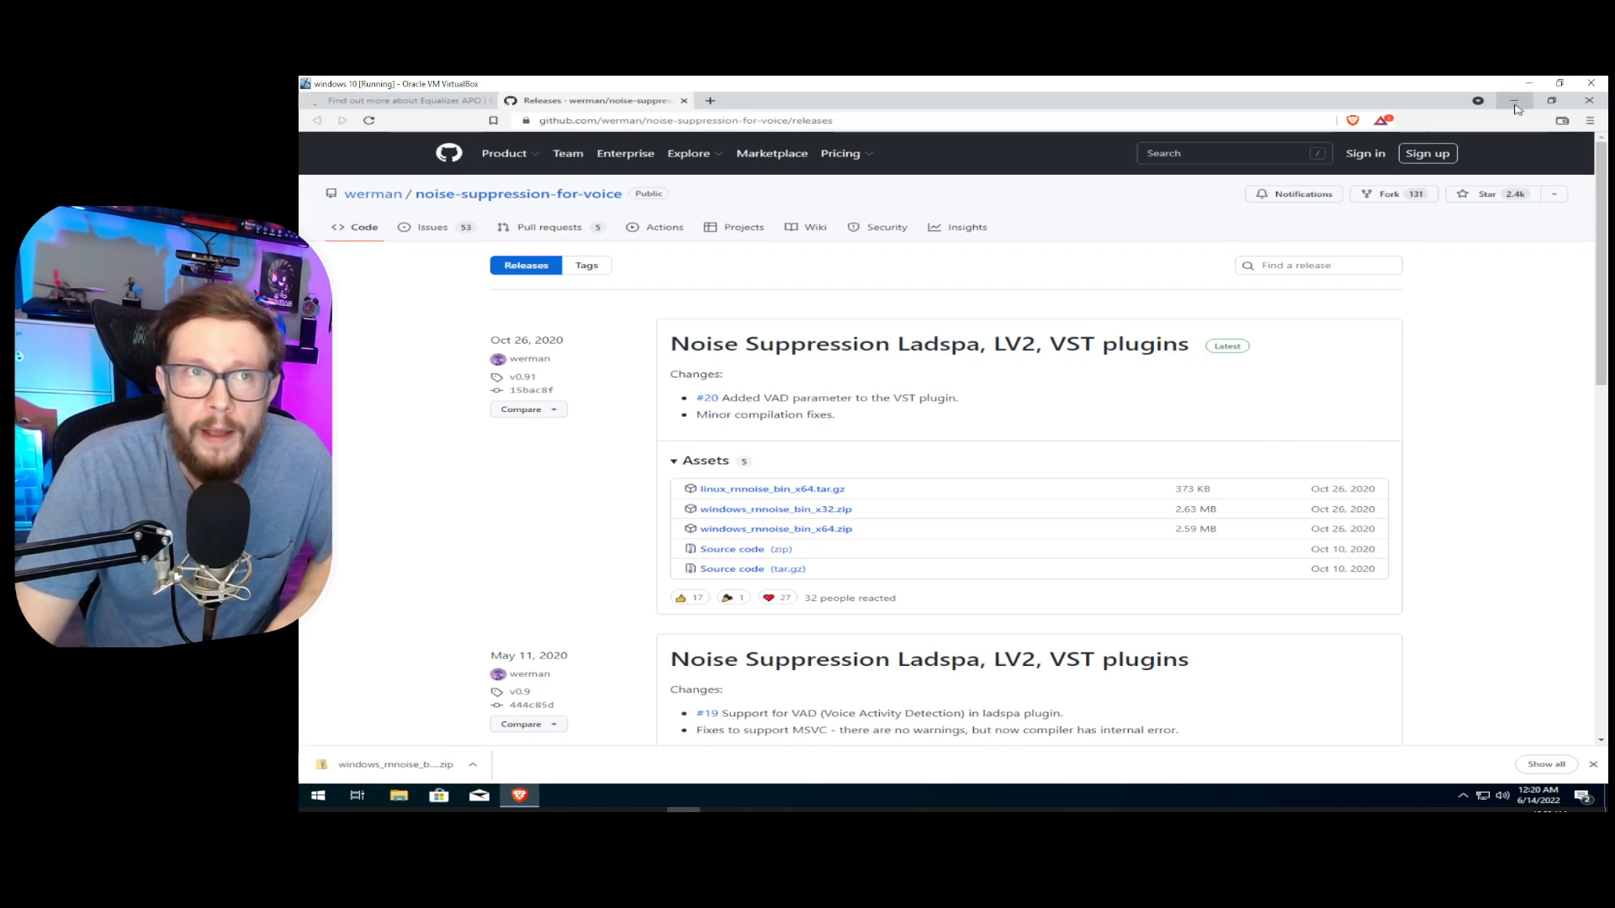
{"action": "left_click", "coordinate": [1514, 100]}
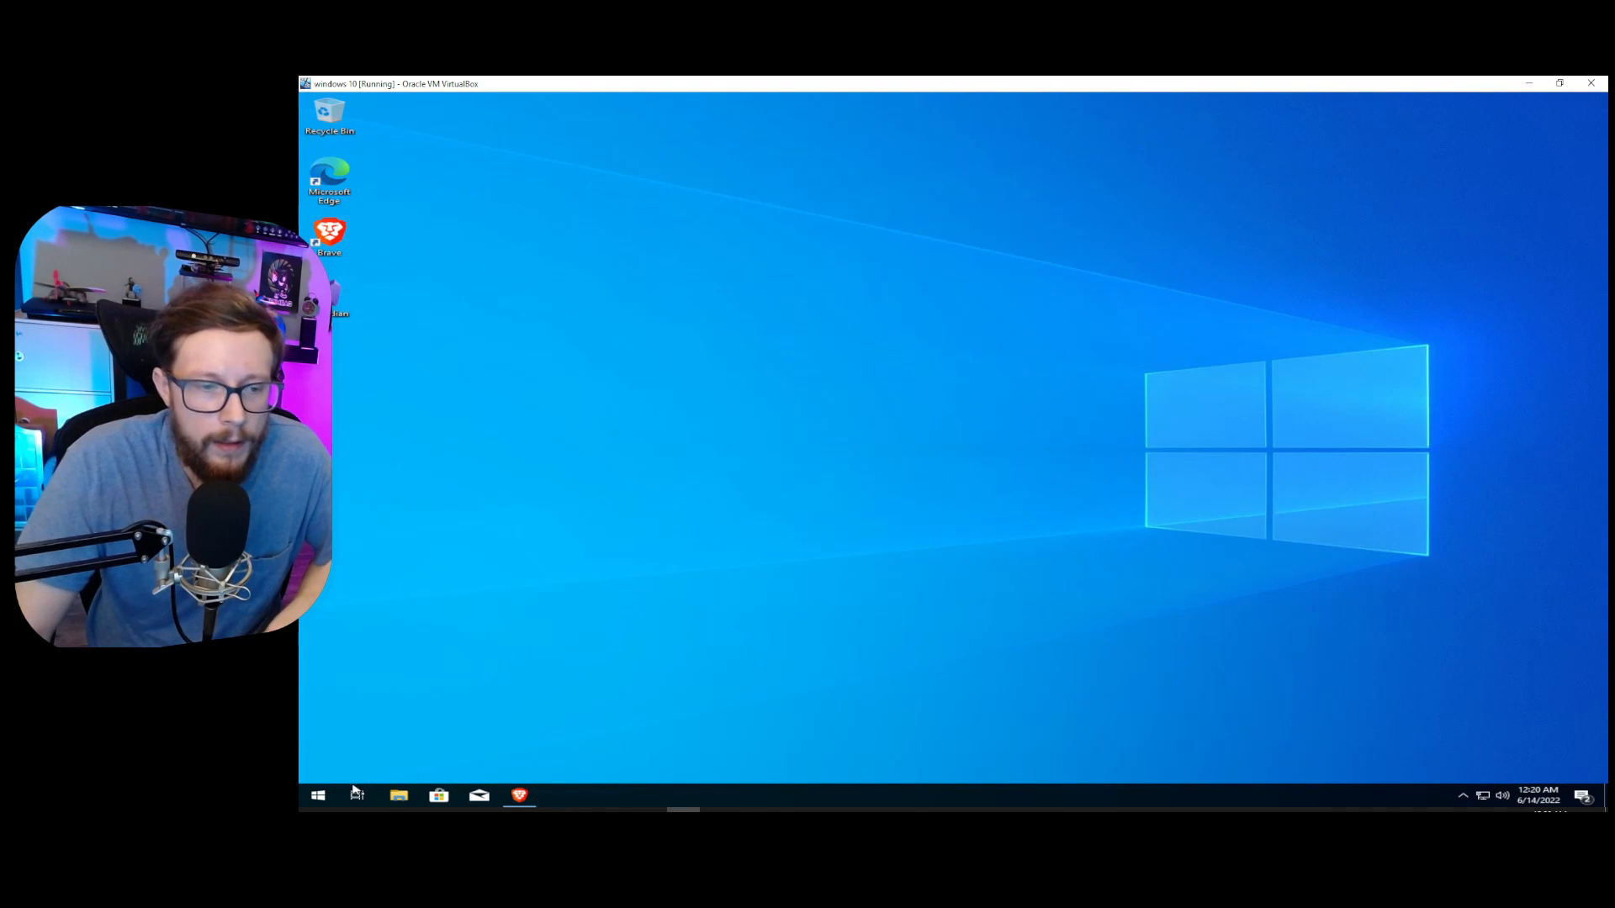
Open the windows_rnnoise_bin_x64 (1) archive from Downloads and select its bin folder.
{"action": "left_click", "coordinate": [397, 795]}
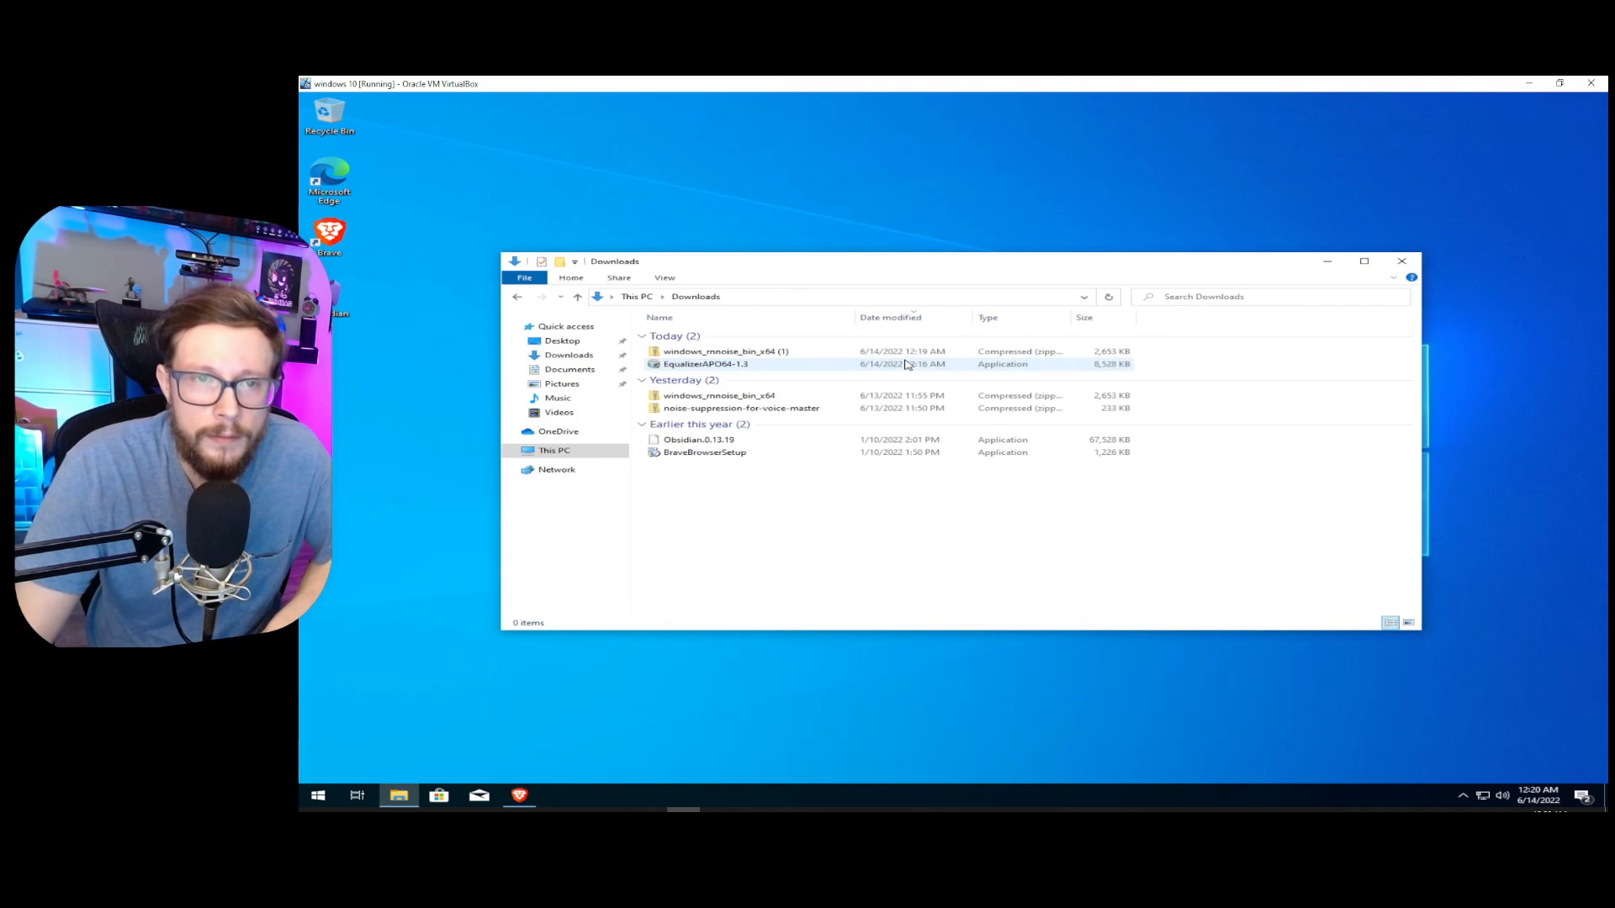
{"action": "left_click", "coordinate": [726, 351]}
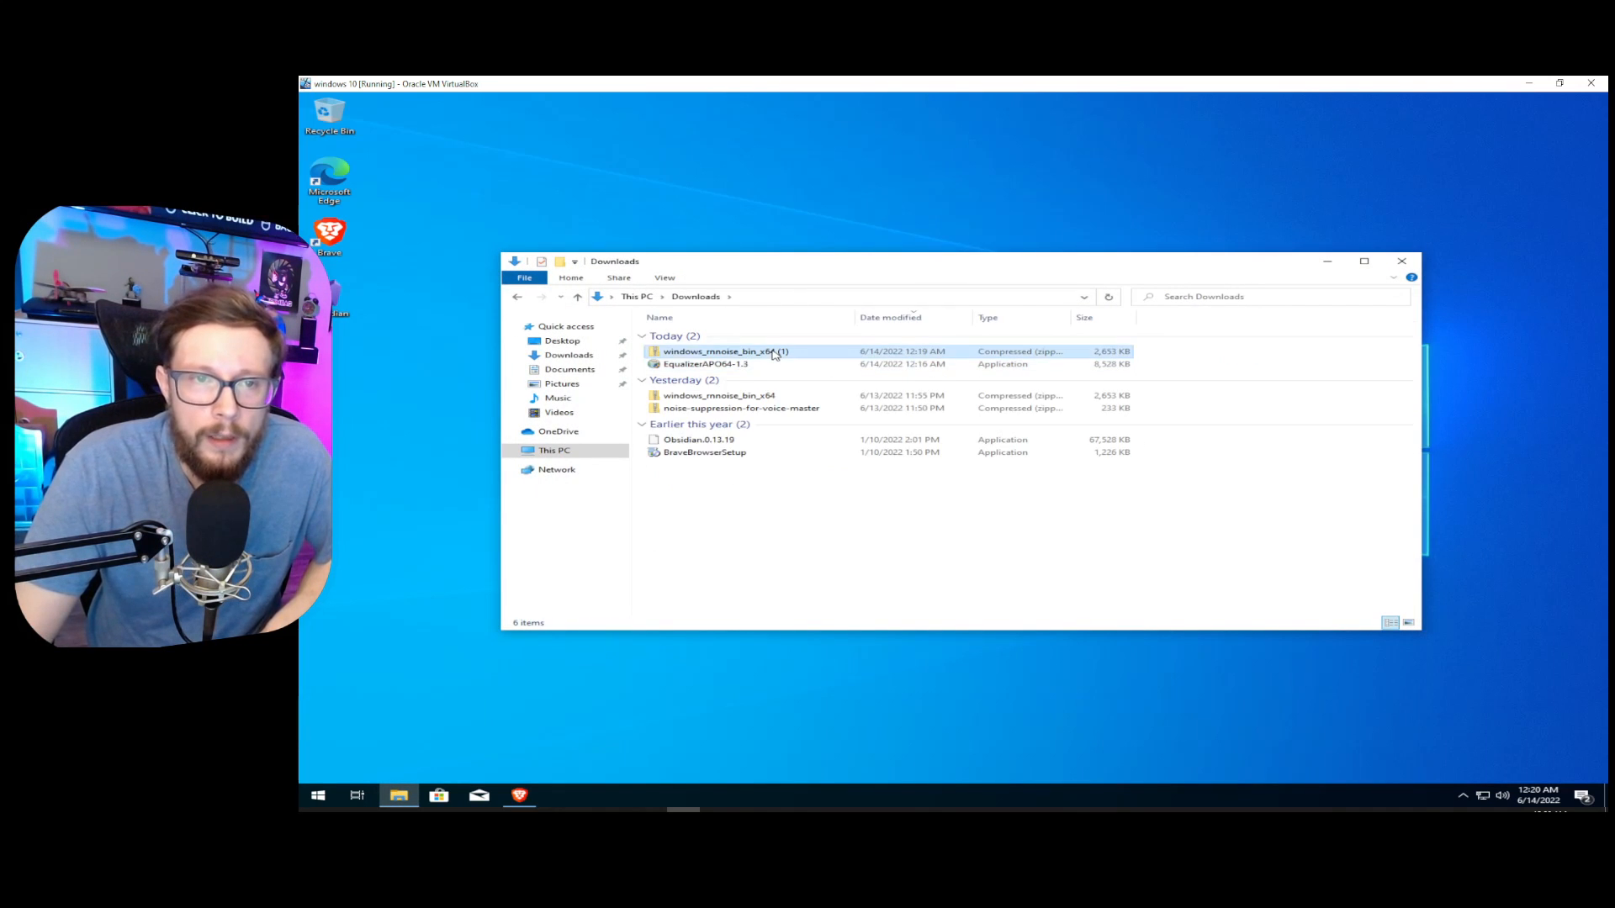
{"action": "double_click", "coordinate": [726, 352]}
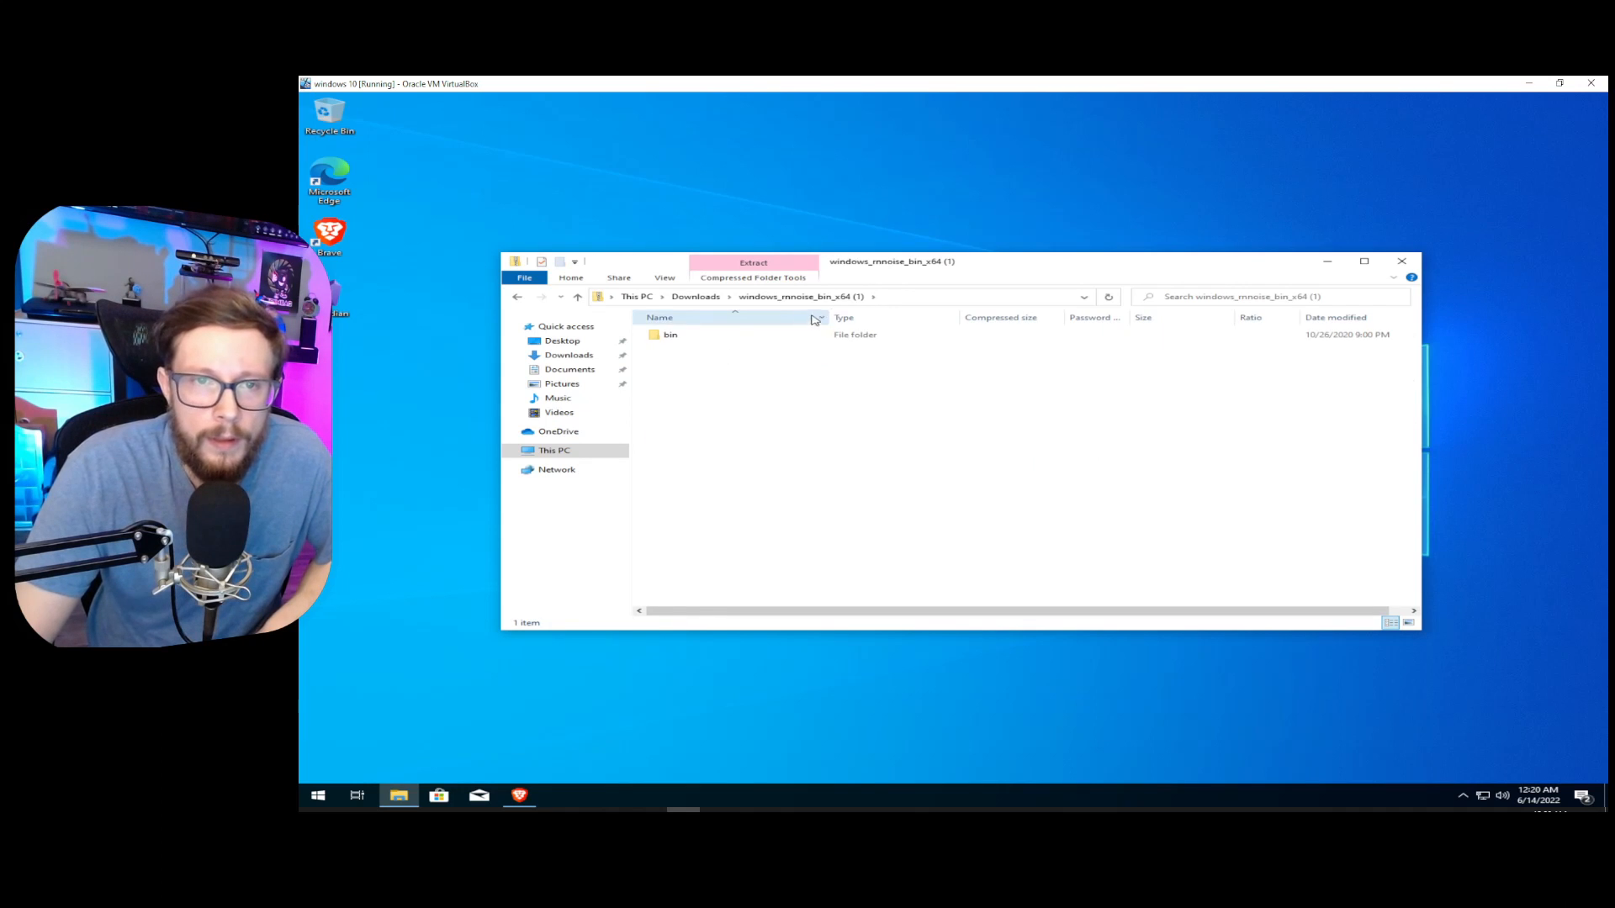
{"action": "mouse_move", "coordinate": [767, 317]}
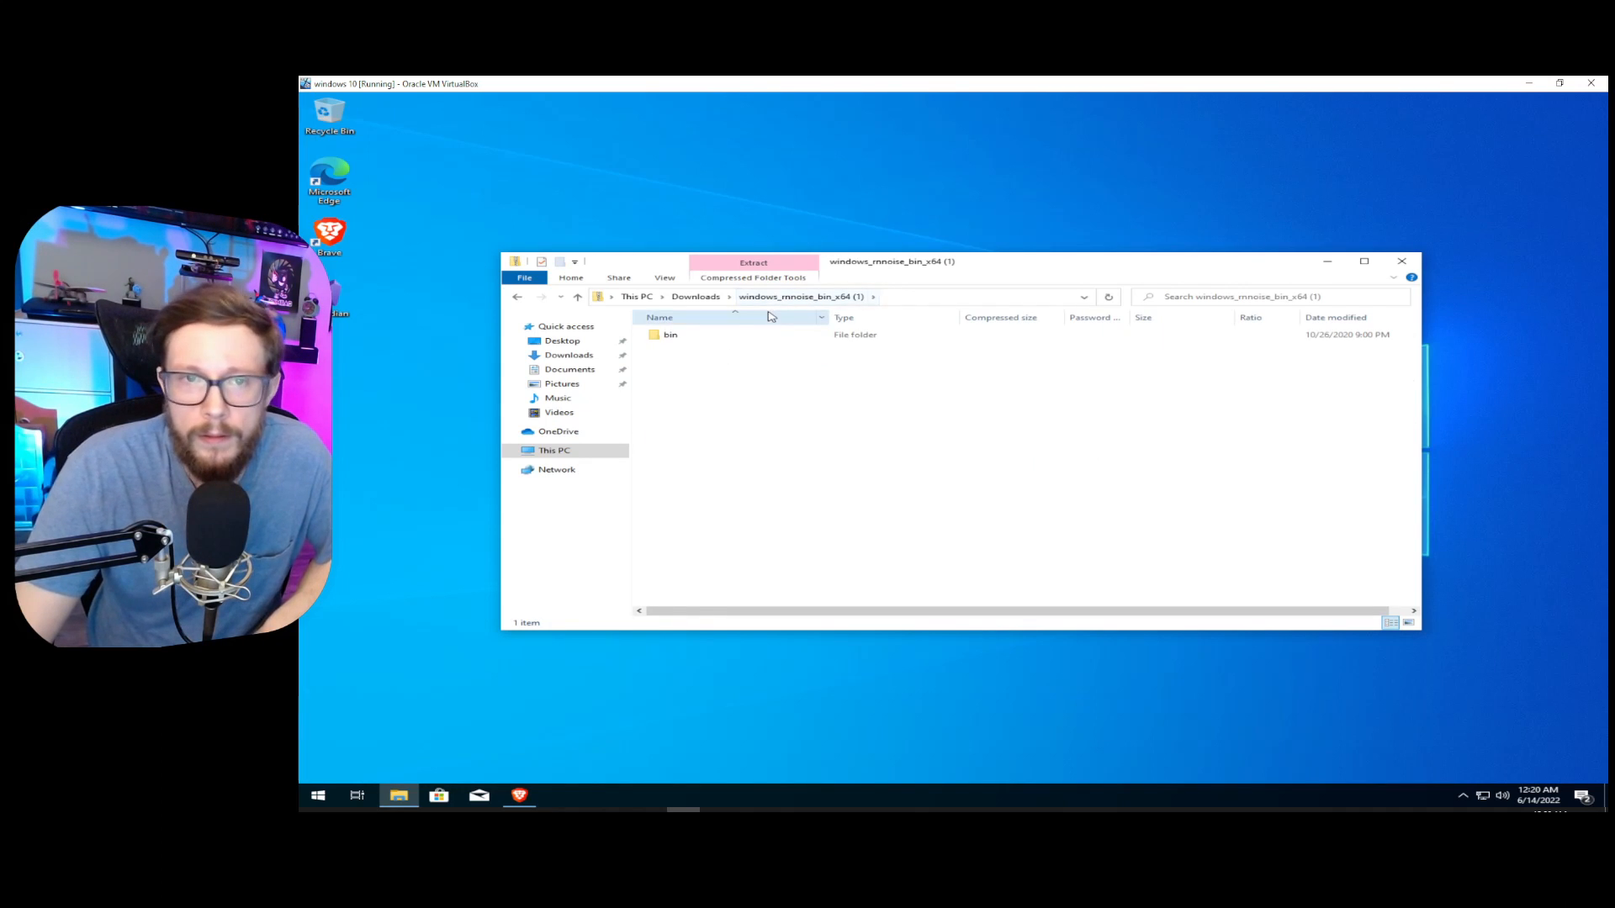
{"action": "left_click", "coordinate": [671, 335]}
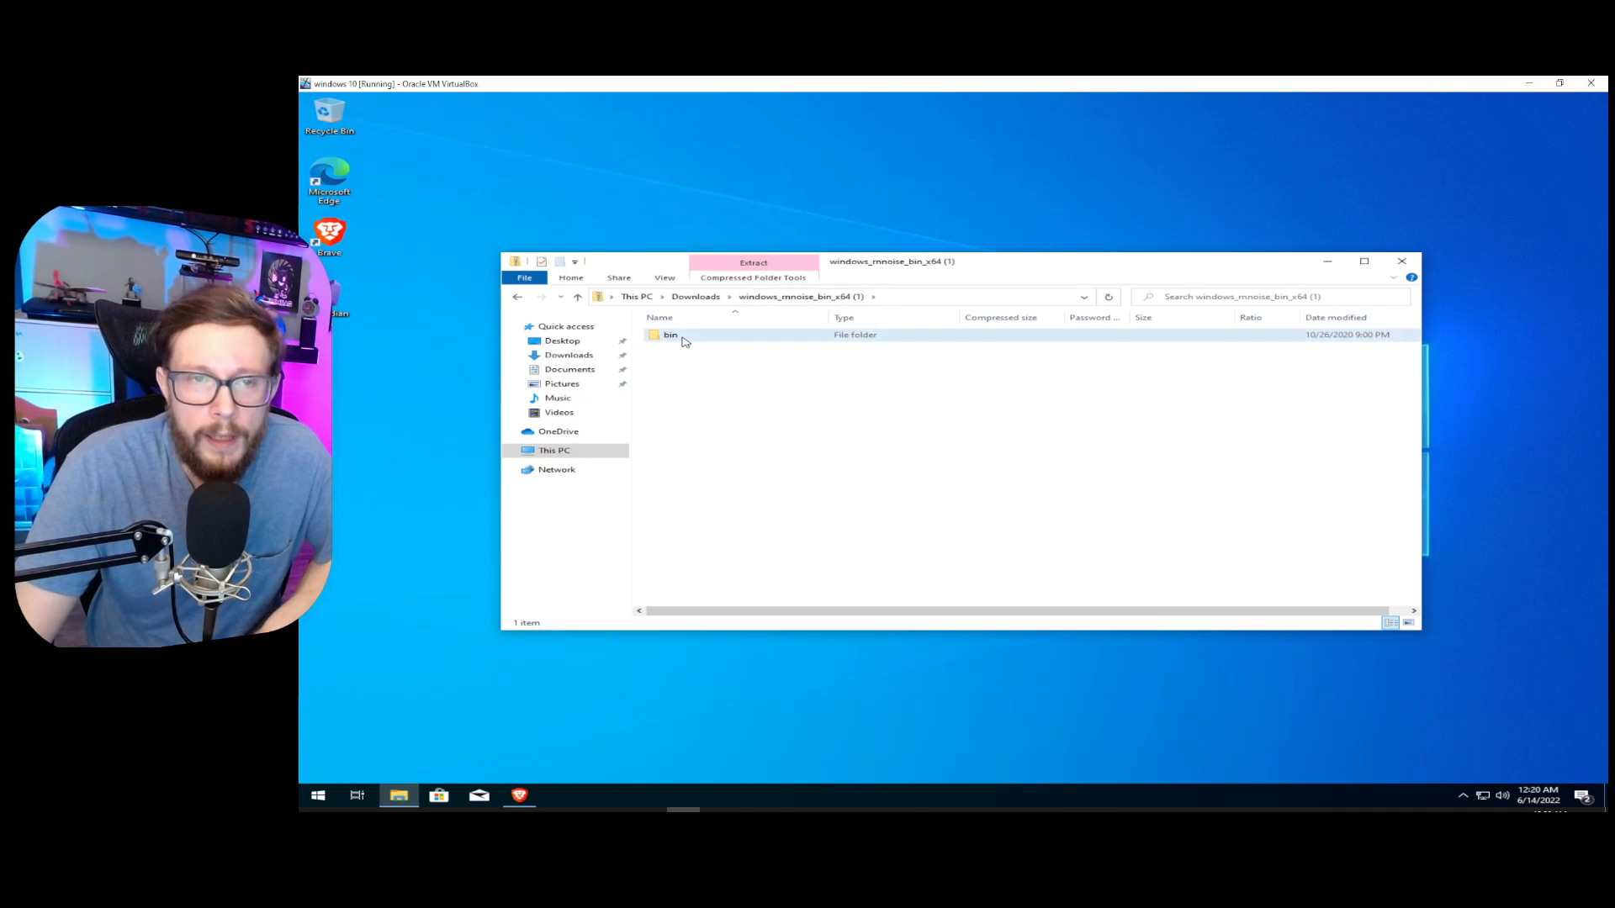
{"action": "left_click", "coordinate": [670, 335]}
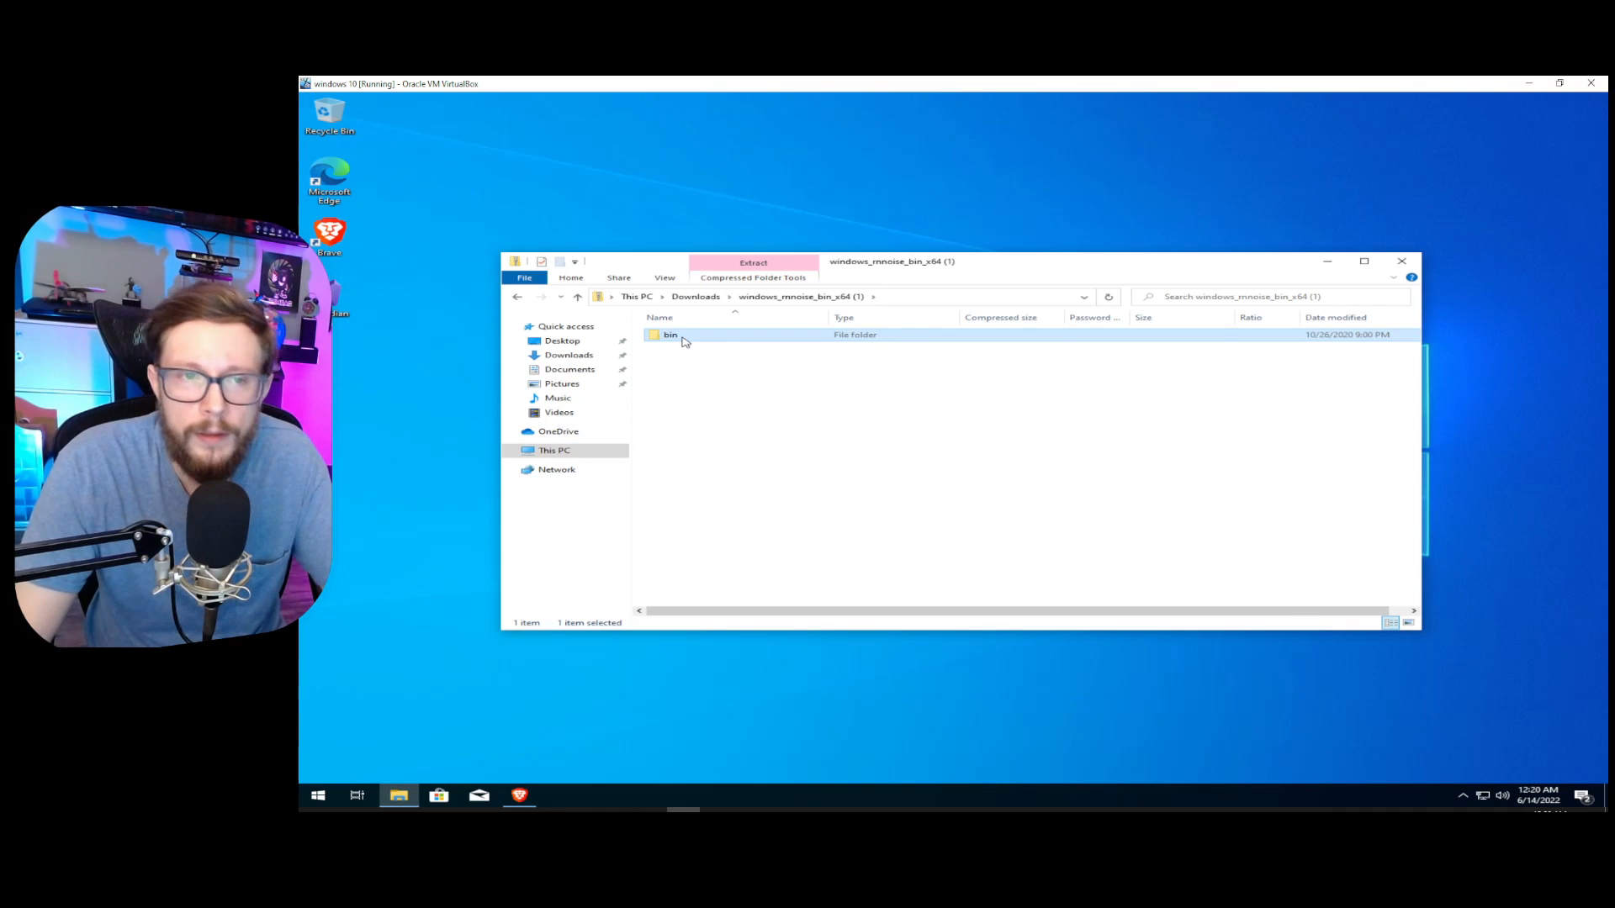
{"action": "left_click", "coordinate": [554, 450]}
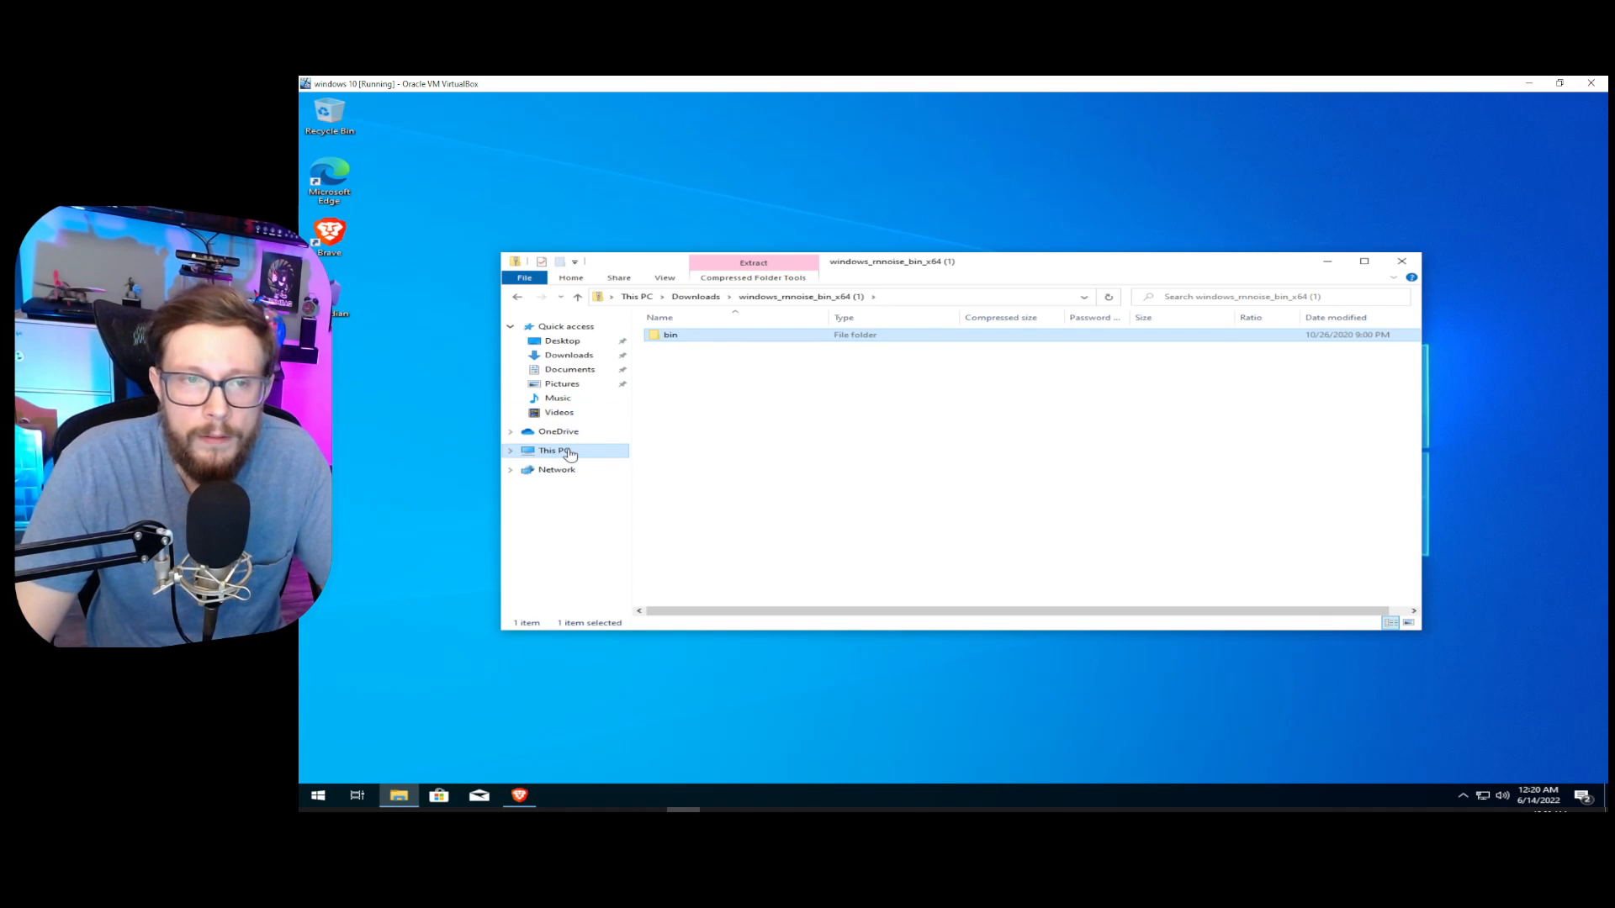
Maximize File Explorer and navigate through This PC to C:\Program Files.
{"action": "left_click", "coordinate": [554, 450]}
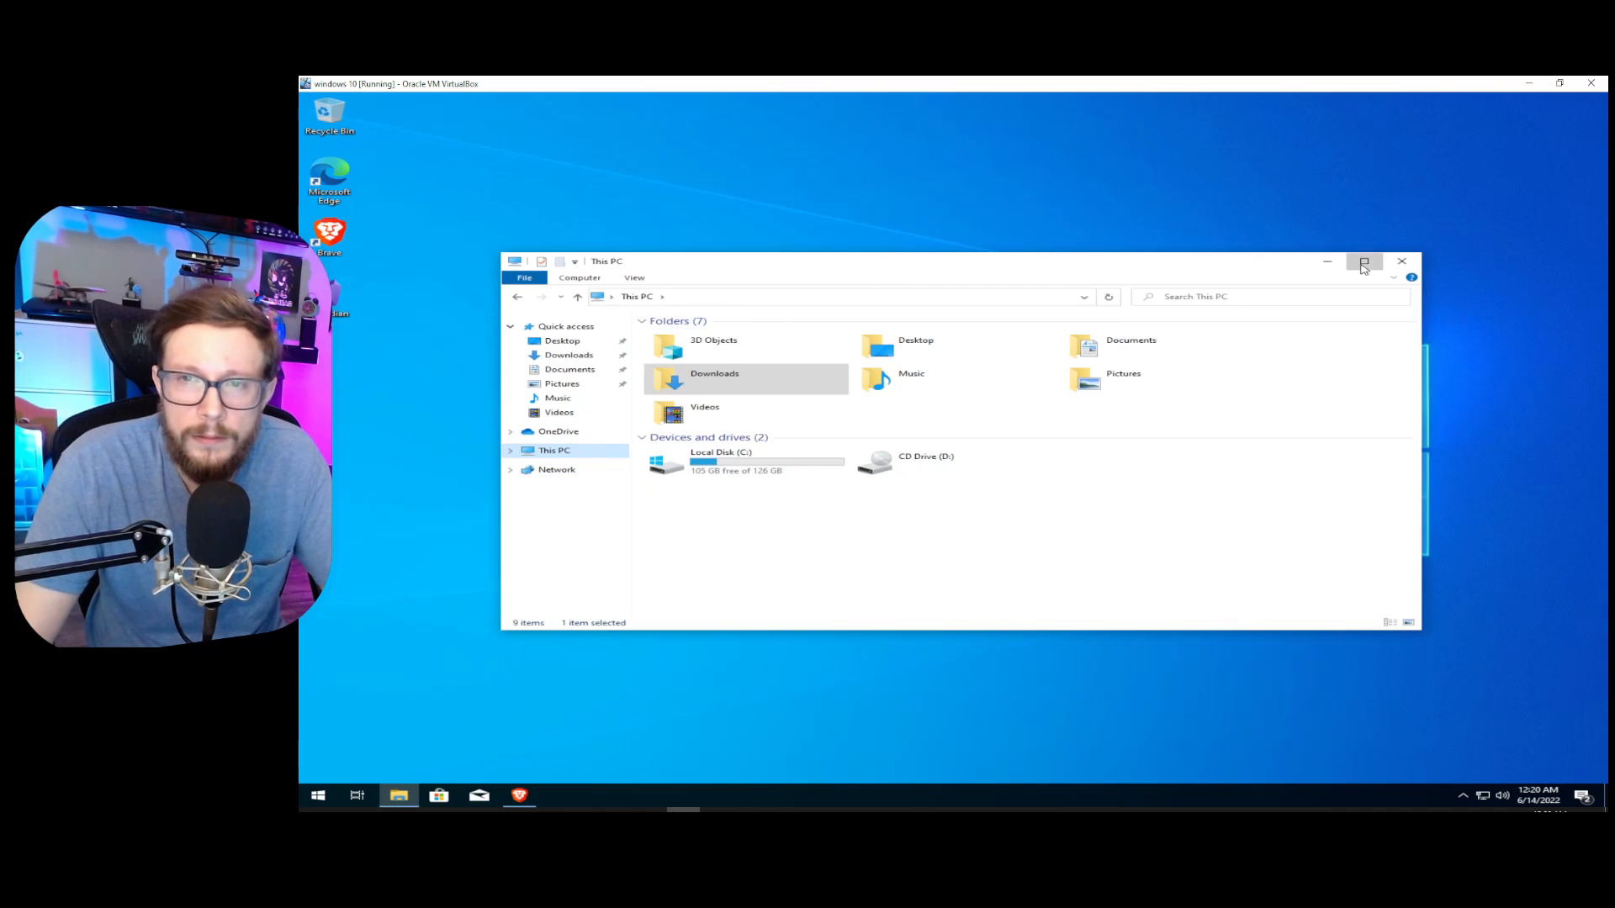
{"action": "left_click", "coordinate": [1363, 261]}
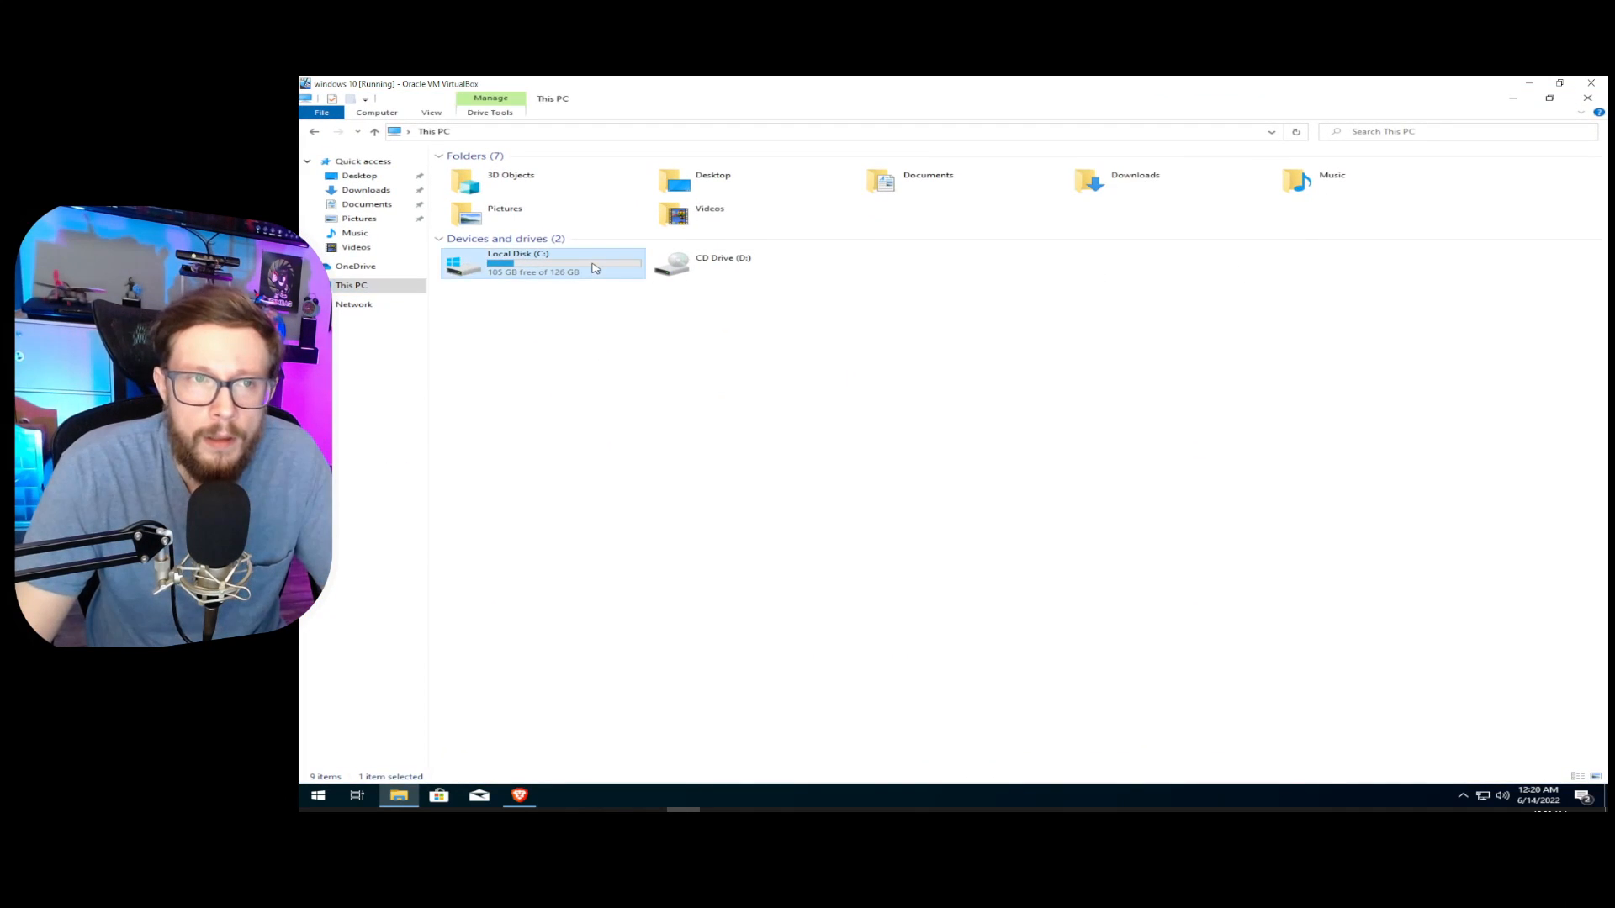
{"action": "double_click", "coordinate": [518, 263]}
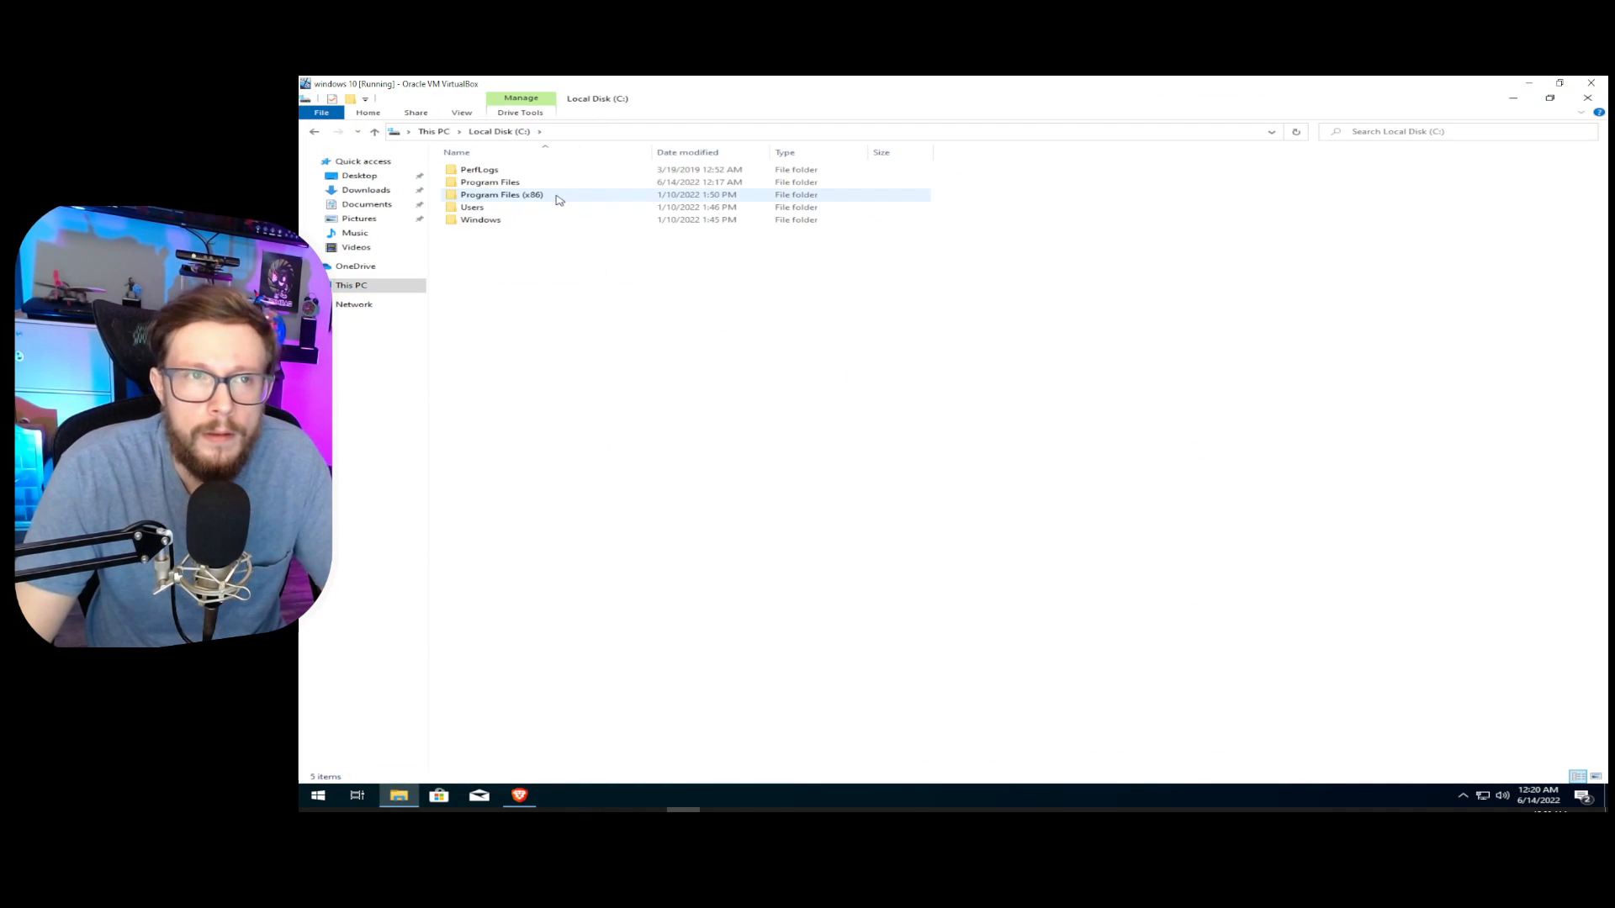
{"action": "double_click", "coordinate": [491, 182]}
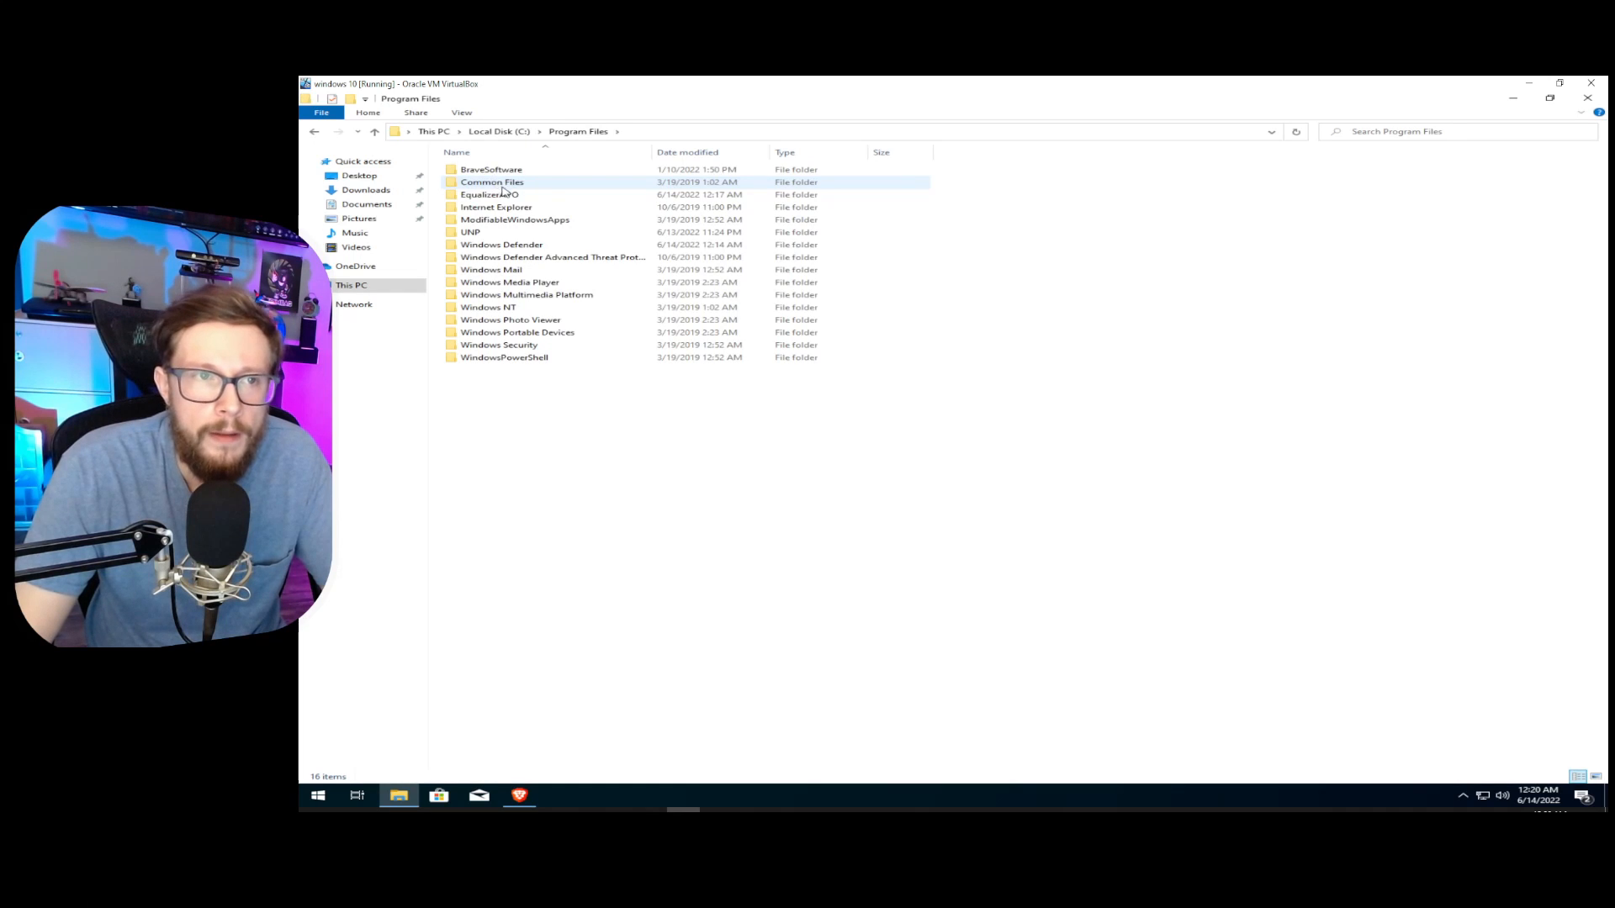
Create a VST folder there and paste the bin folder into it with admin approval.
{"action": "right_click", "coordinate": [513, 424]}
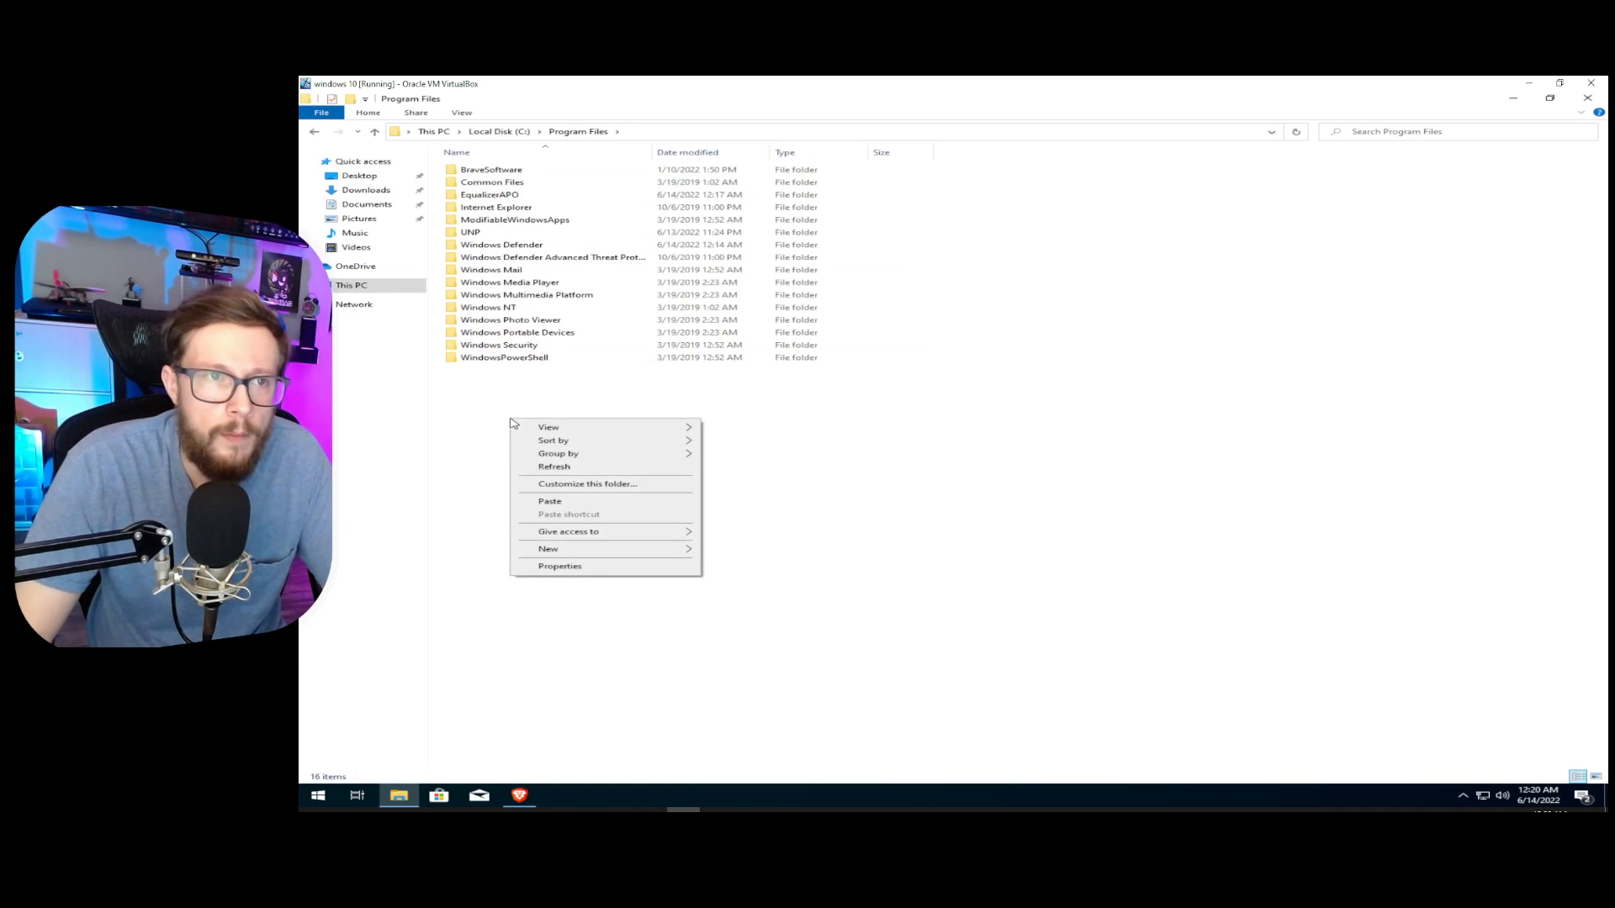
{"action": "mouse_move", "coordinate": [656, 563]}
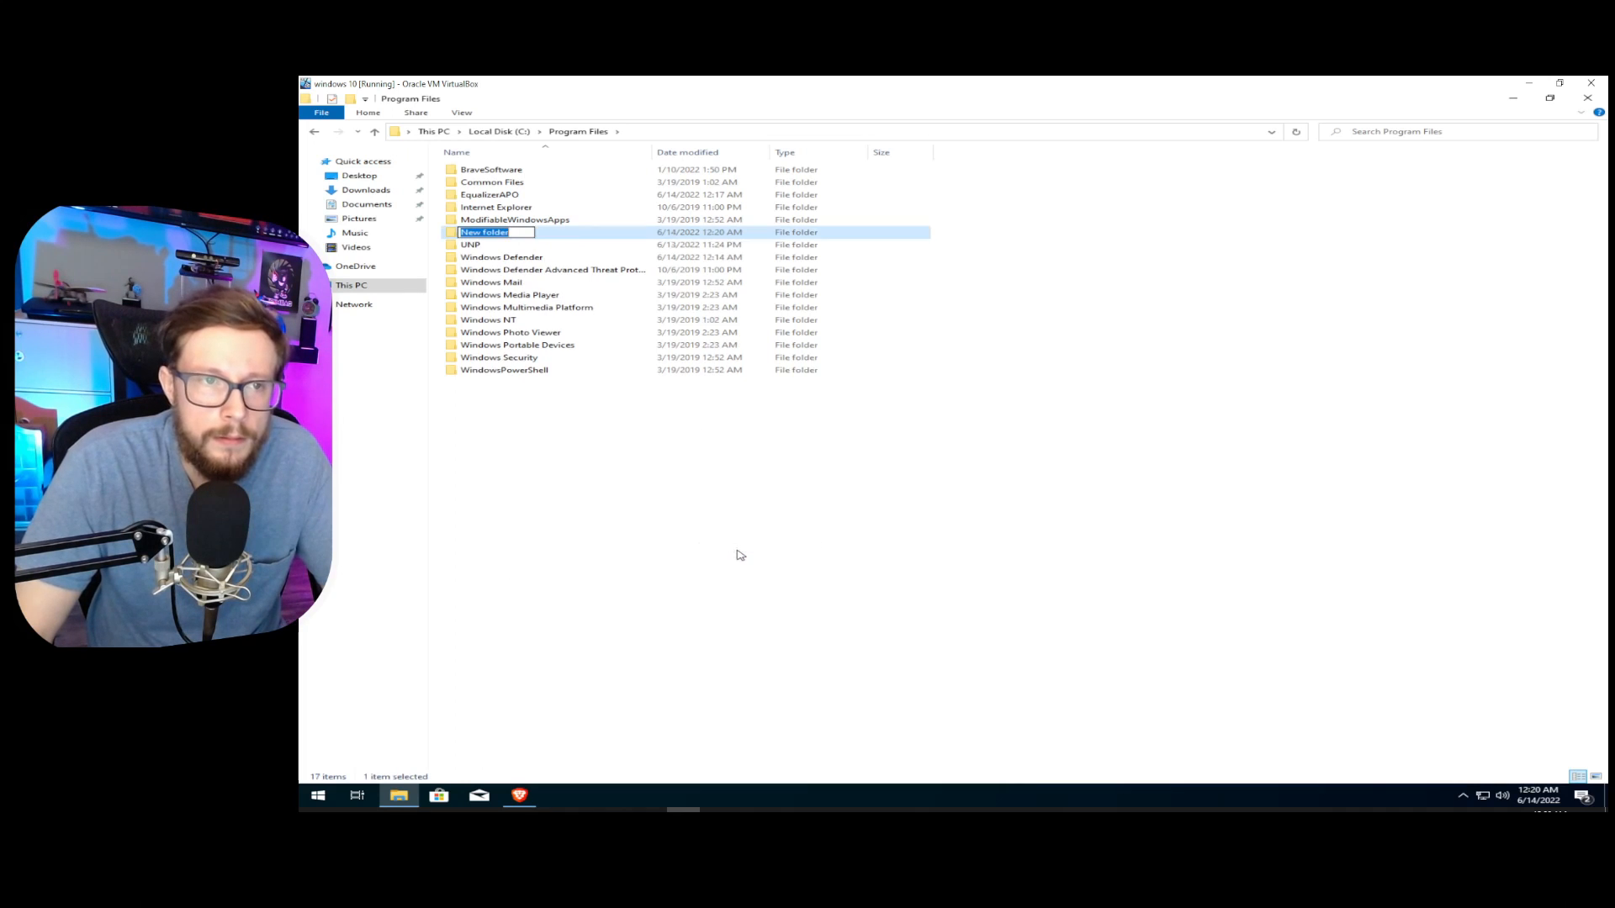
{"action": "type", "text": "VST"}
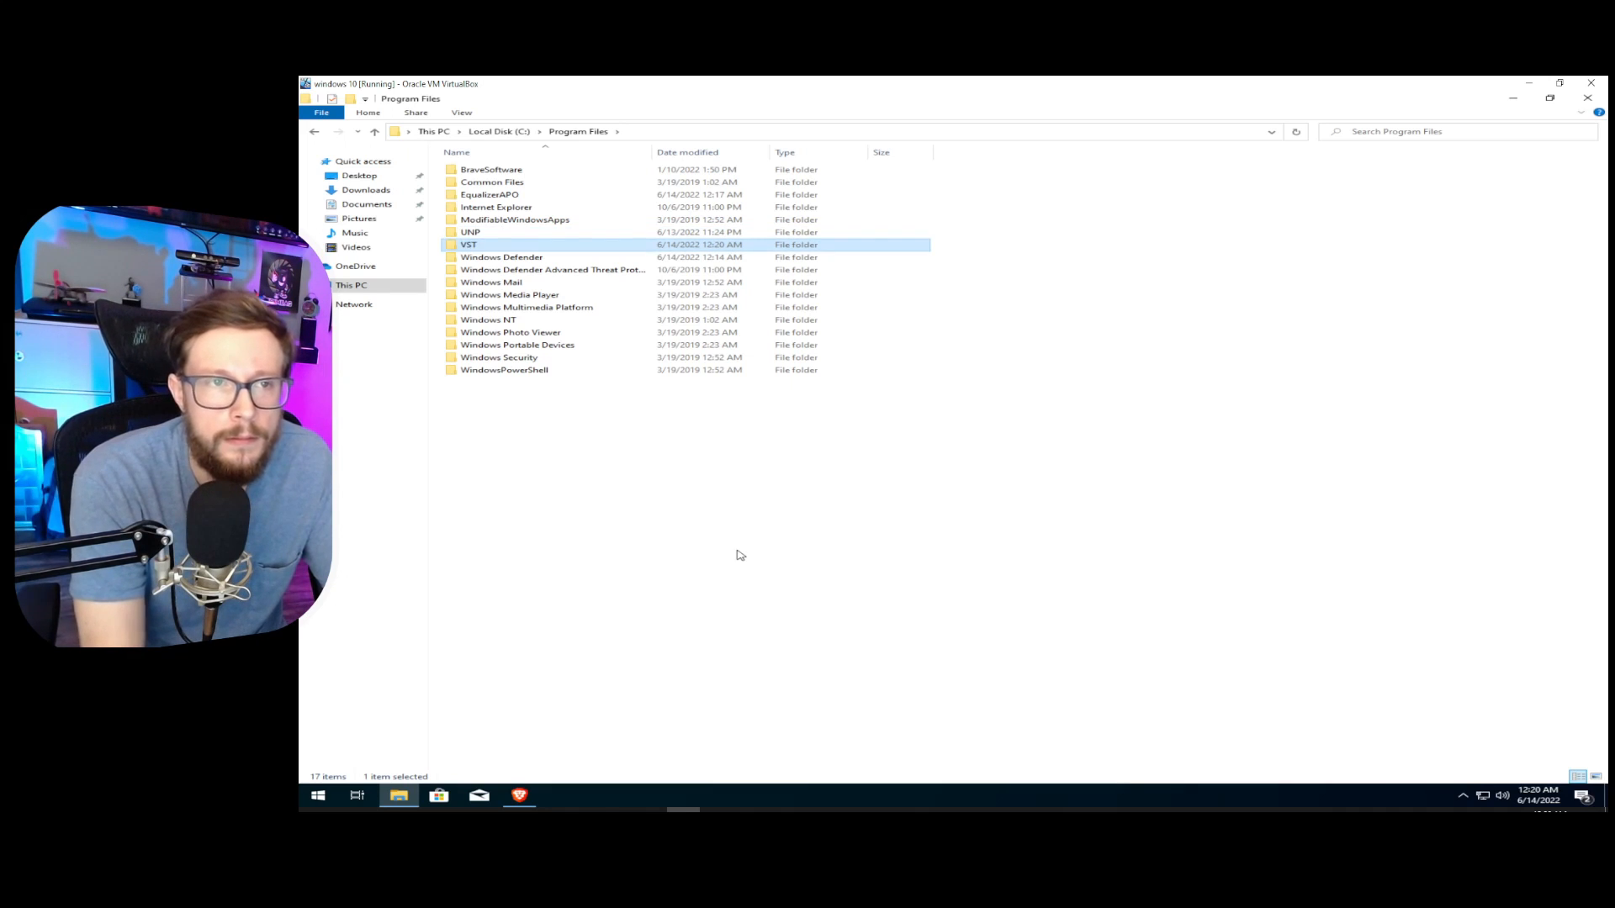
{"action": "double_click", "coordinate": [468, 244]}
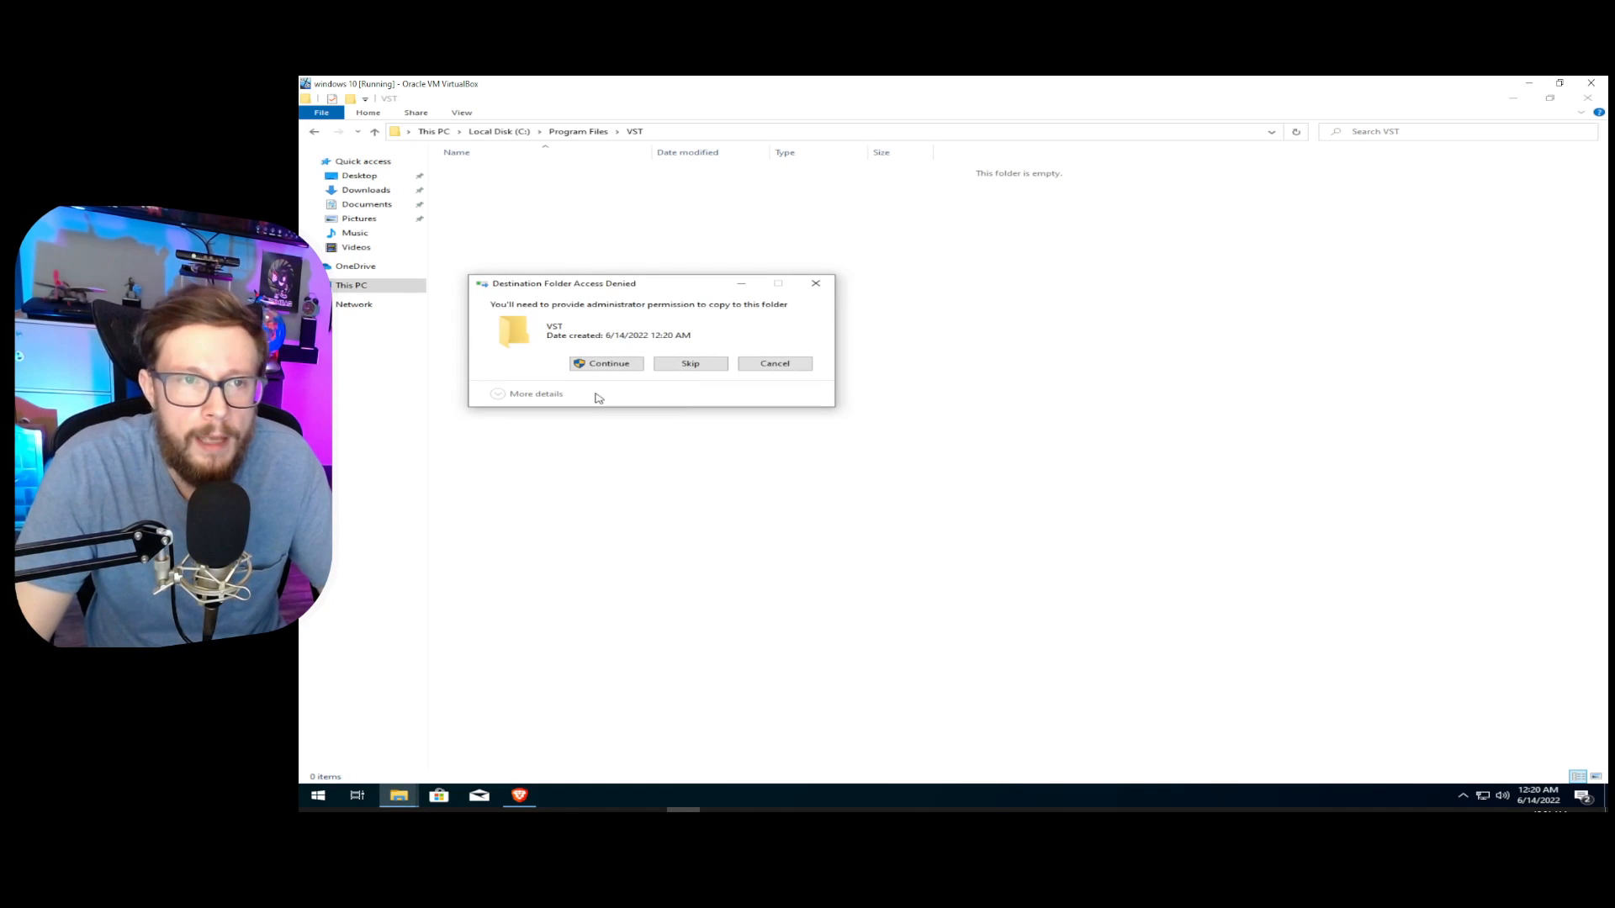
{"action": "left_click", "coordinate": [606, 363]}
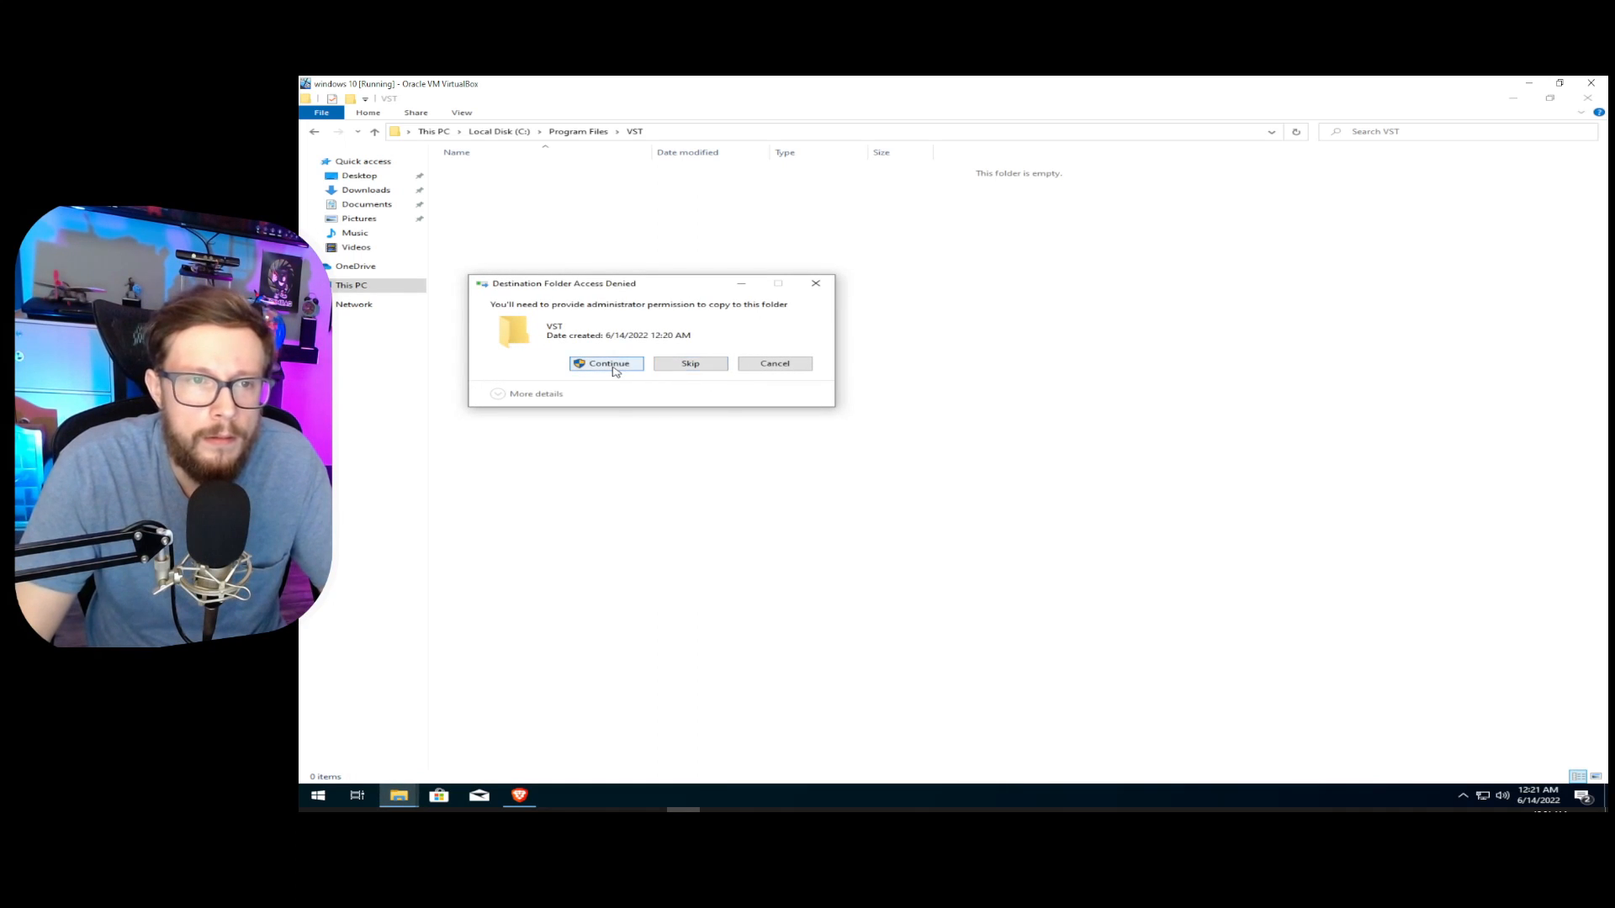
{"action": "left_click", "coordinate": [607, 362]}
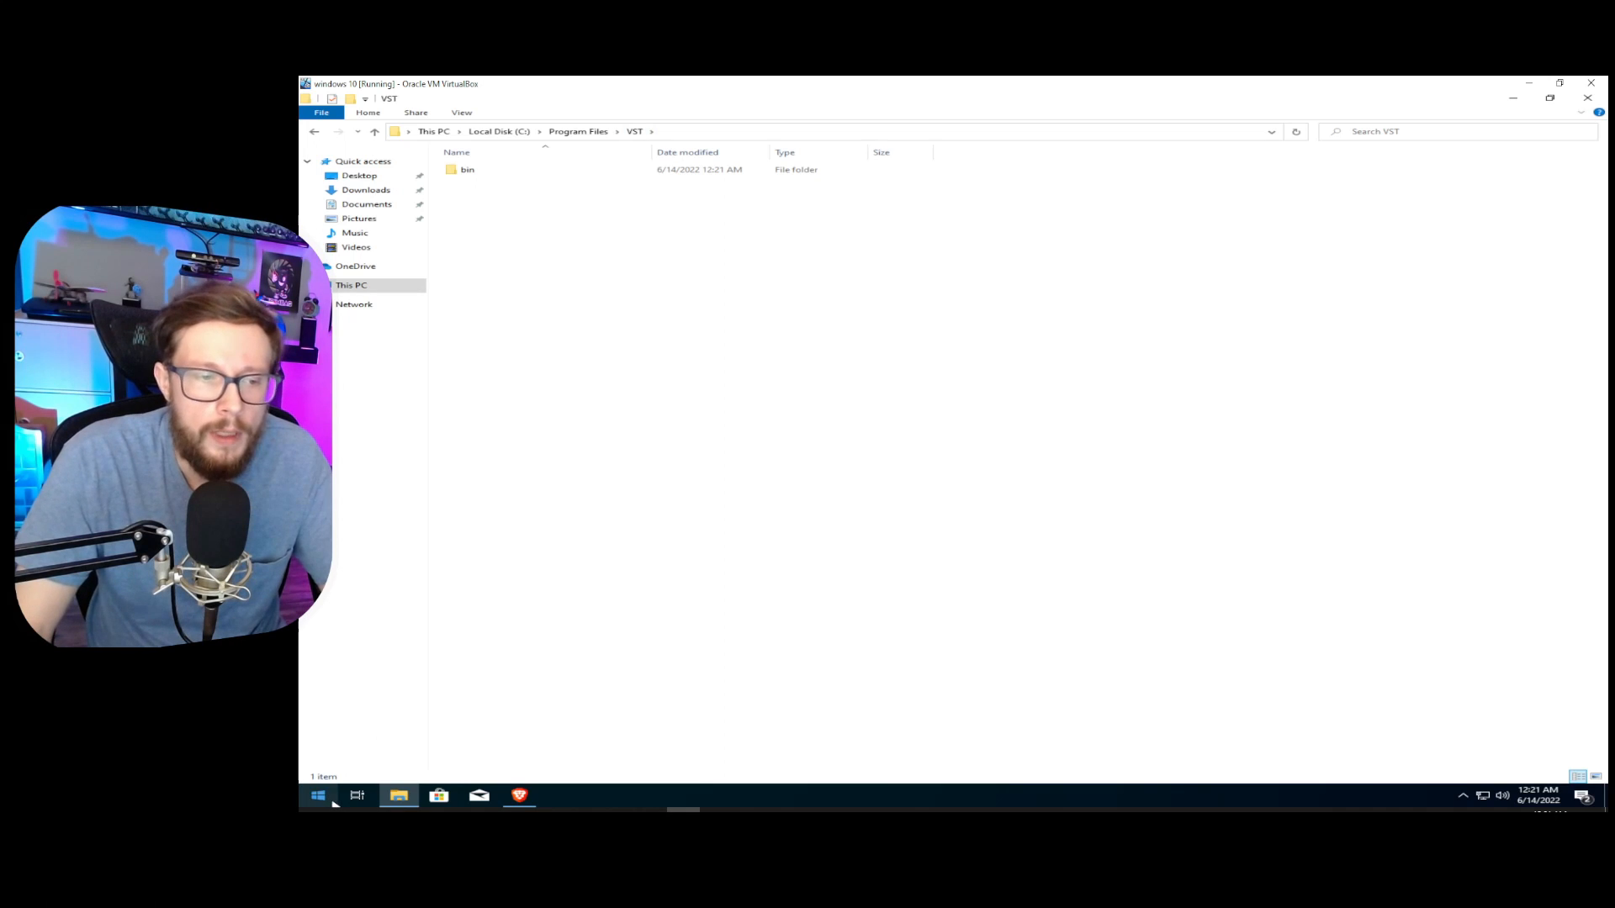
Launch Configuration Editor from Start's Recently added and dismiss the APO-not-installed warning.
{"action": "left_click", "coordinate": [317, 795]}
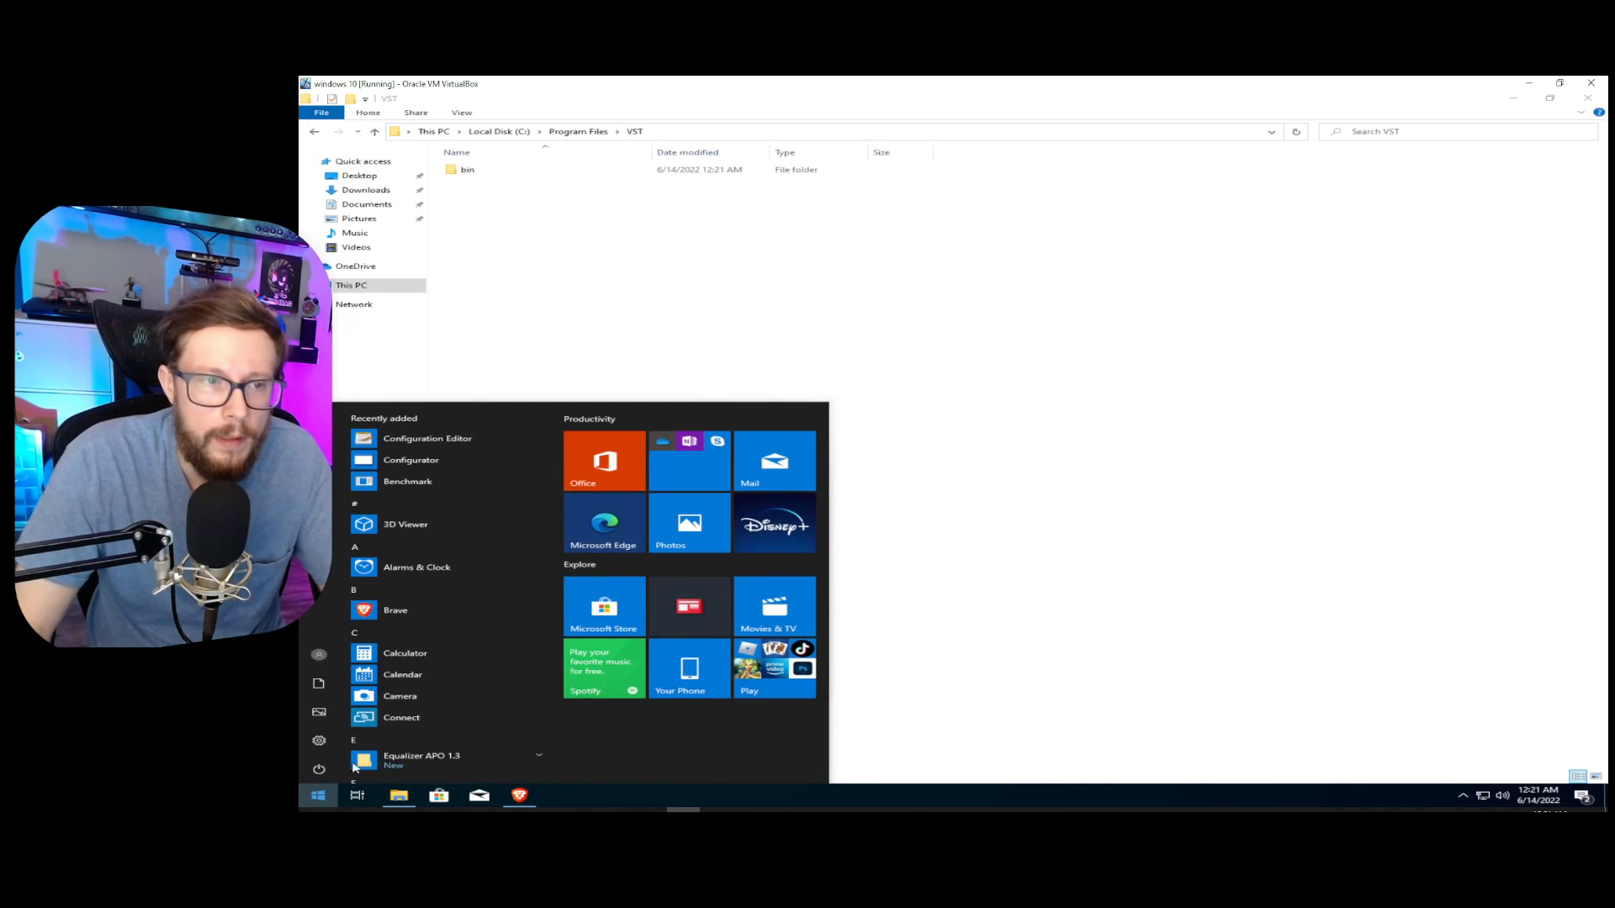
{"action": "mouse_move", "coordinate": [464, 443]}
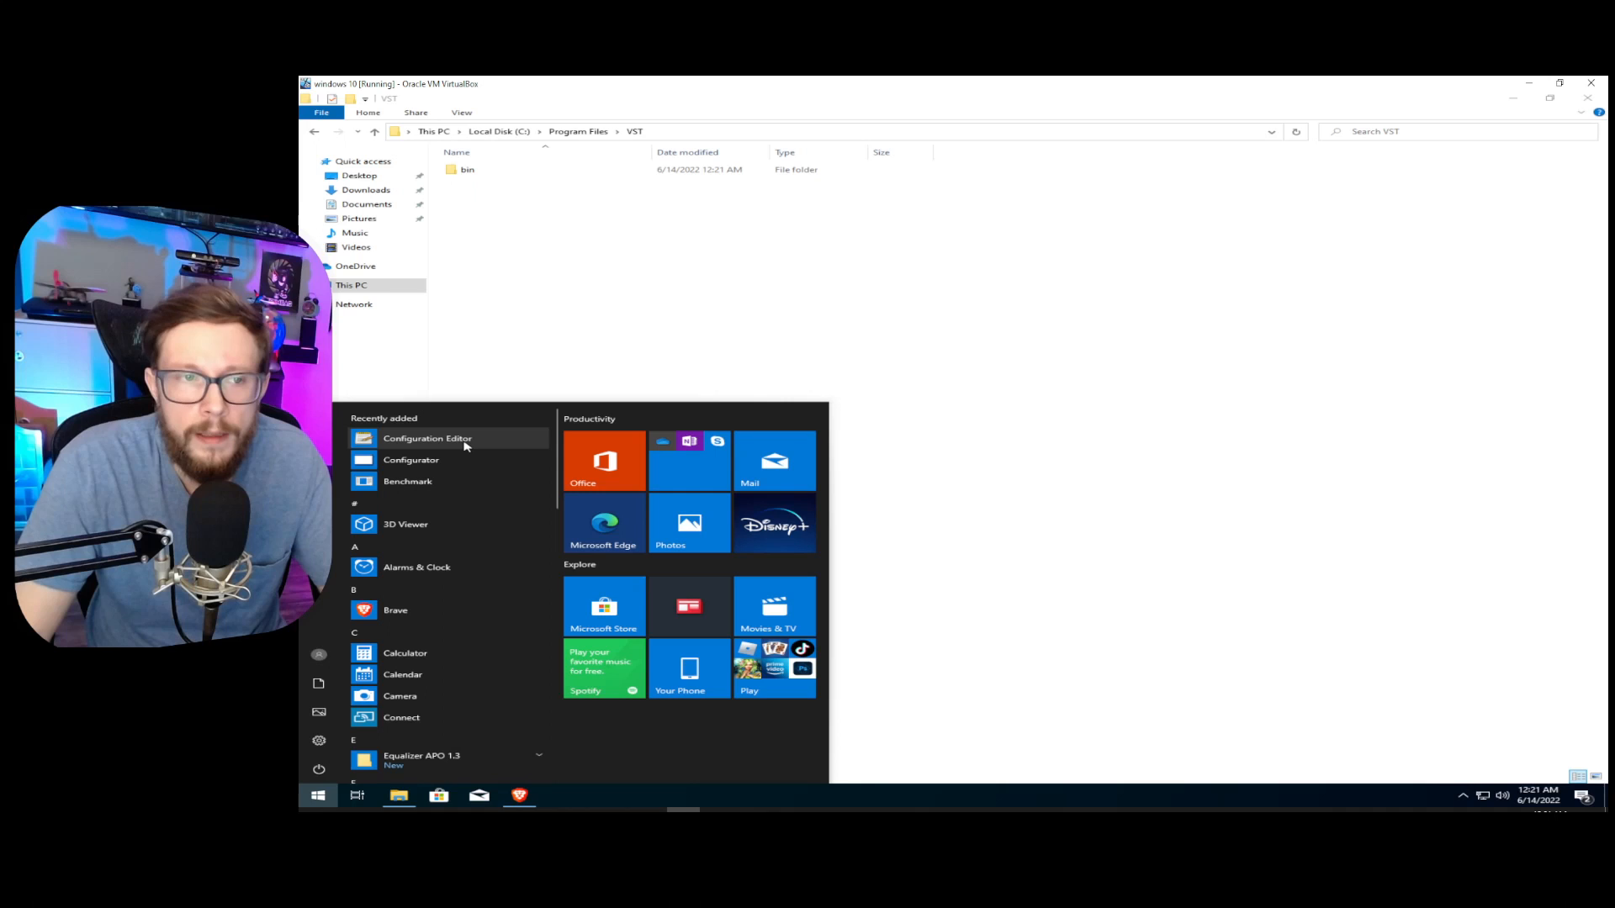
{"action": "left_click", "coordinate": [318, 795]}
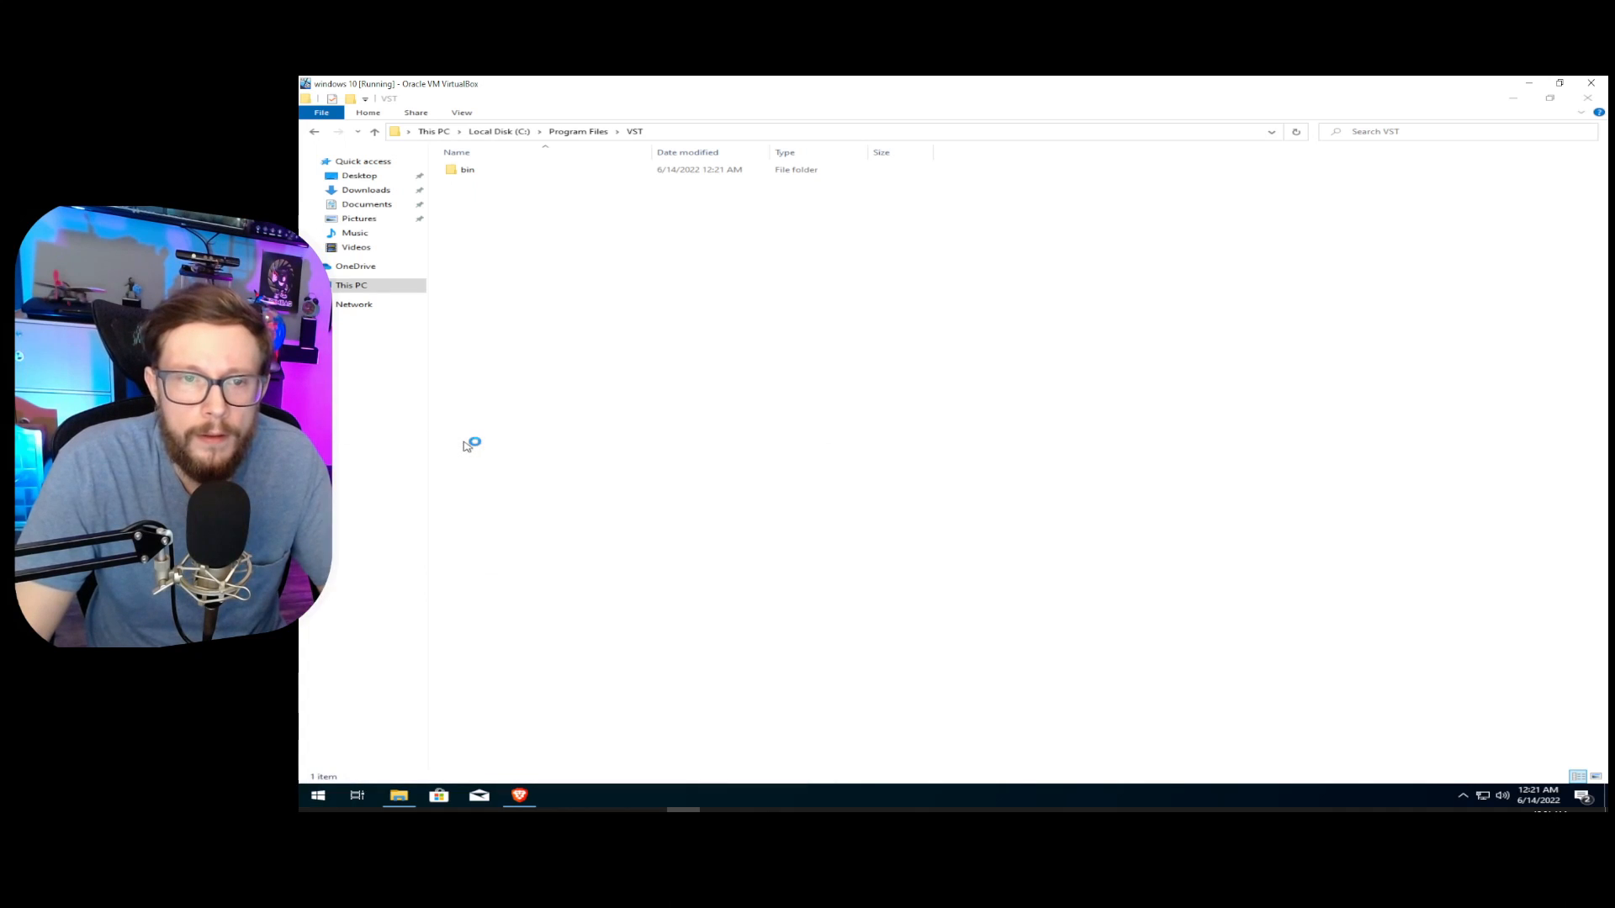
{"action": "left_click", "coordinate": [559, 795]}
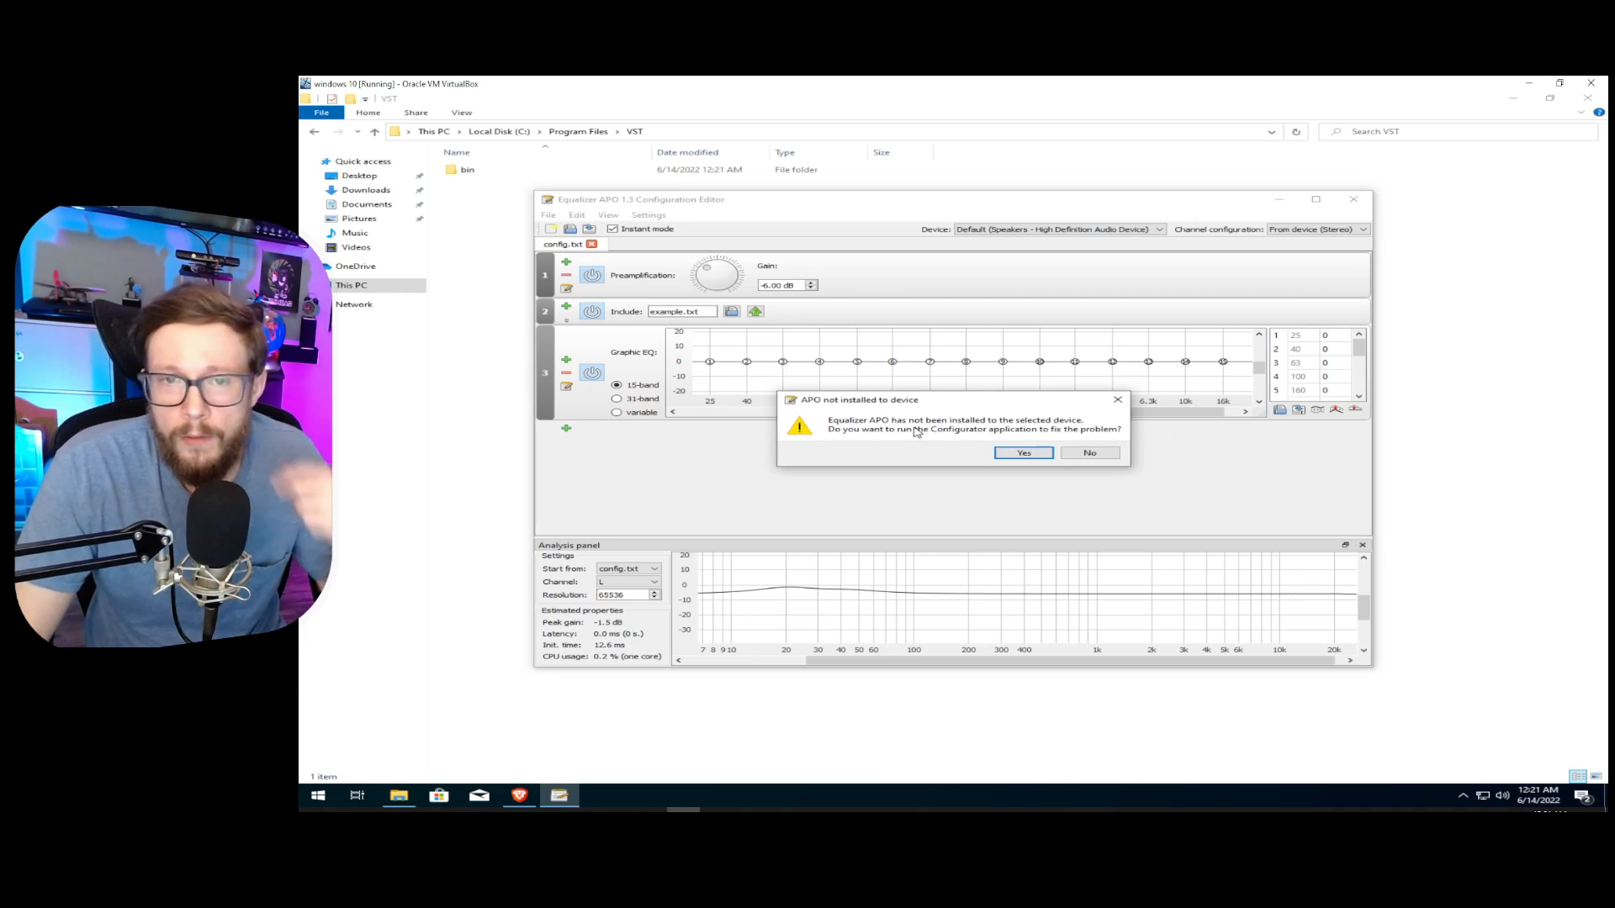
{"action": "mouse_move", "coordinate": [890, 417]}
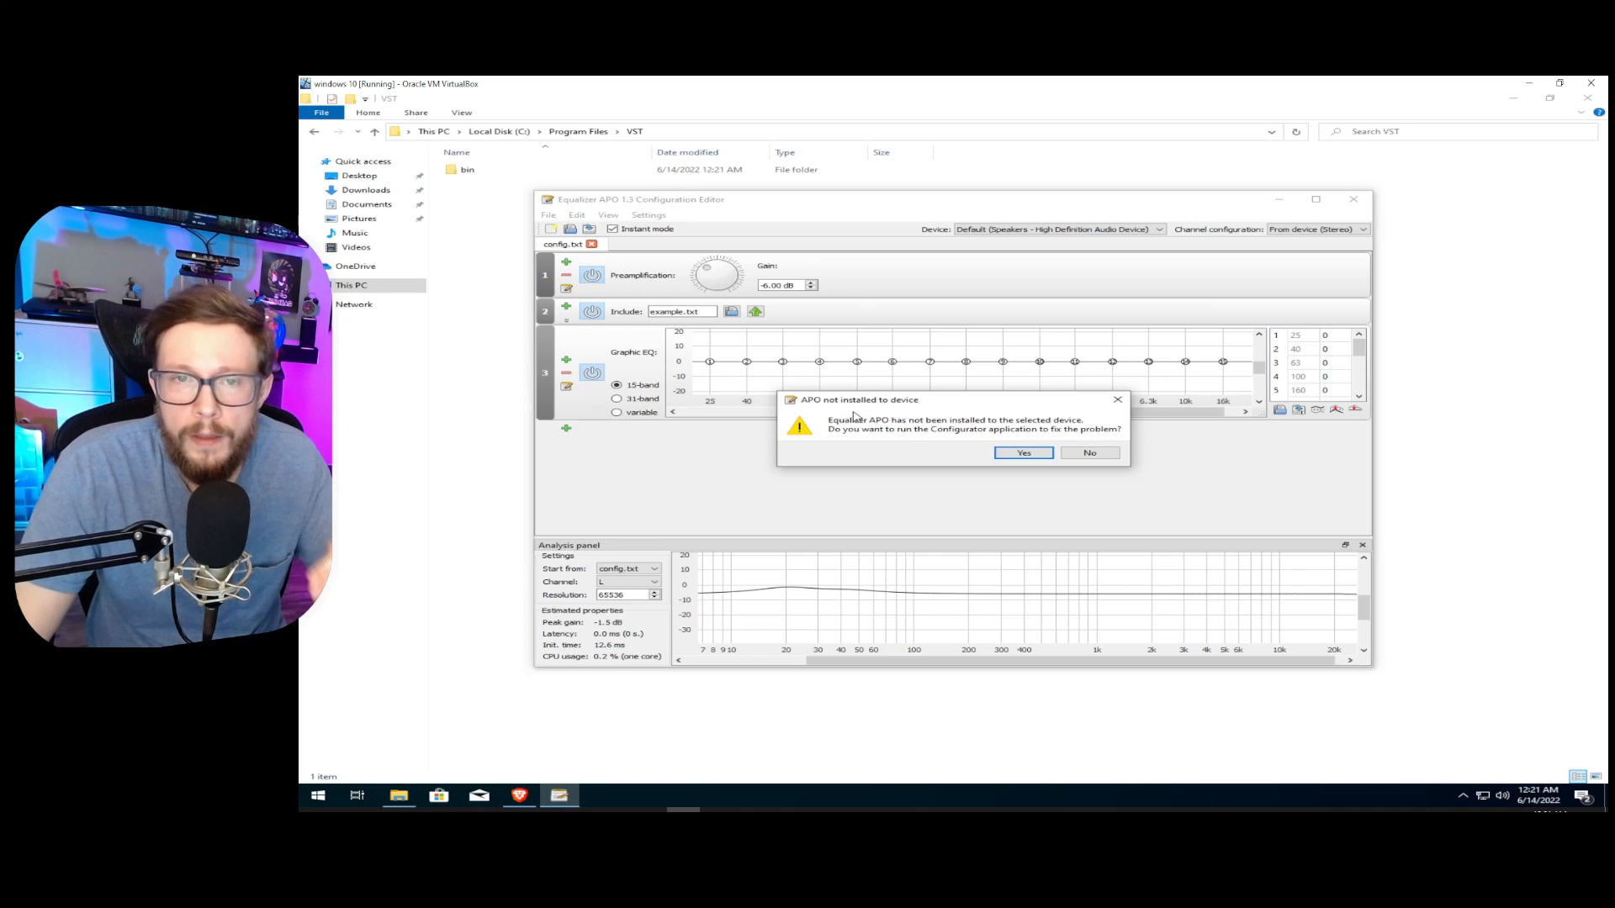
{"action": "mouse_move", "coordinate": [891, 414]}
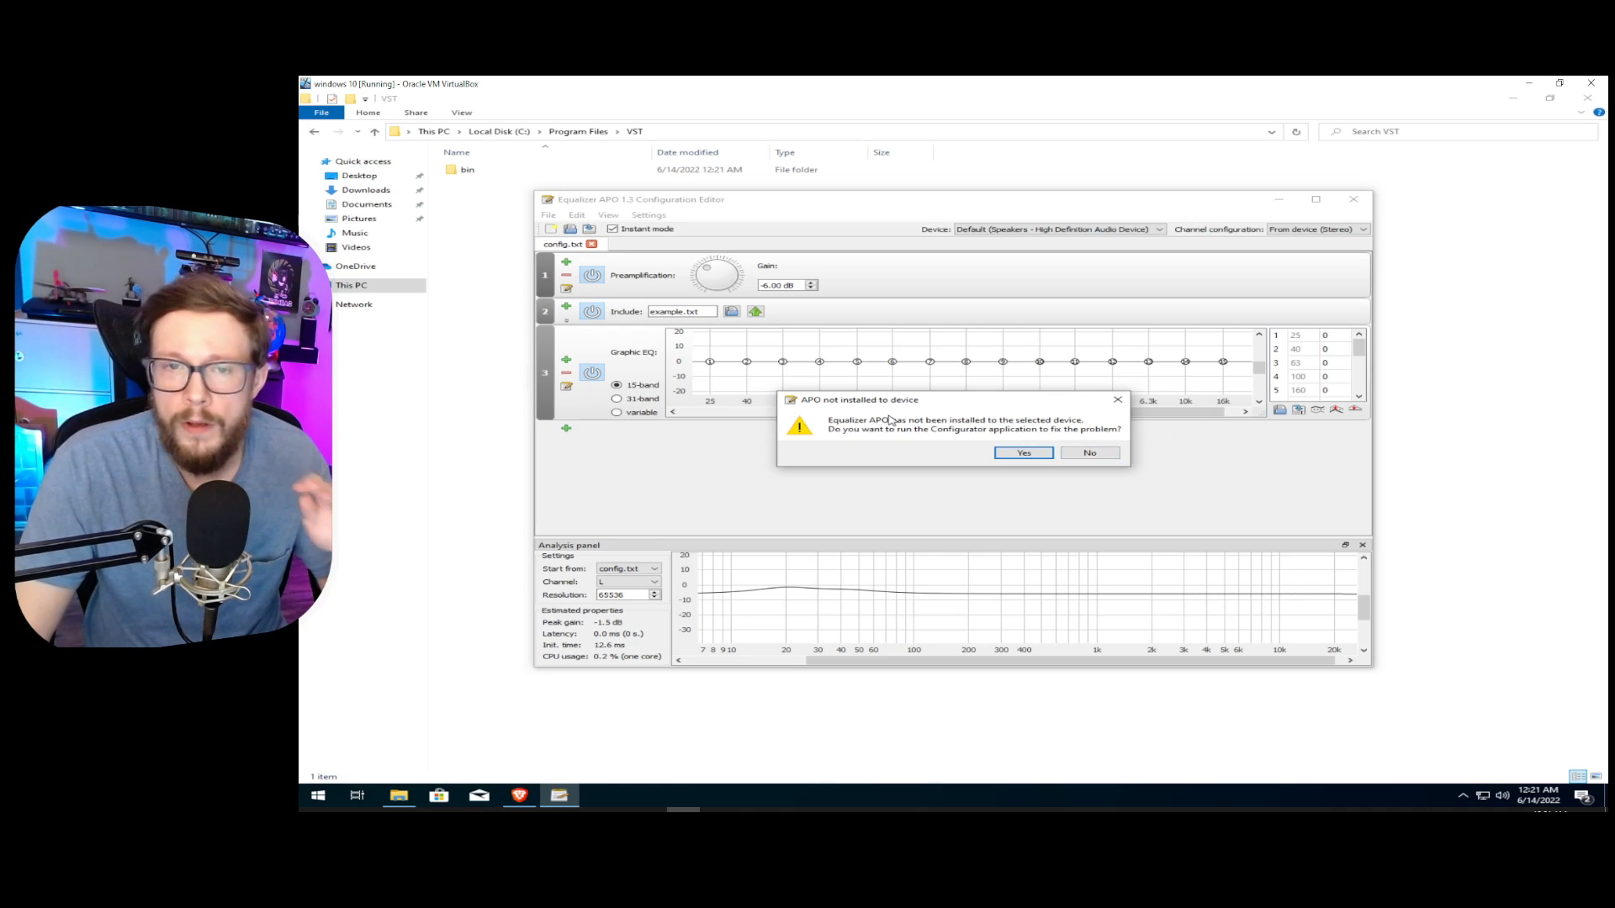
{"action": "left_click", "coordinate": [1088, 453]}
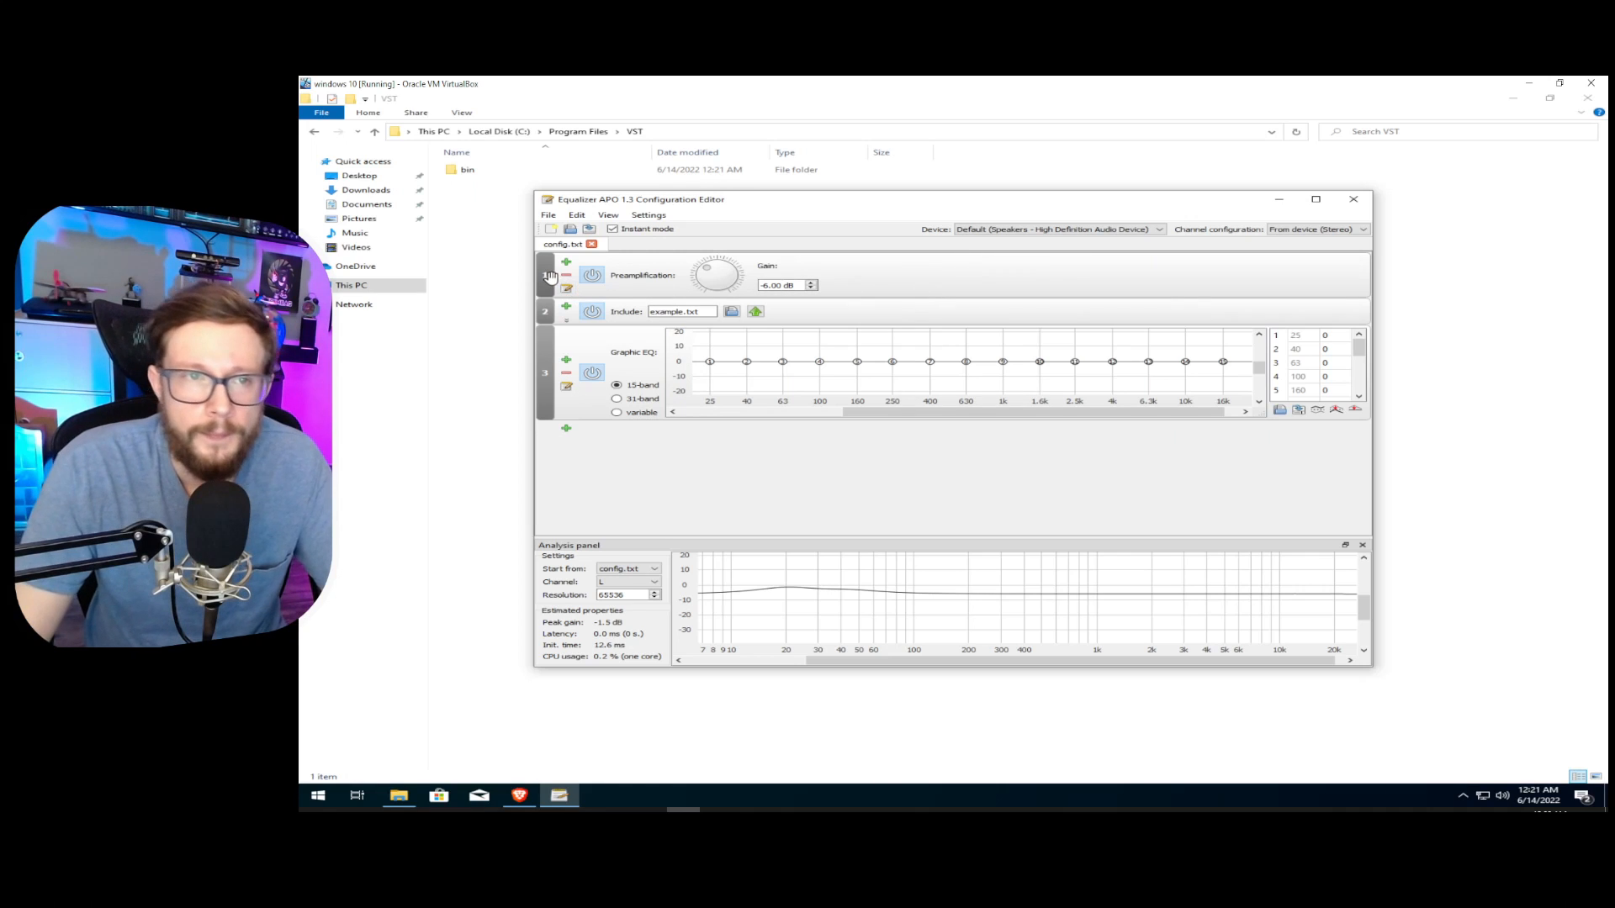
{"action": "mouse_move", "coordinate": [1139, 279]}
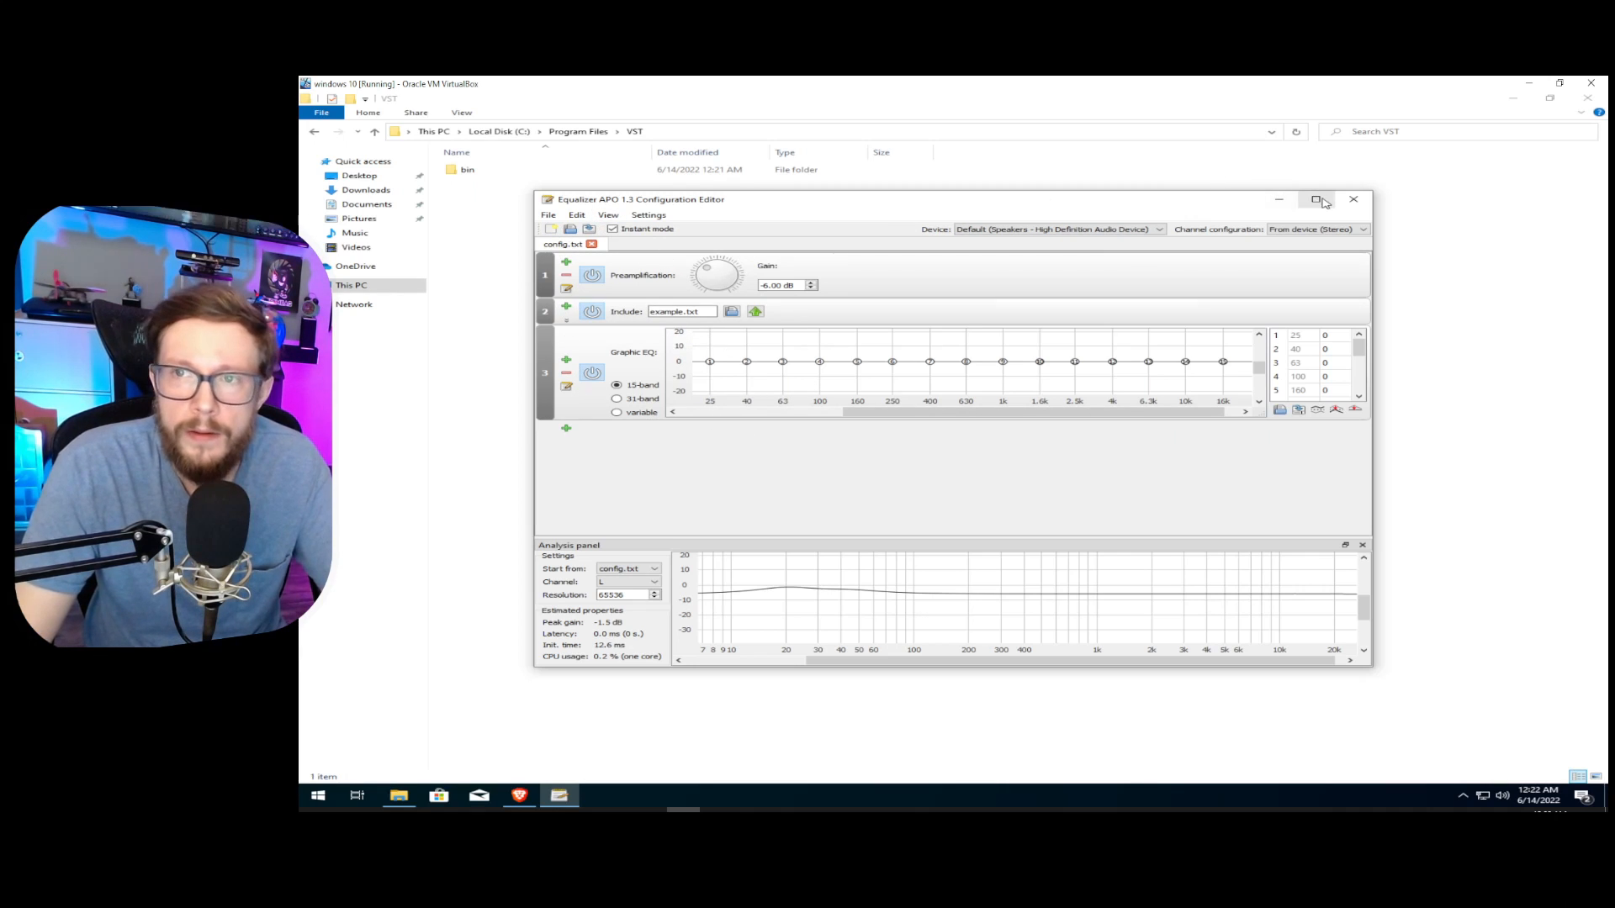
Maximize the editor and insert a Control > Device (Select device) entry as row 1.
{"action": "left_click", "coordinate": [1316, 198]}
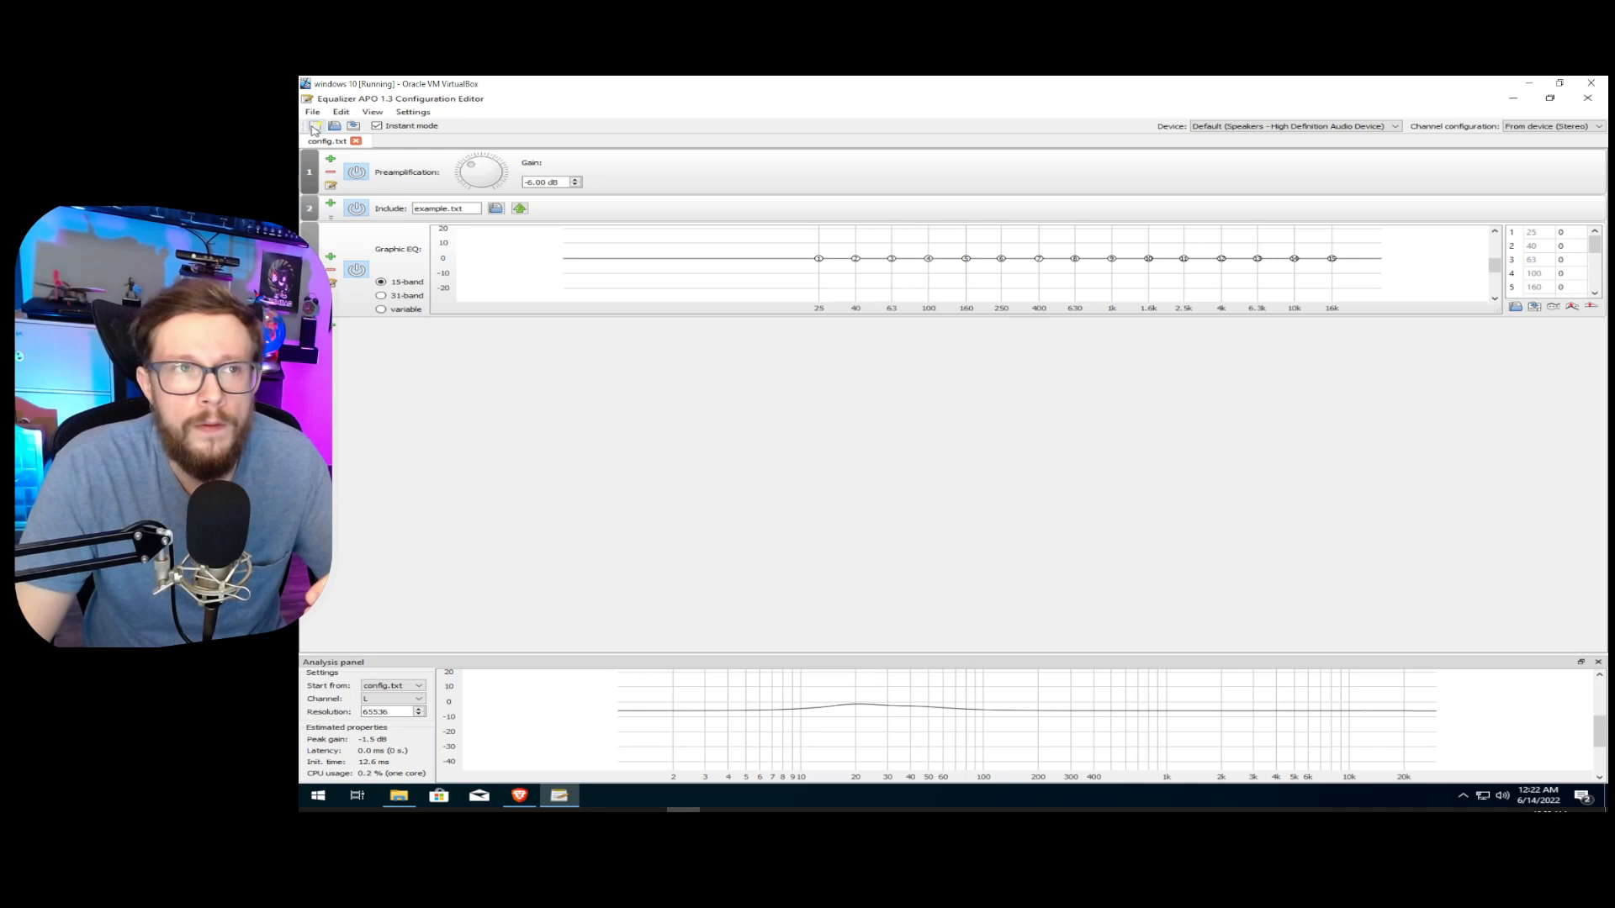
{"action": "left_click", "coordinate": [316, 125]}
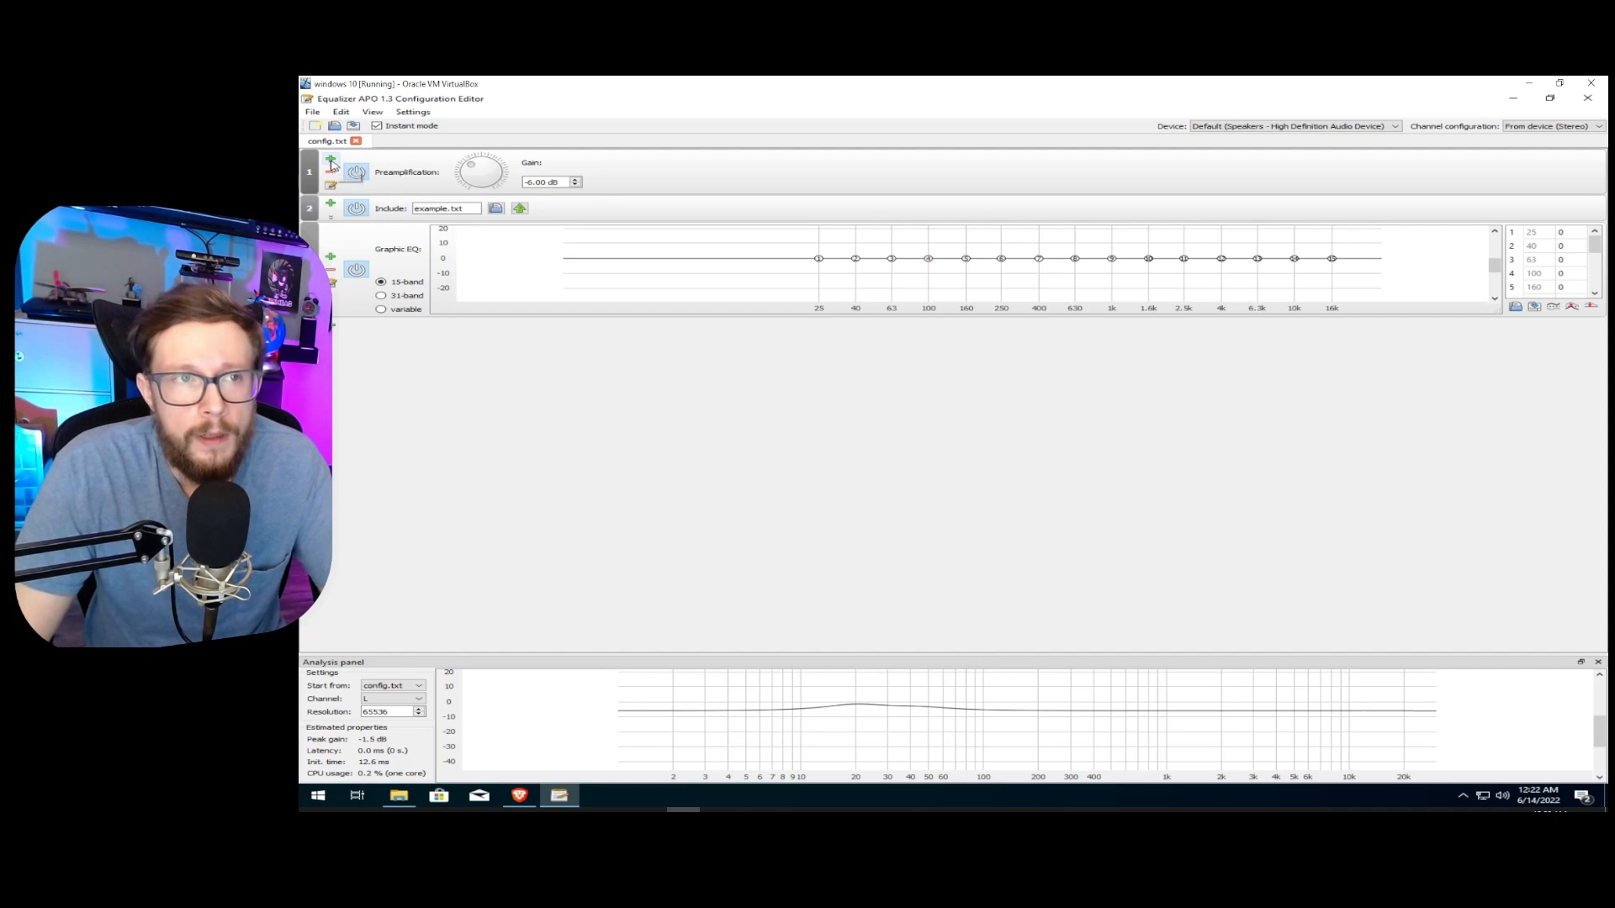
{"action": "mouse_move", "coordinate": [331, 162]}
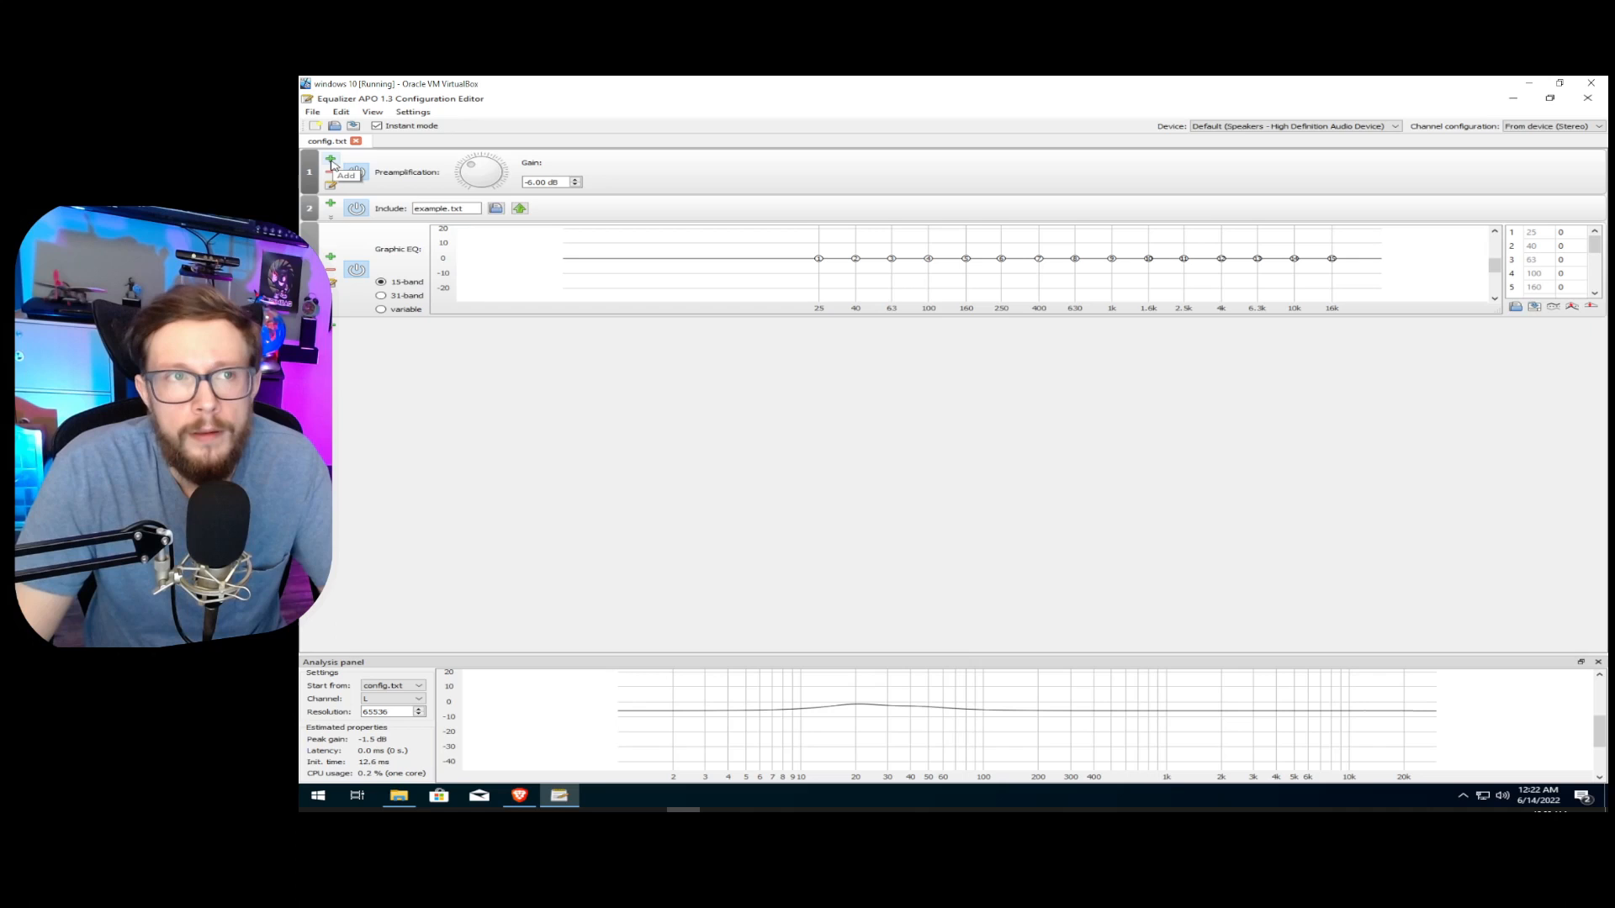
{"action": "left_click", "coordinate": [332, 163]}
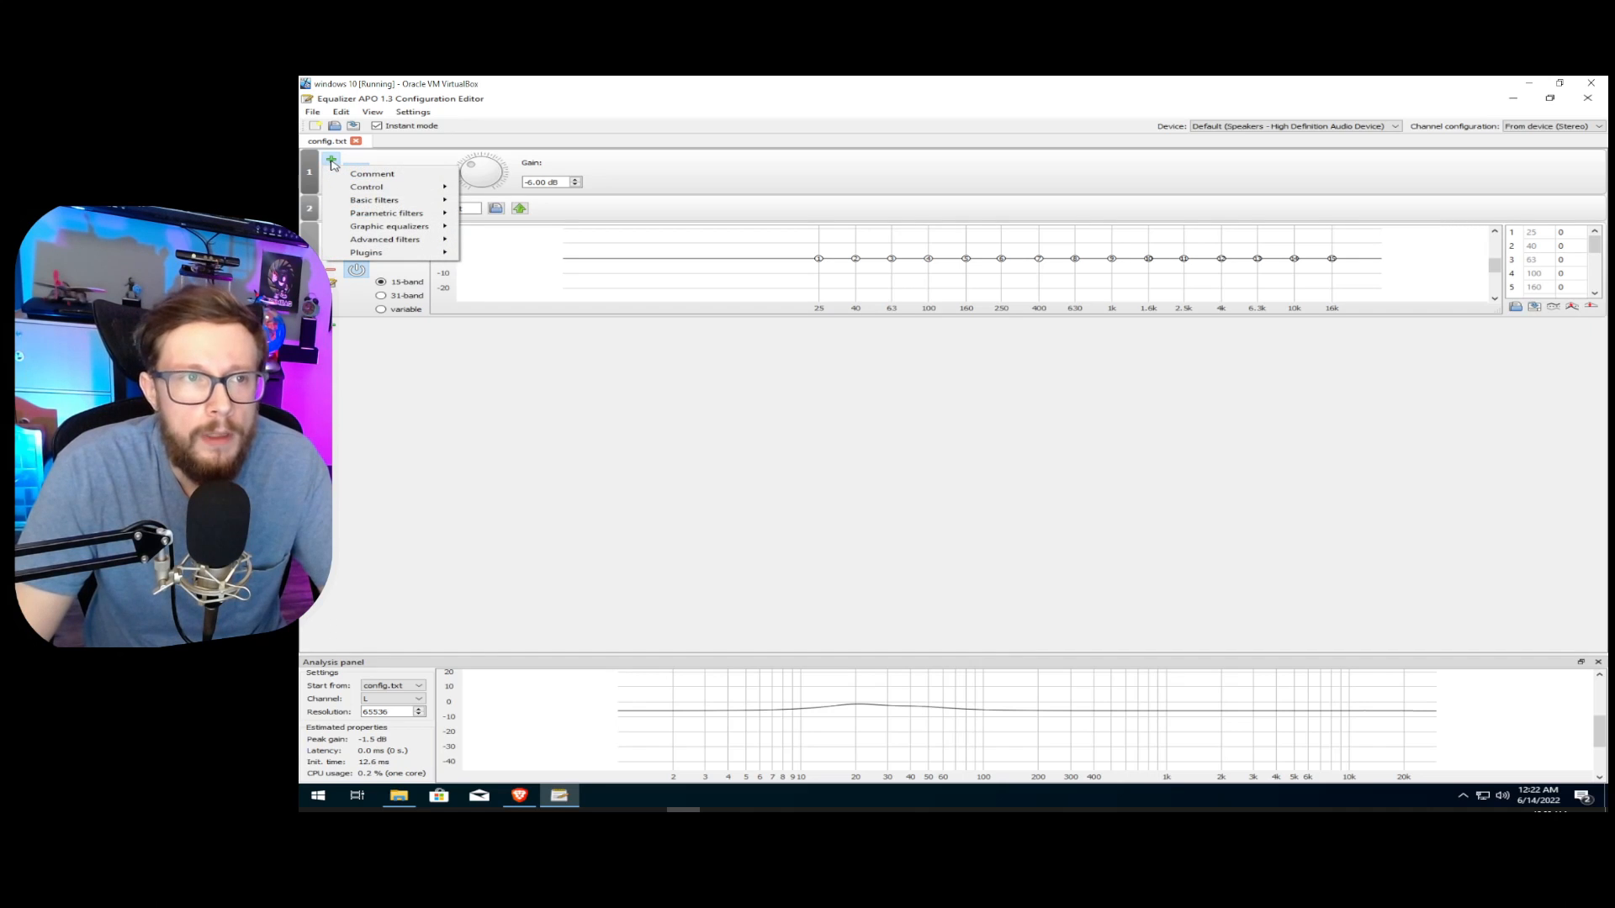
{"action": "mouse_move", "coordinate": [366, 187]}
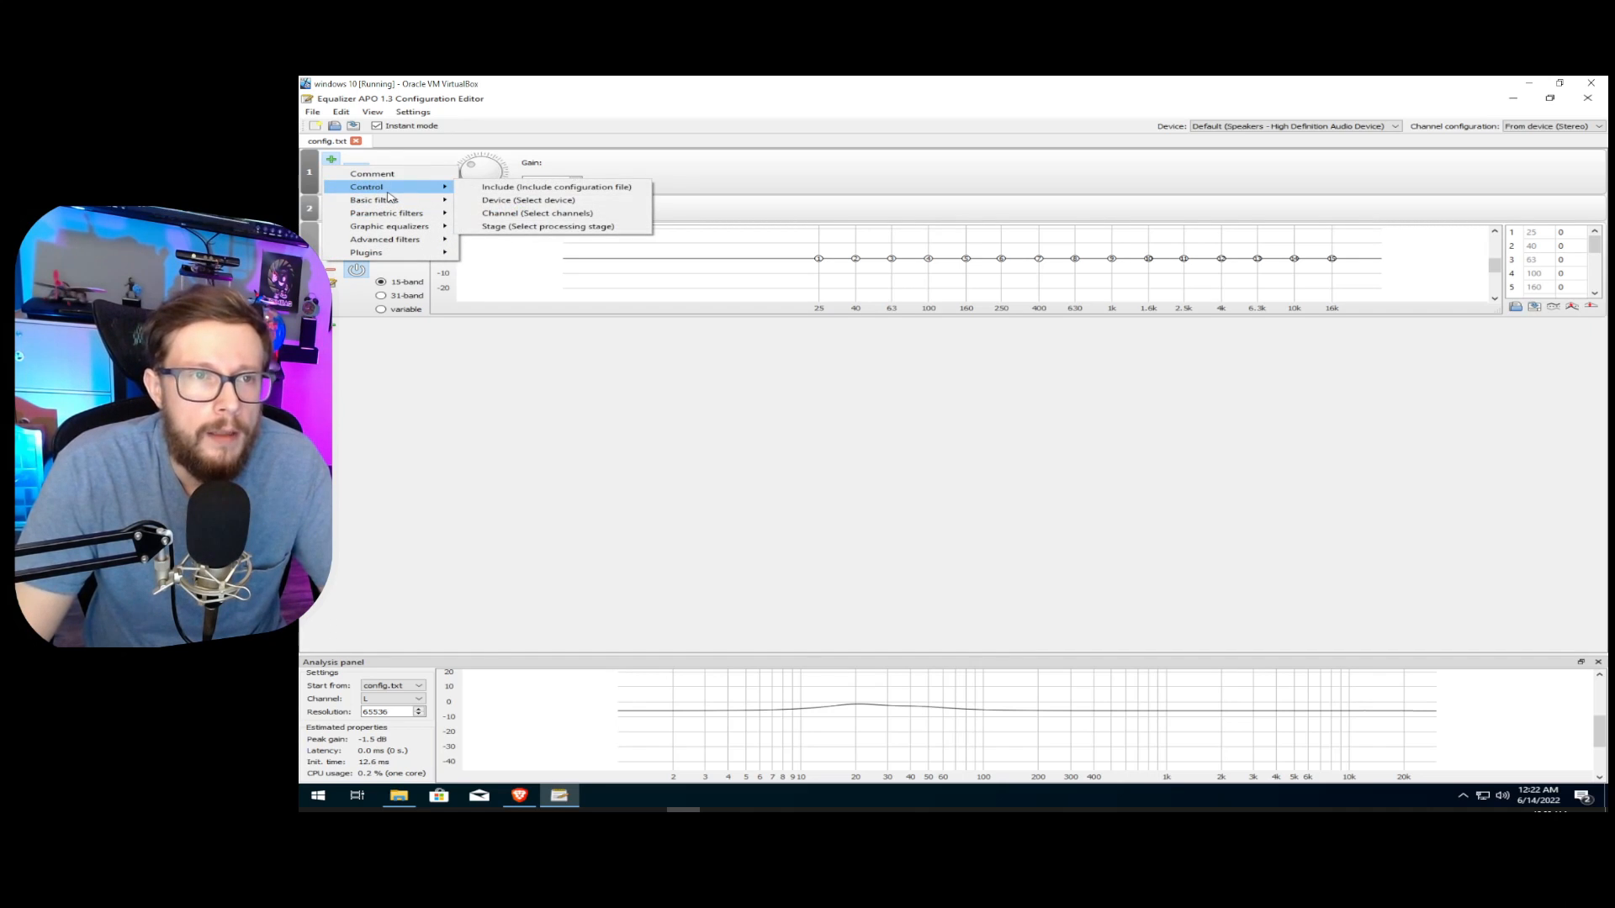
{"action": "mouse_move", "coordinate": [547, 200]}
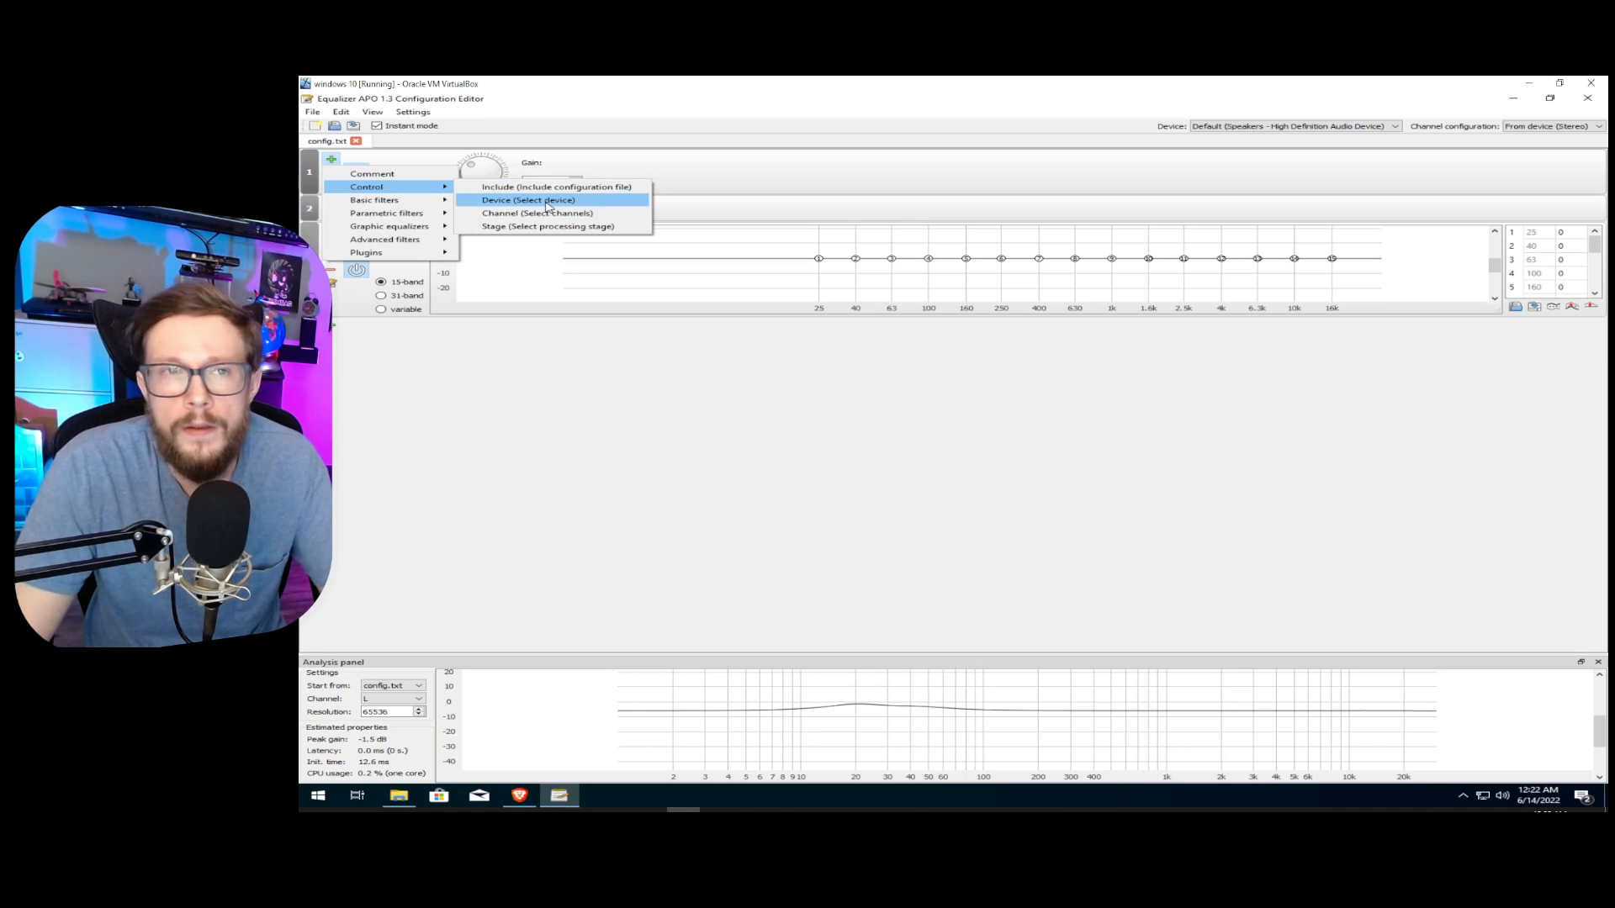
{"action": "left_click", "coordinate": [527, 200]}
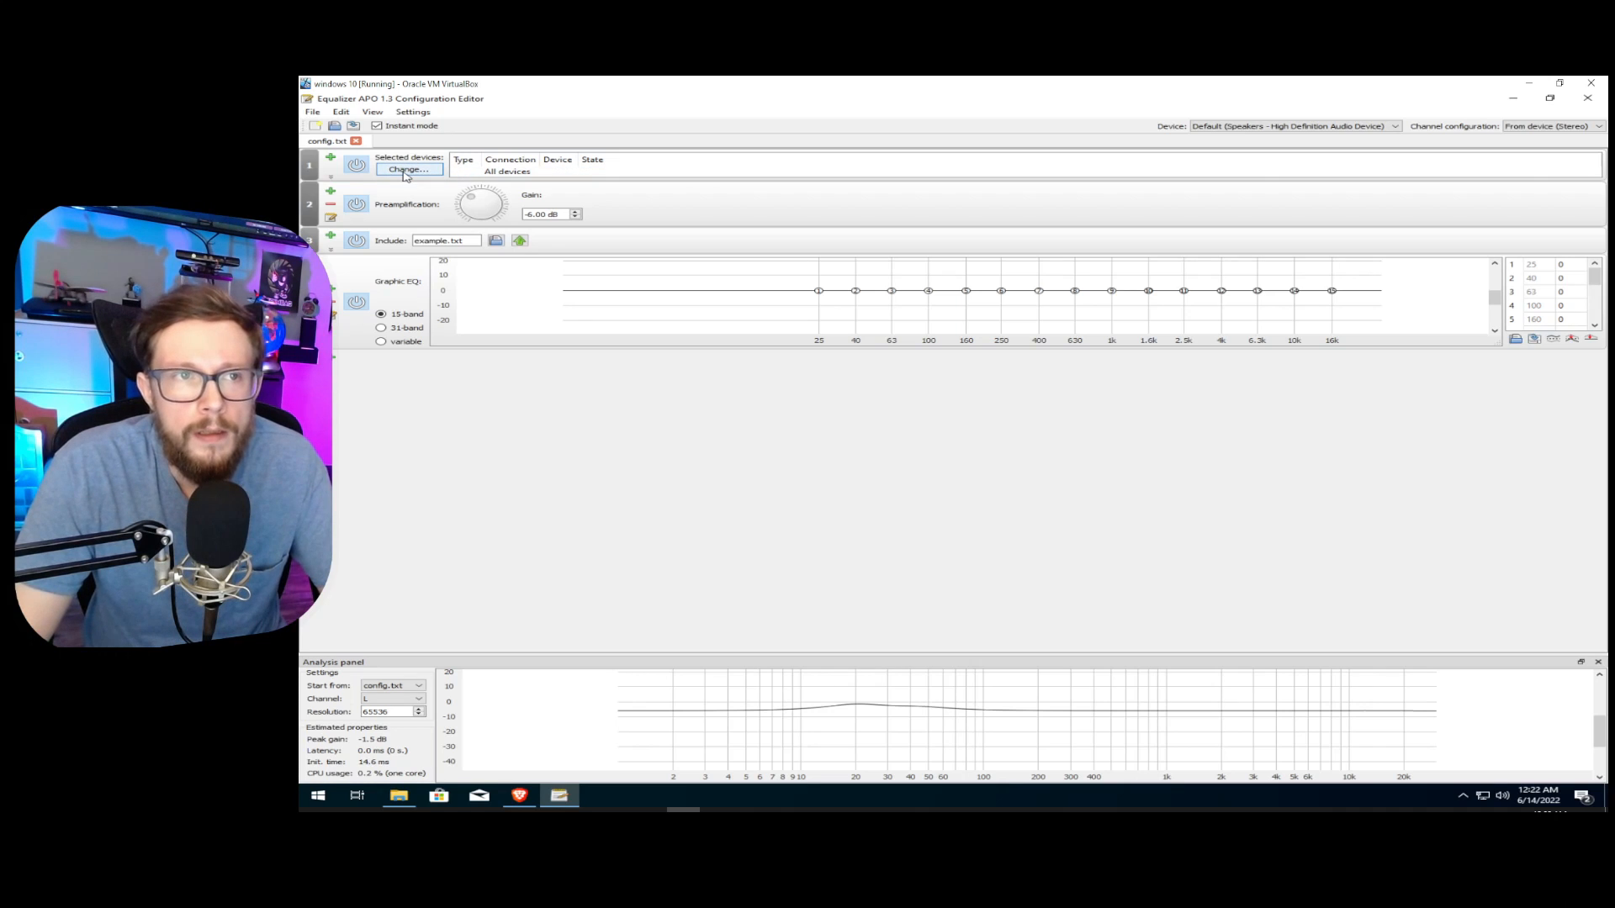
Restrict the device entry to the High Definition Audio Device Microphone capture device.
{"action": "left_click", "coordinate": [408, 169]}
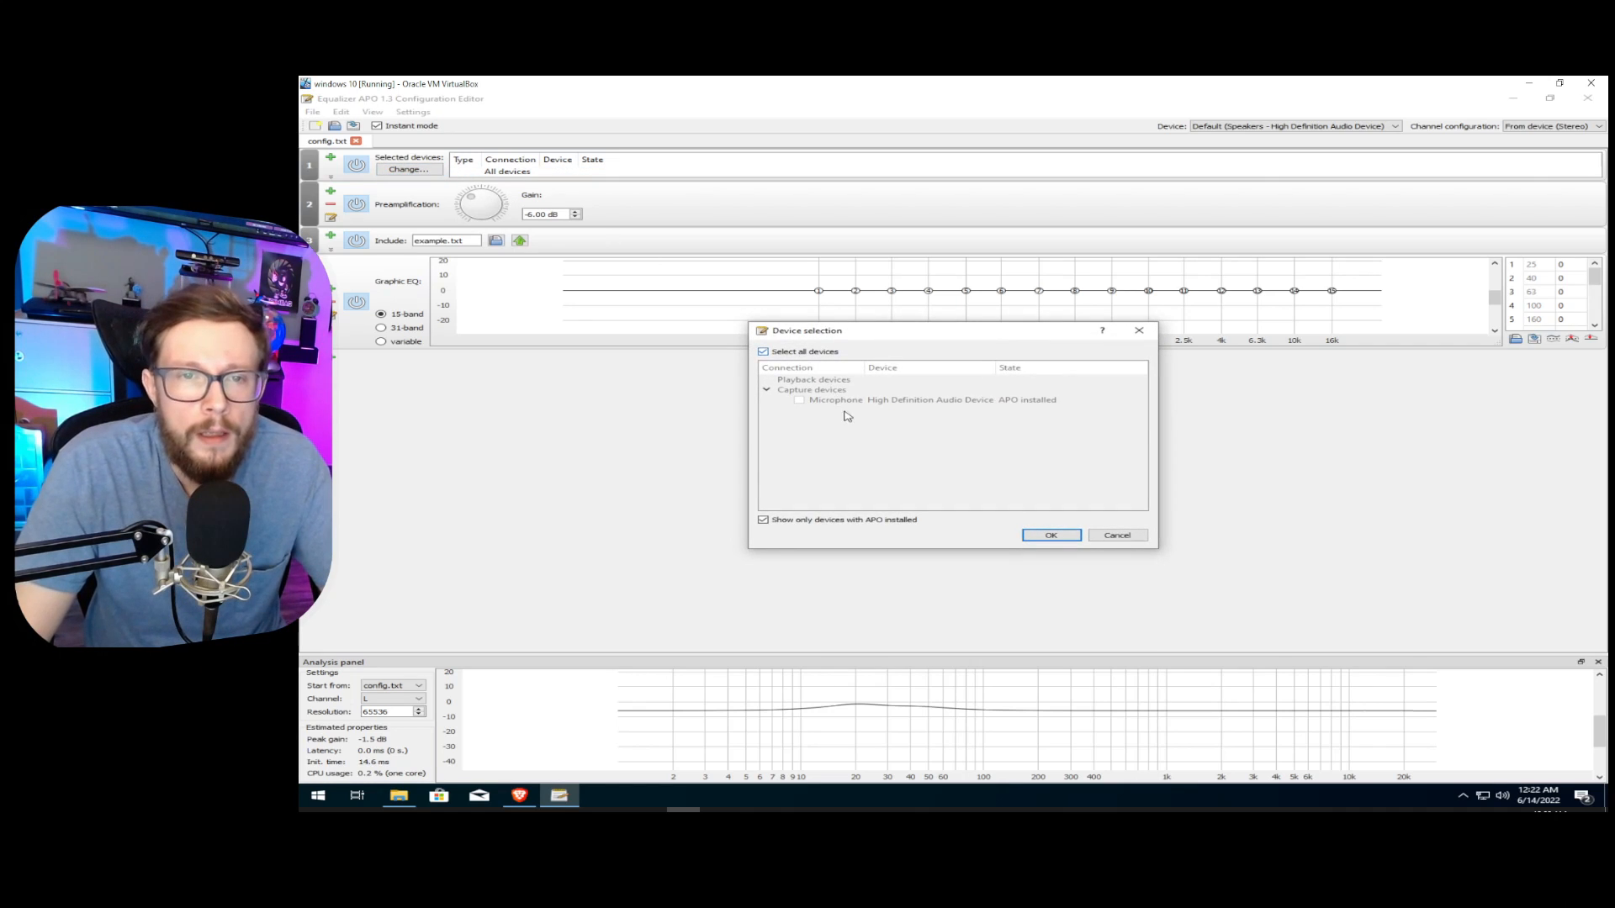
{"action": "left_click", "coordinate": [895, 400]}
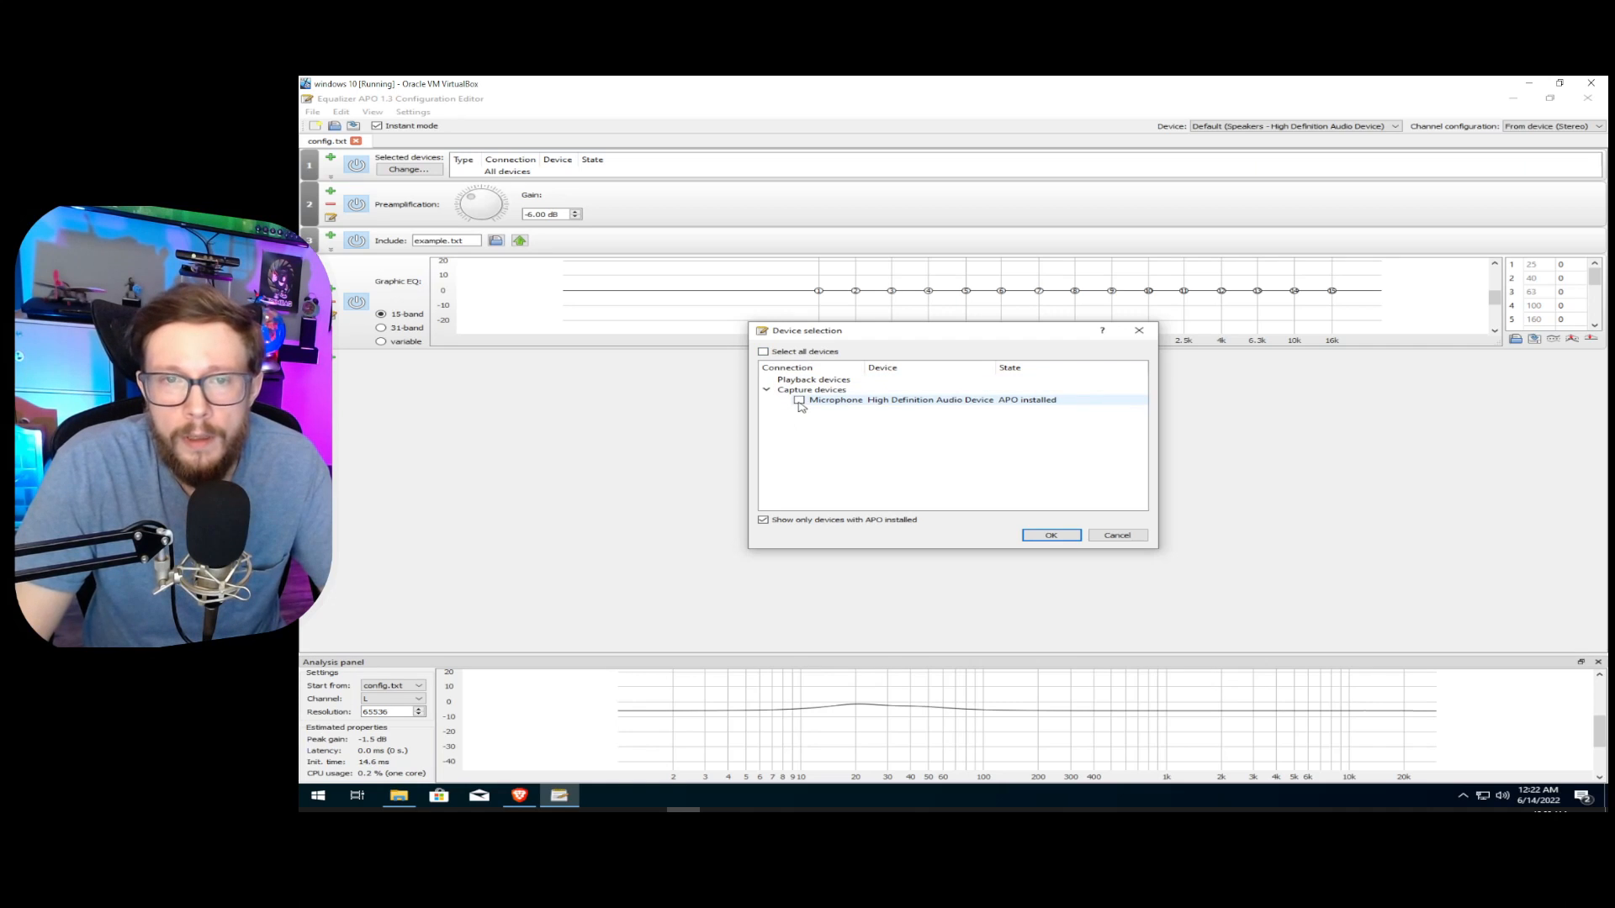
{"action": "left_click", "coordinate": [799, 400]}
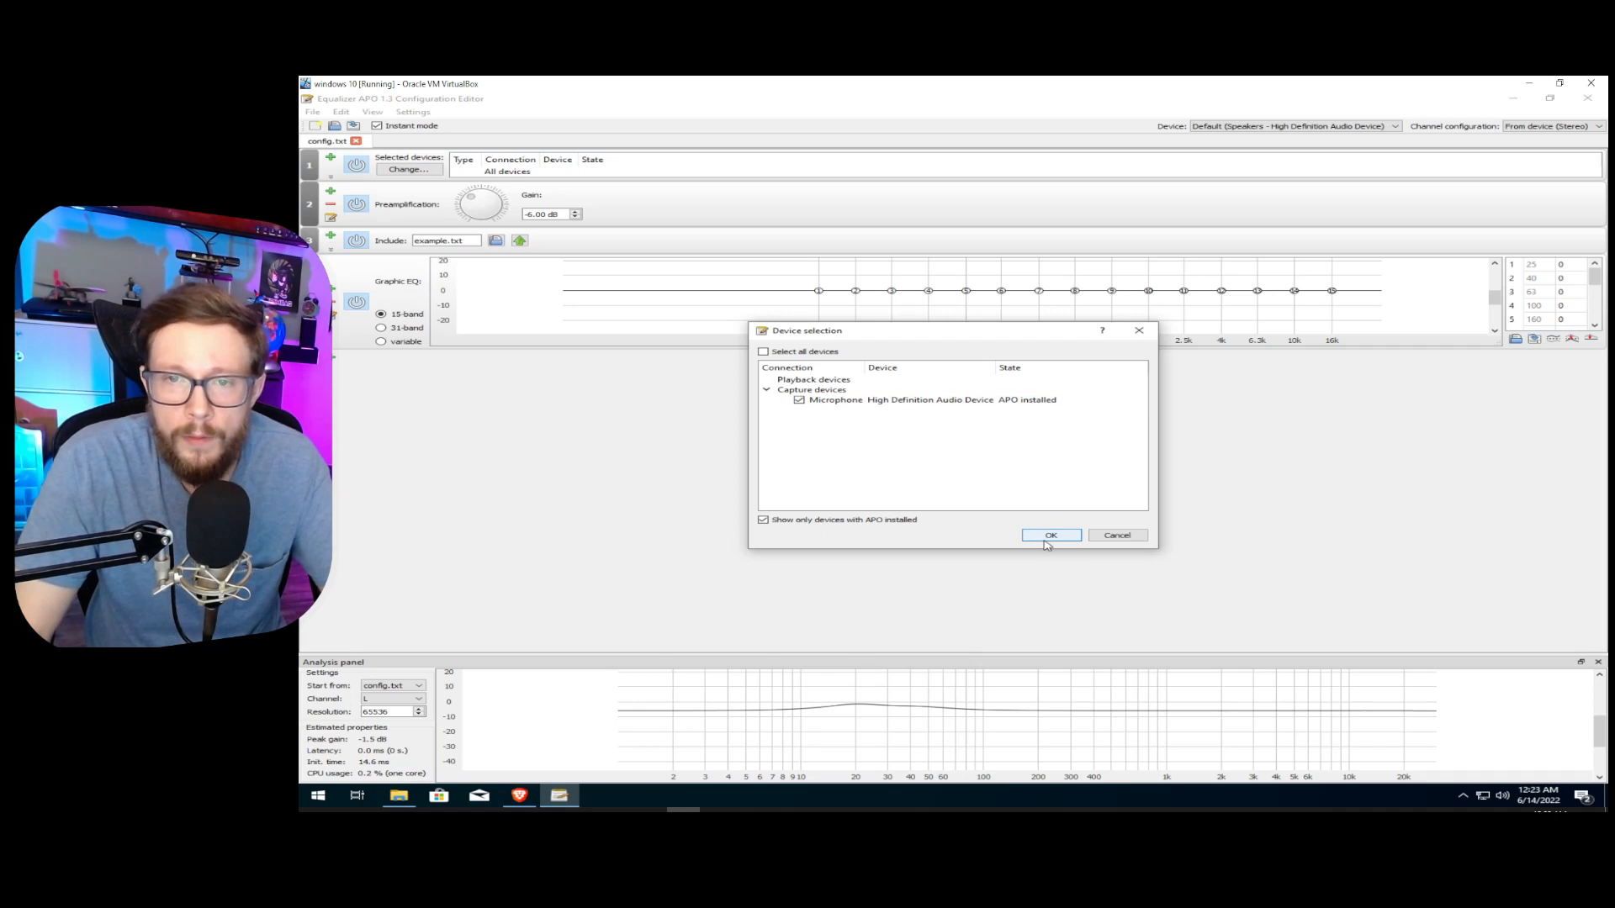
{"action": "left_click", "coordinate": [1051, 535]}
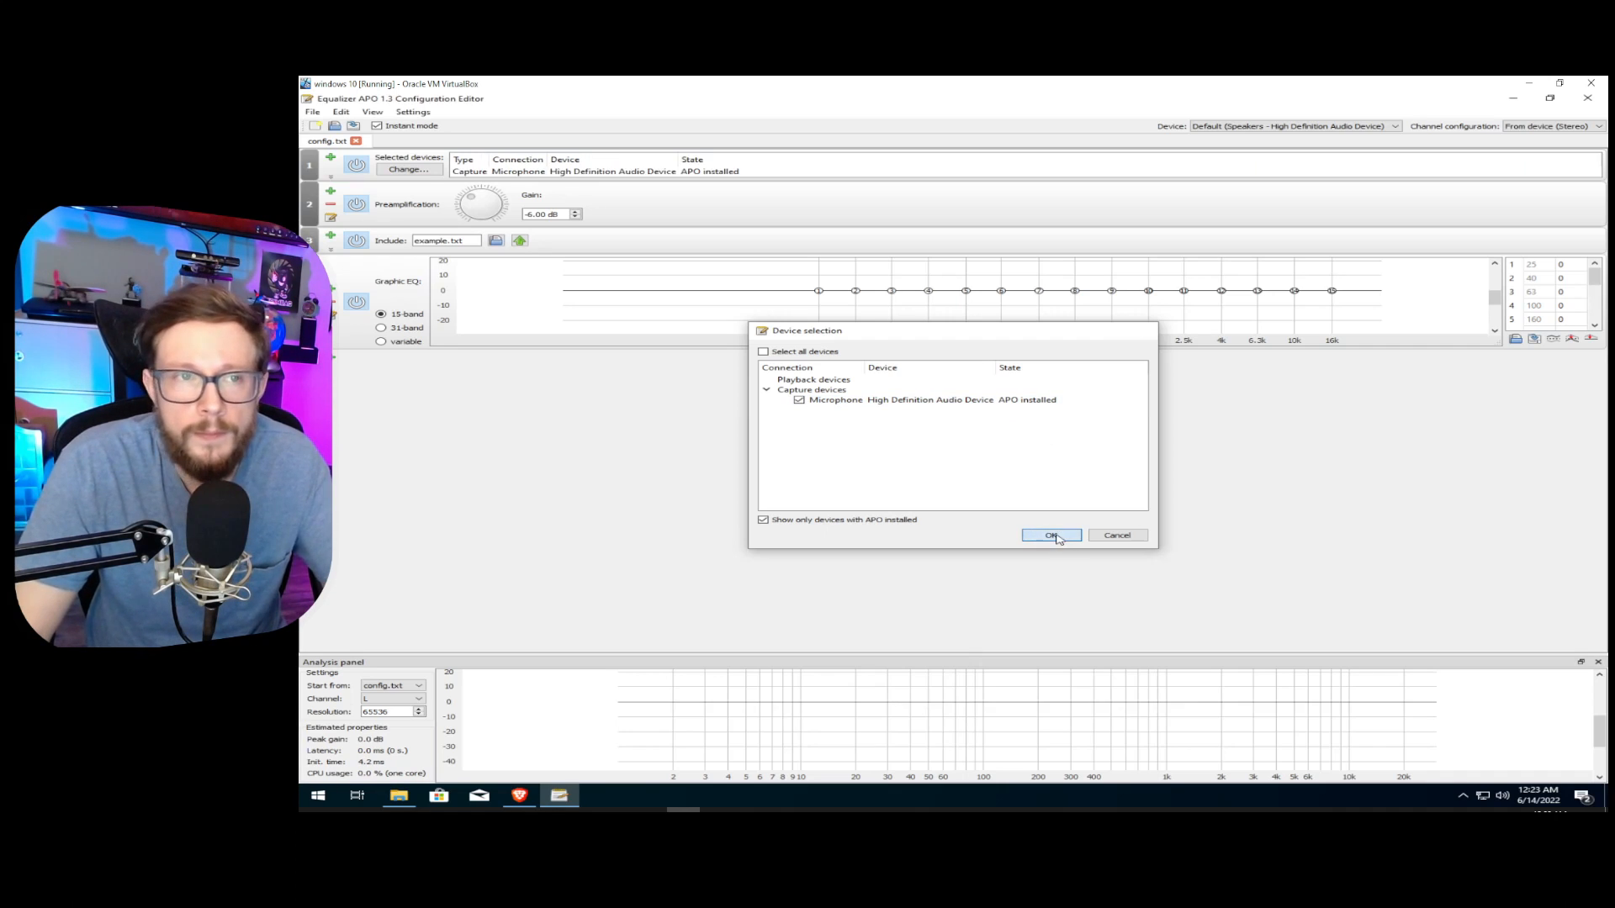
{"action": "left_click", "coordinate": [1051, 535]}
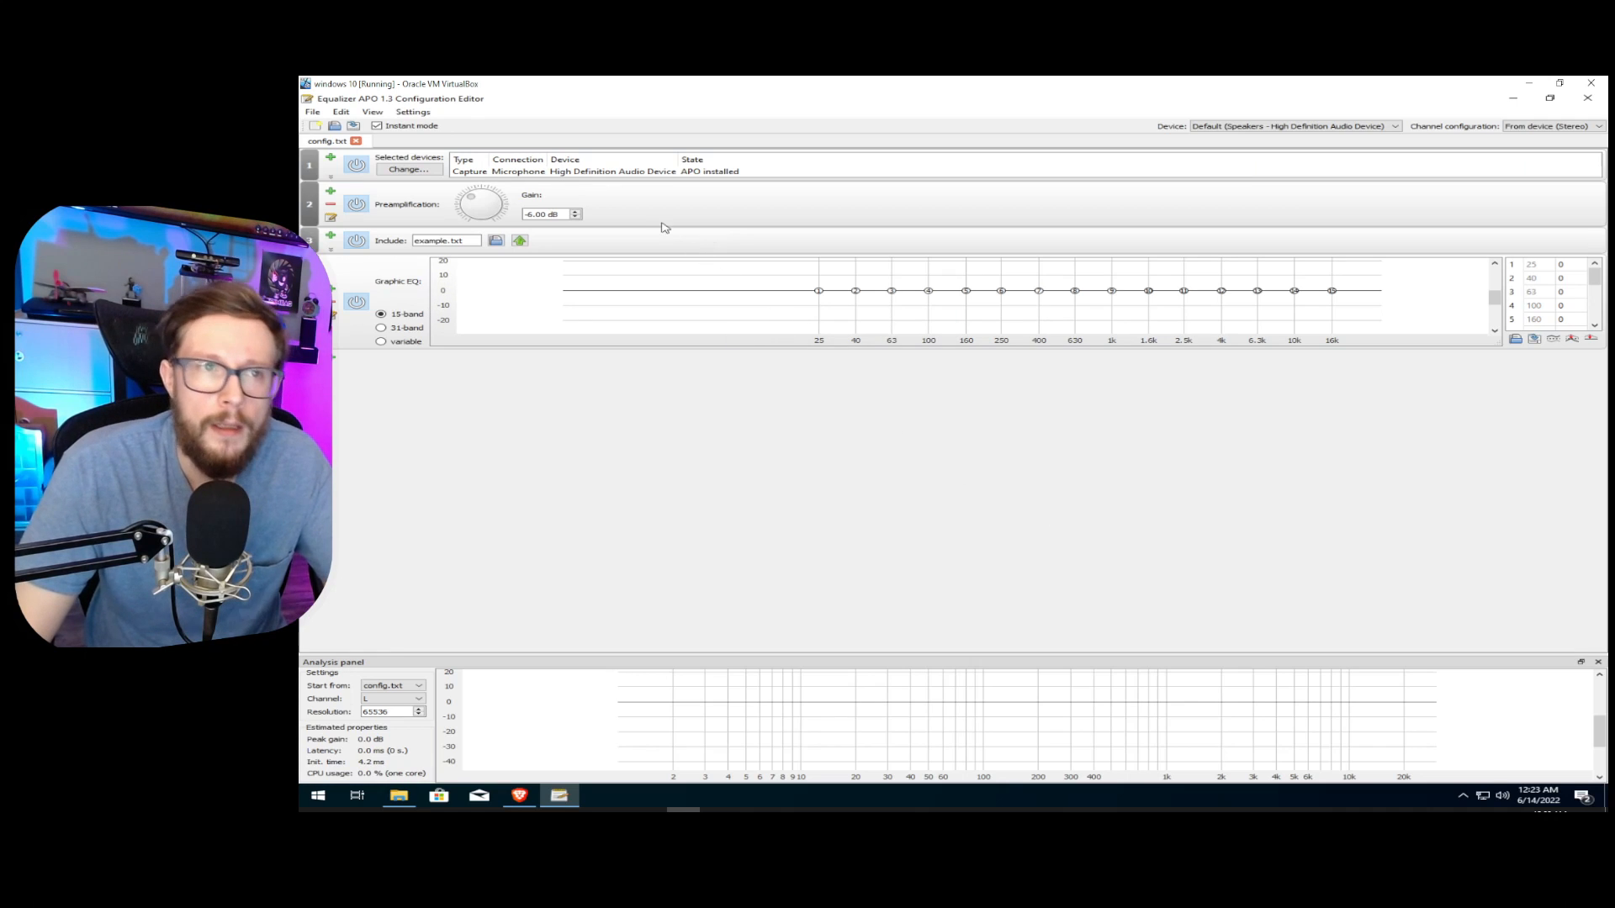
{"action": "mouse_move", "coordinate": [642, 187]}
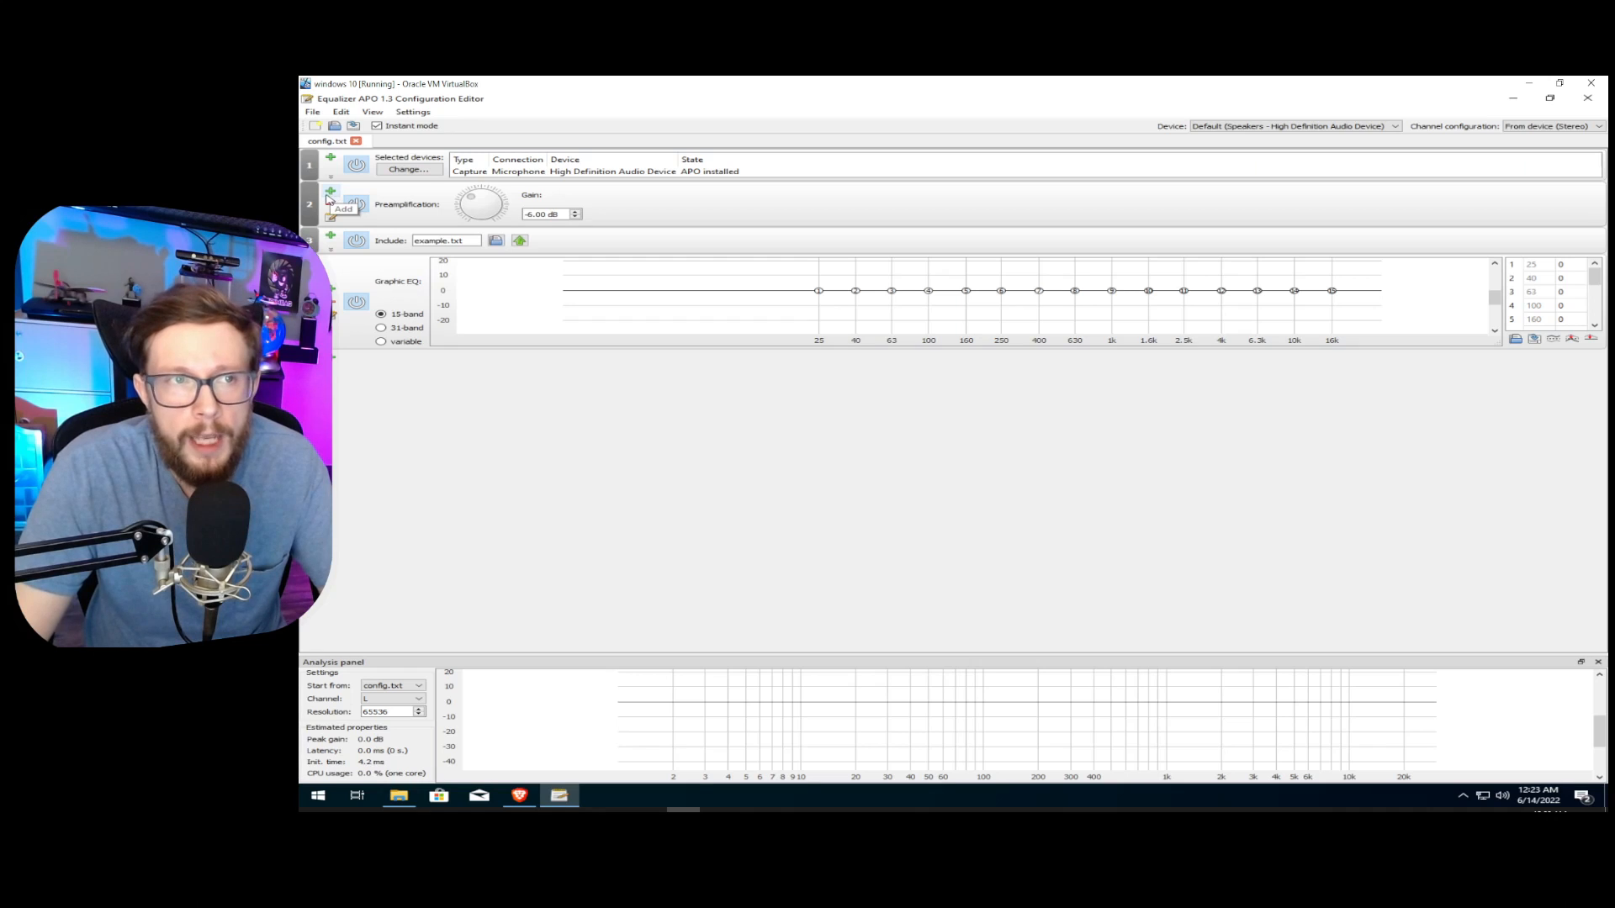
Add a VST plugin entry below the device selection and start browsing for its plugin file.
{"action": "left_click", "coordinate": [330, 193]}
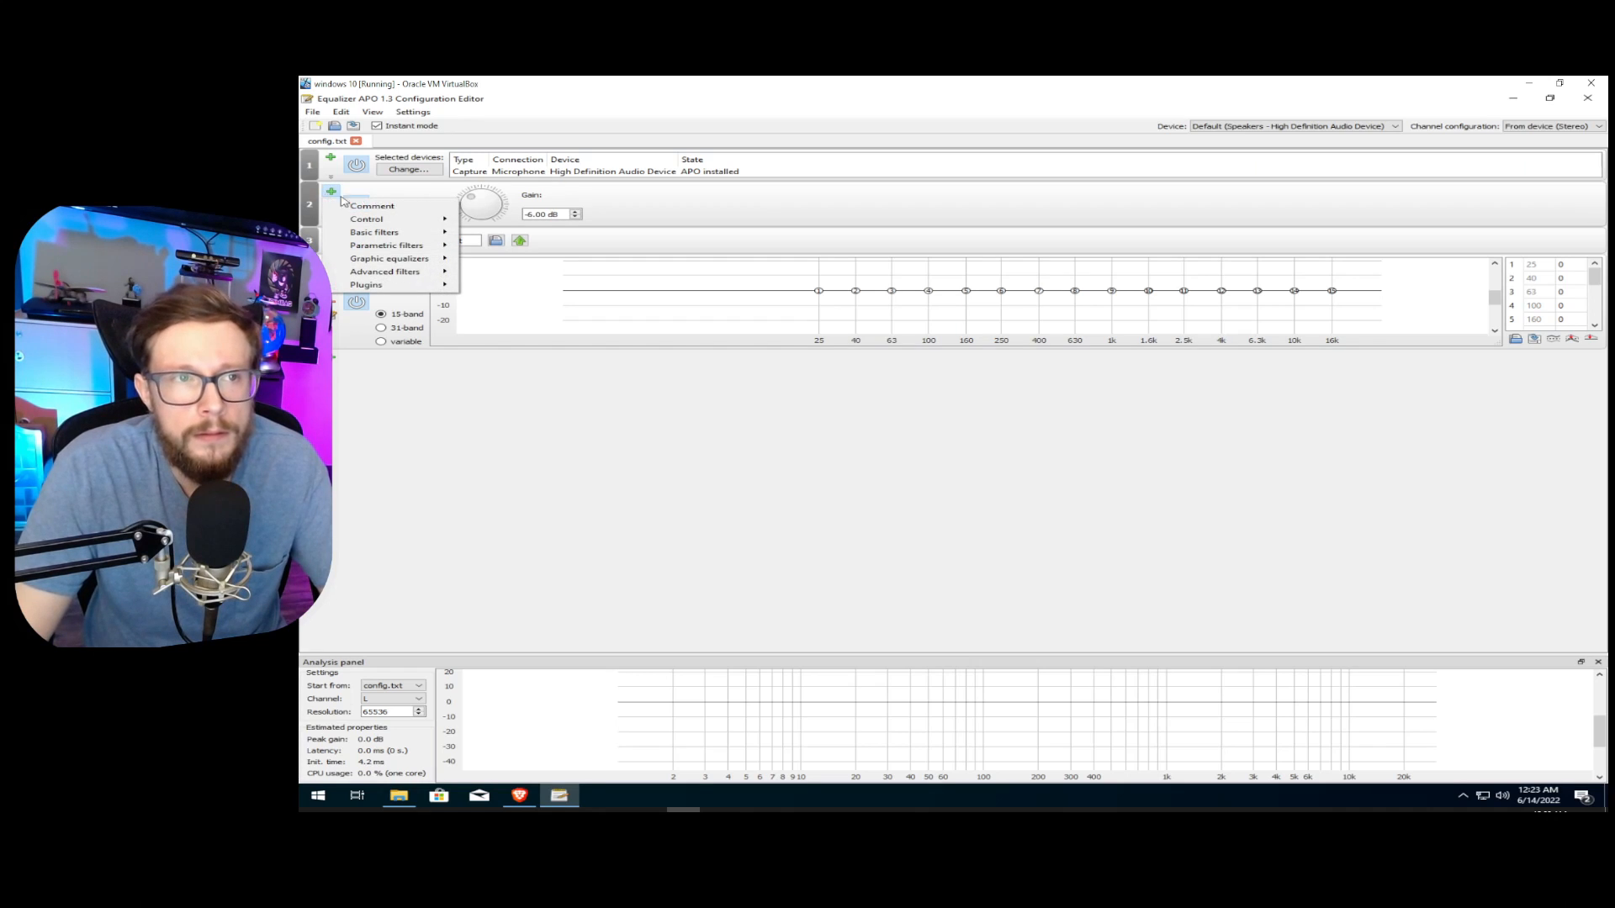
{"action": "mouse_move", "coordinate": [366, 284]}
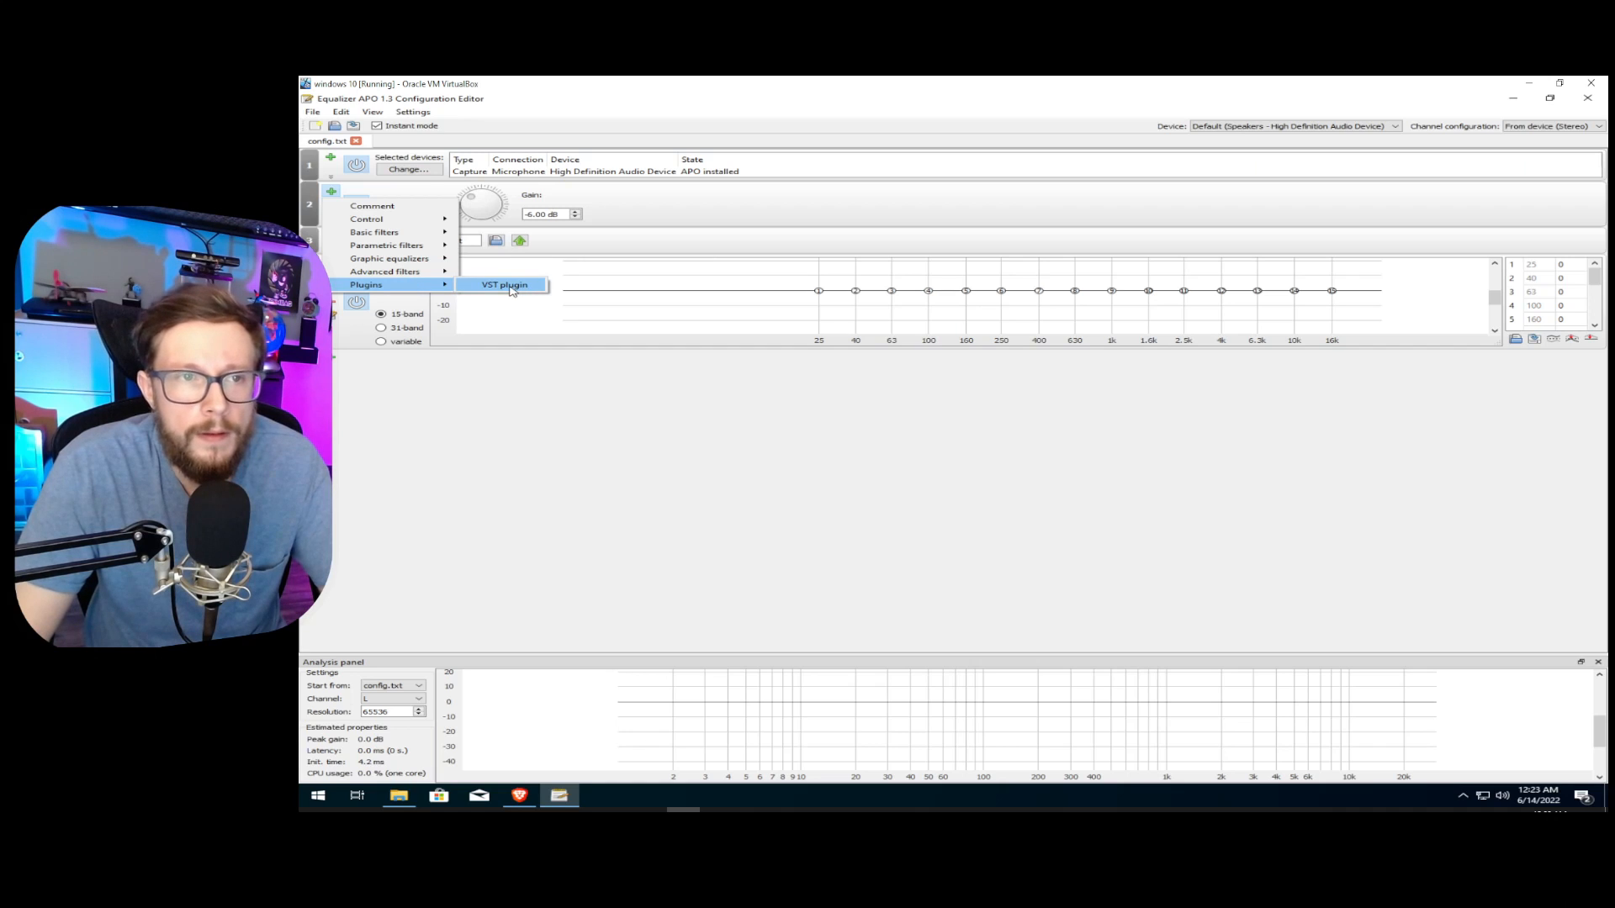
{"action": "left_click", "coordinate": [504, 285]}
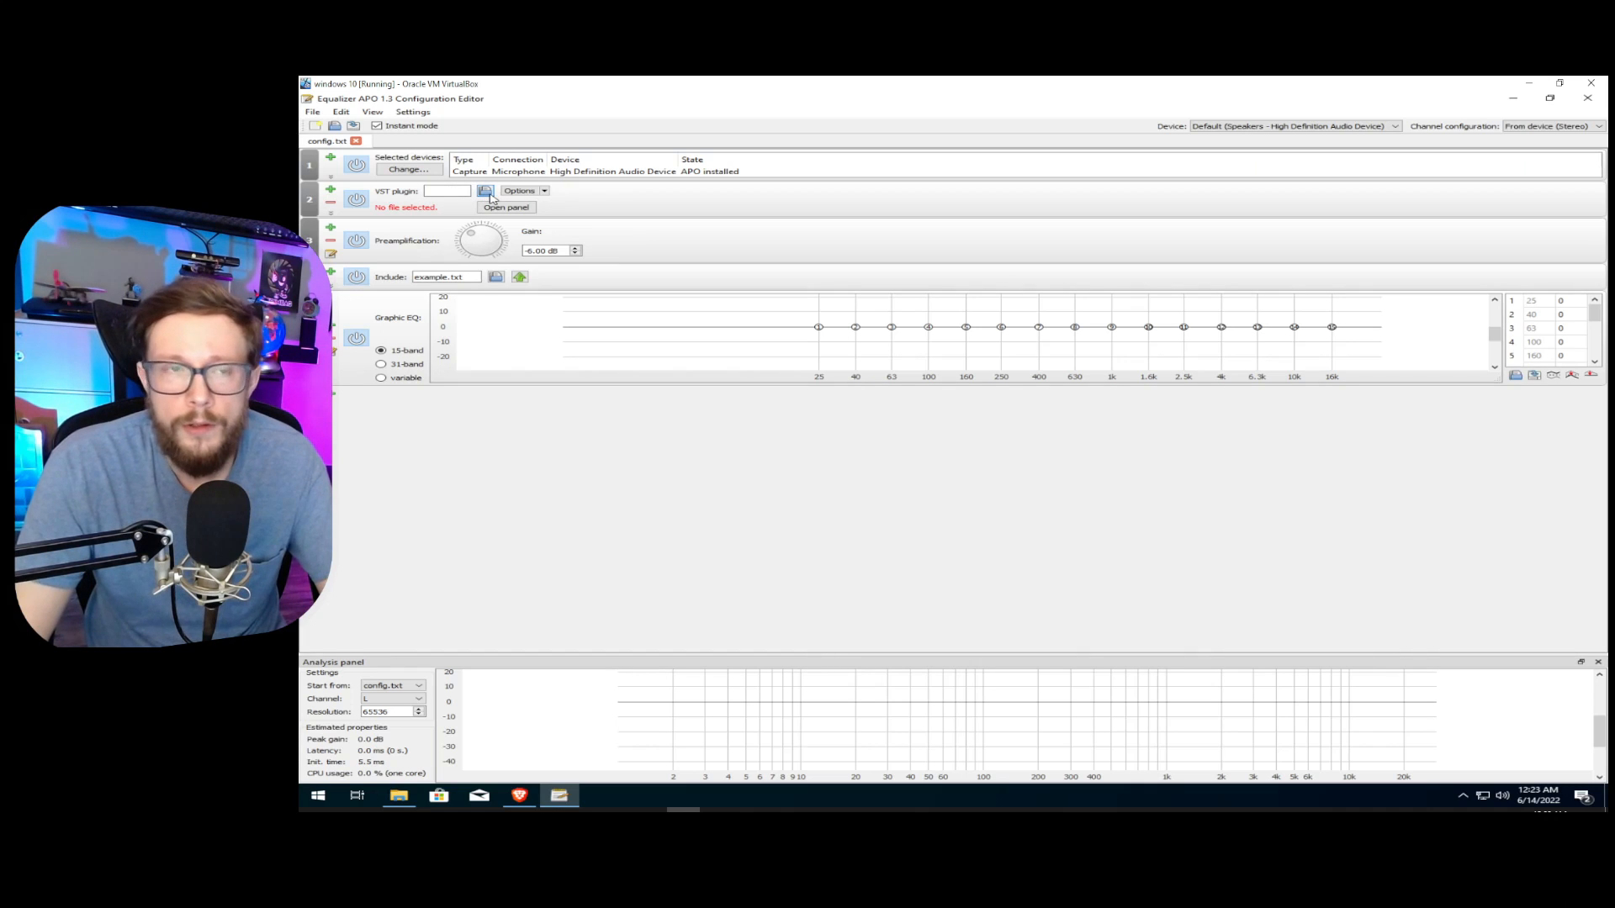
{"action": "left_click", "coordinate": [486, 191]}
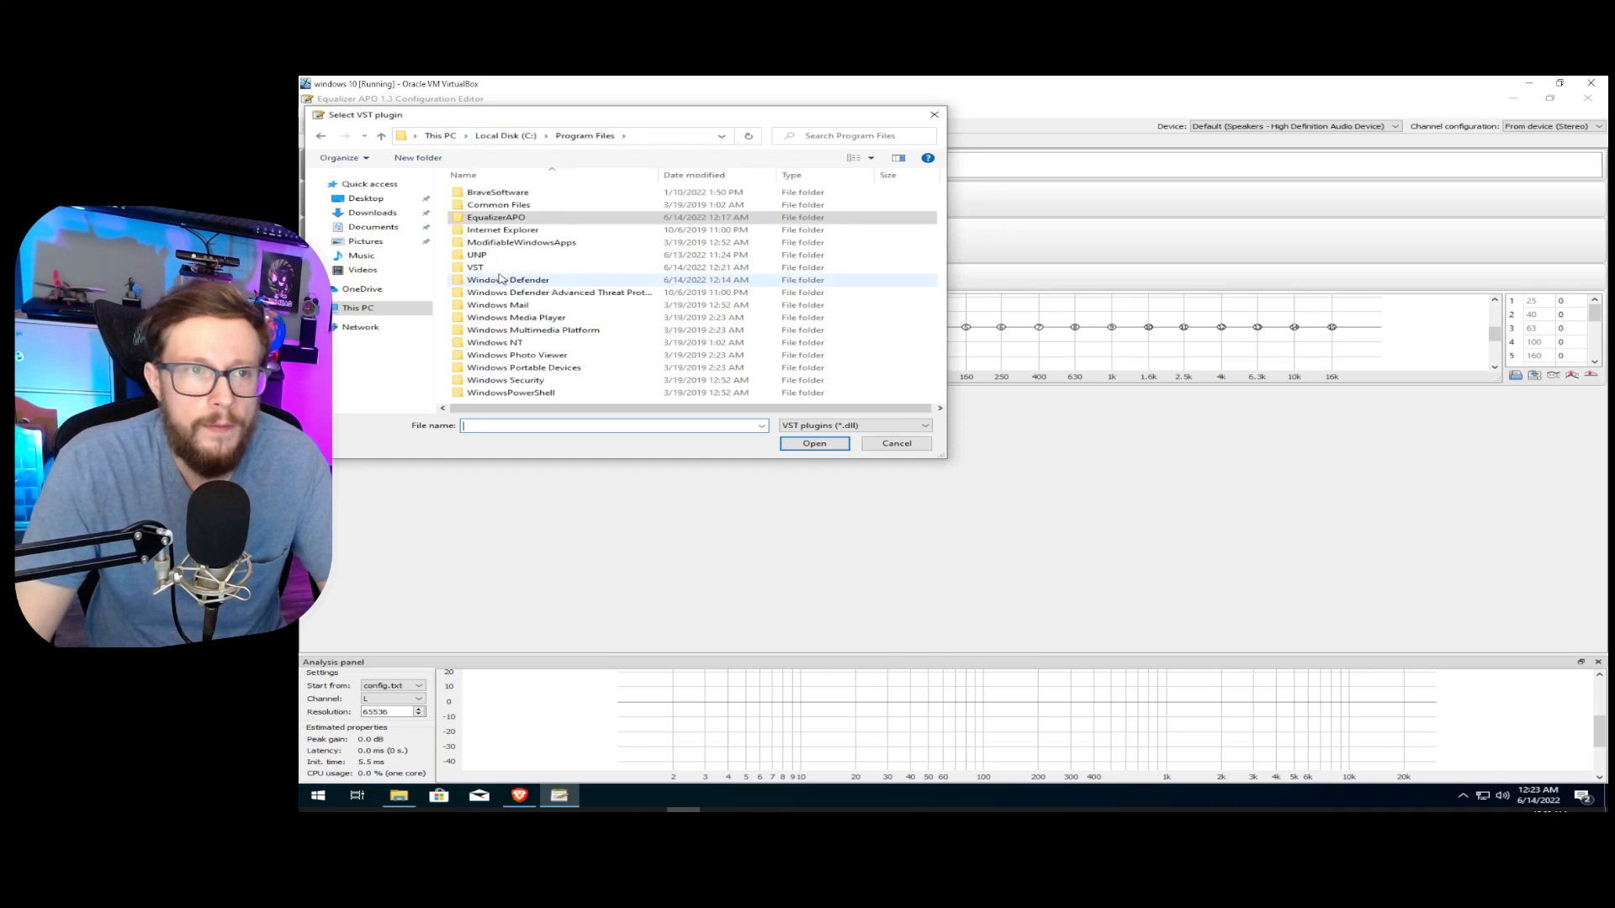
Load librnnoise_vst.dll from Program Files\VST\bin\vst into the VST plugin entry.
{"action": "double_click", "coordinate": [476, 267]}
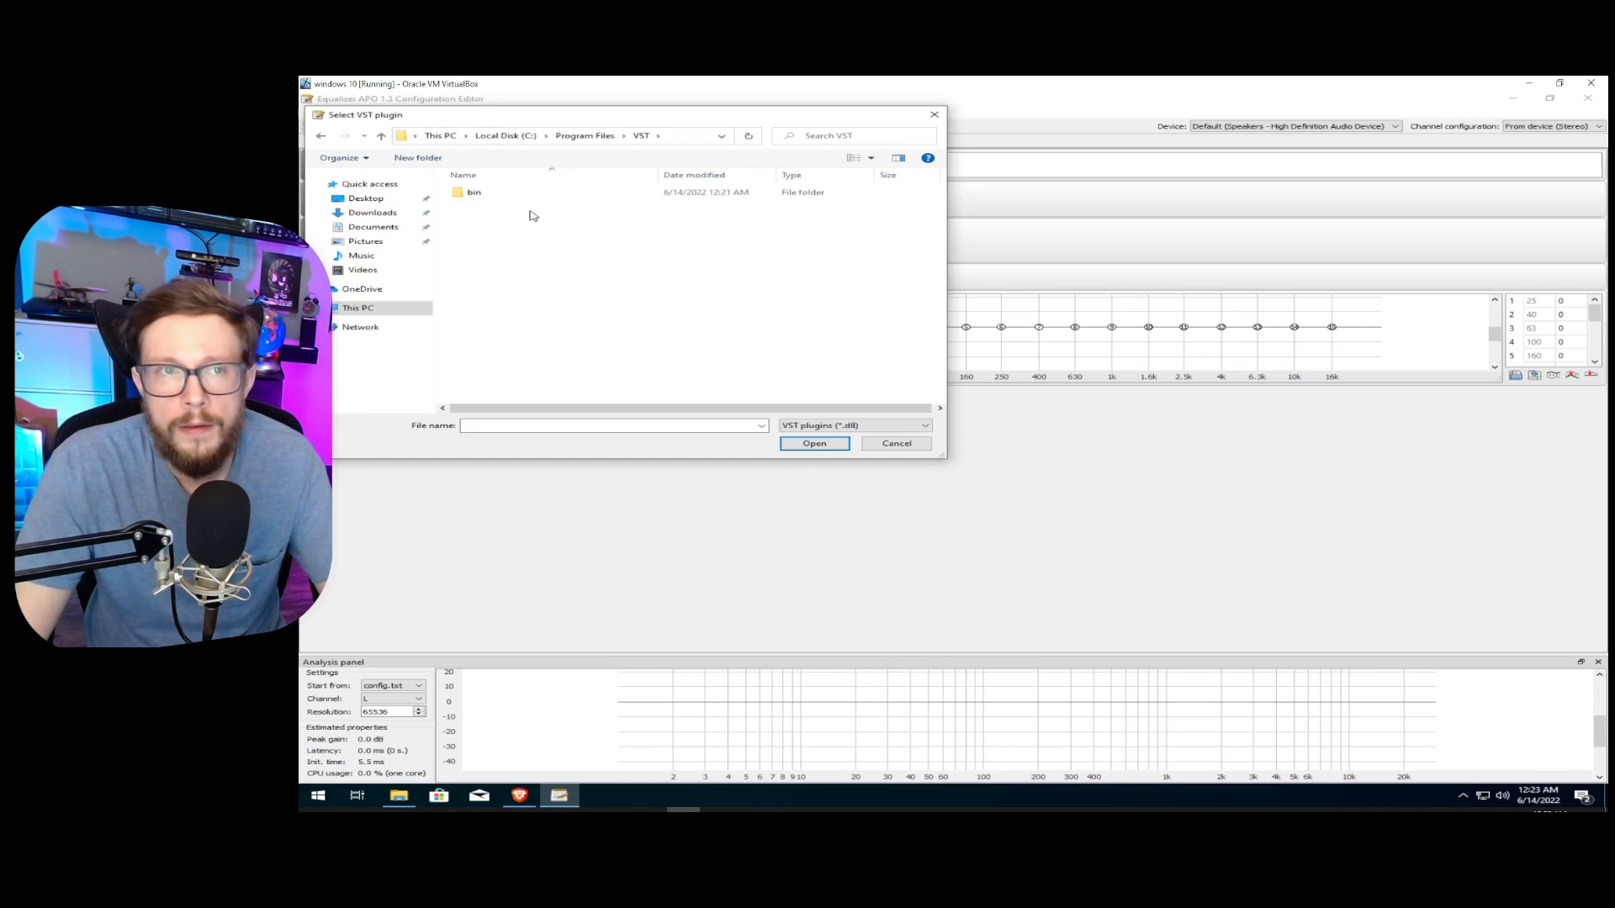
{"action": "double_click", "coordinate": [472, 192]}
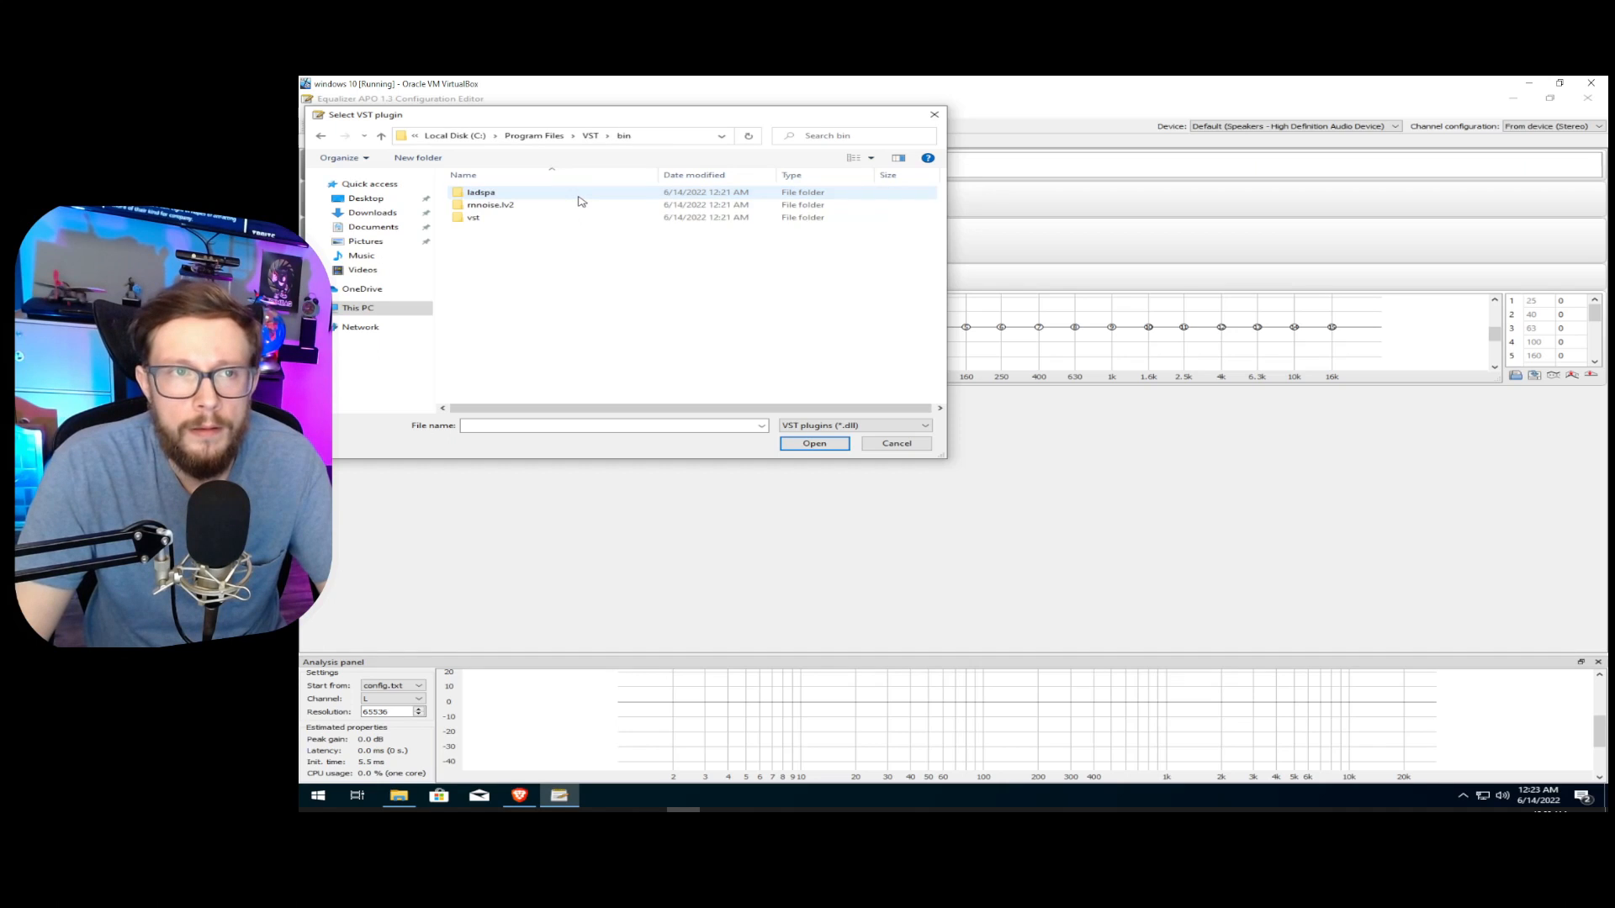
{"action": "left_click", "coordinate": [474, 217]}
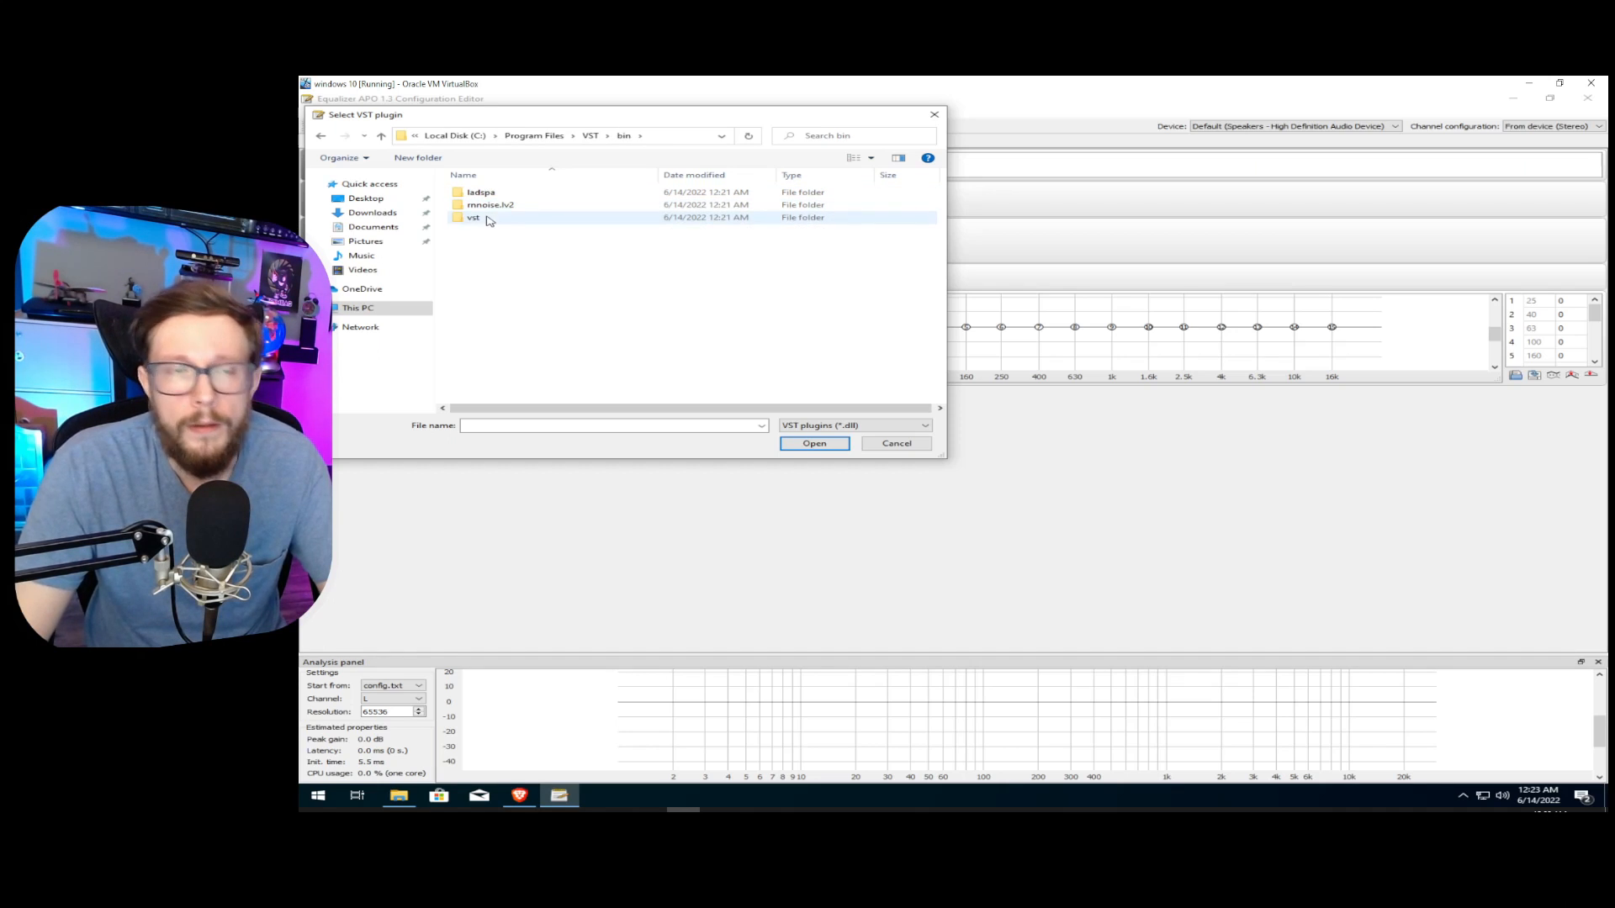
{"action": "mouse_move", "coordinate": [474, 217]}
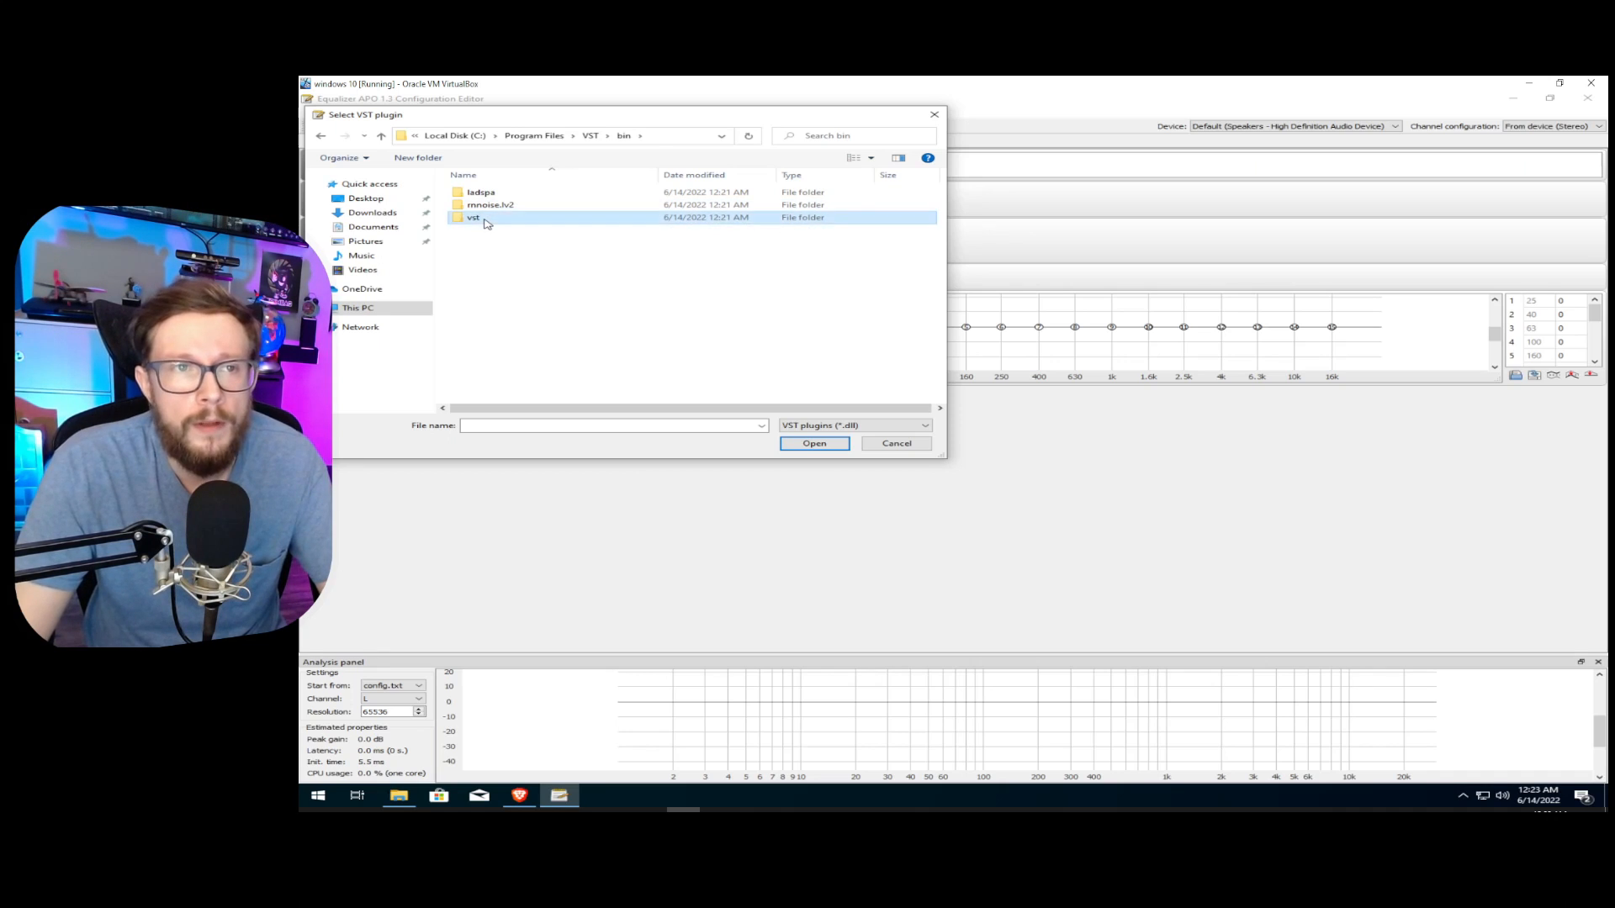
{"action": "double_click", "coordinate": [473, 217]}
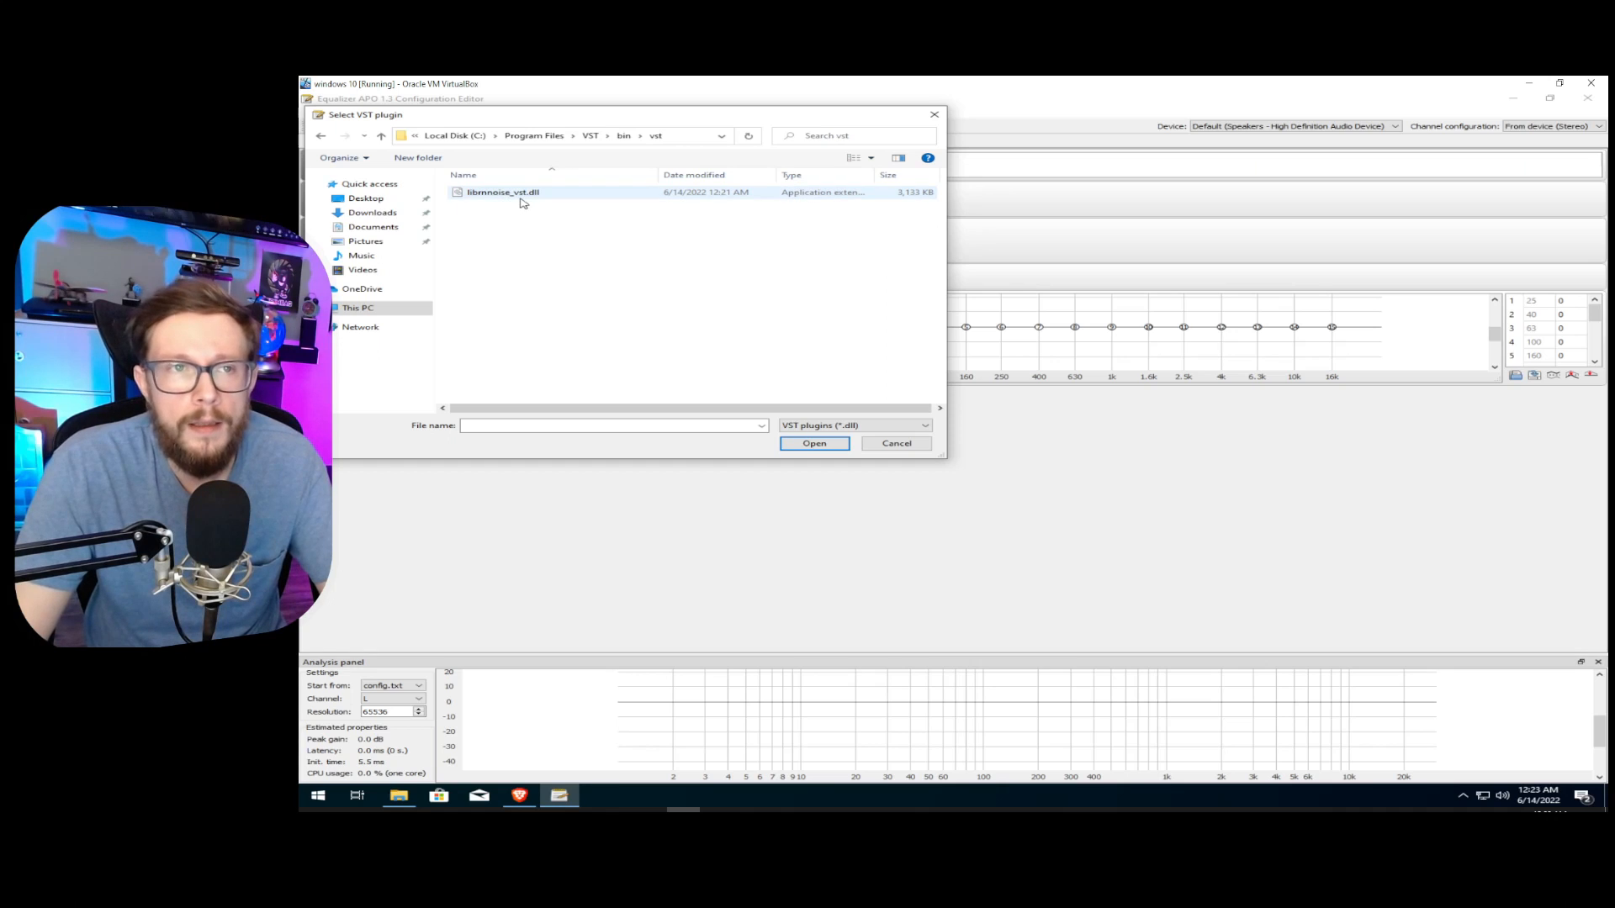
{"action": "mouse_move", "coordinate": [503, 192]}
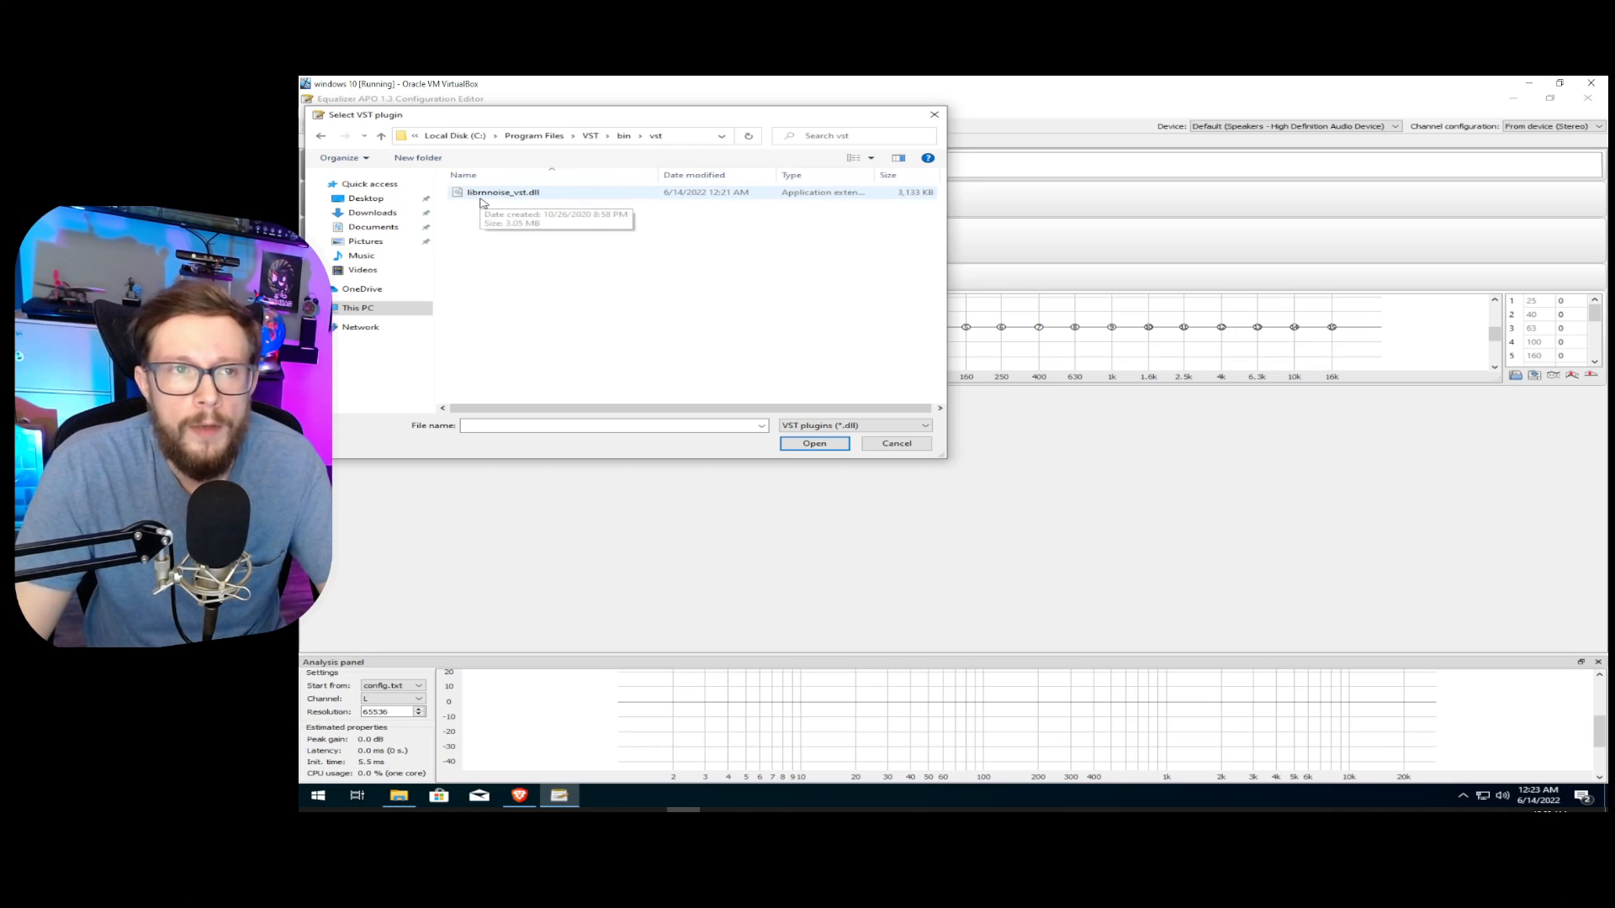
{"action": "left_click", "coordinate": [504, 193]}
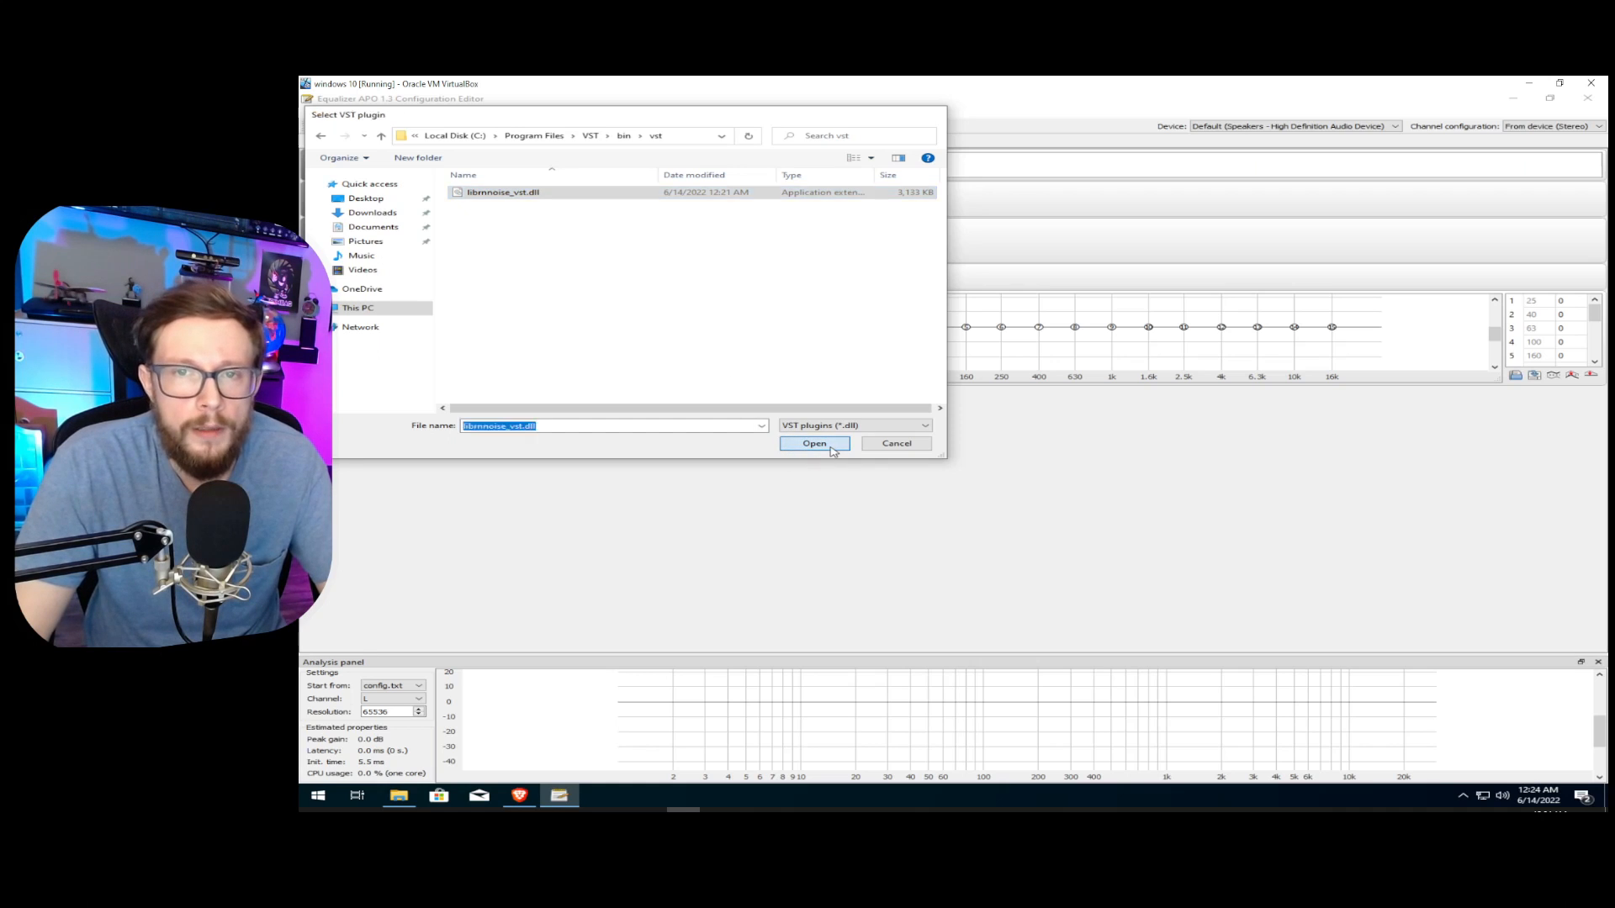
{"action": "left_click", "coordinate": [814, 444]}
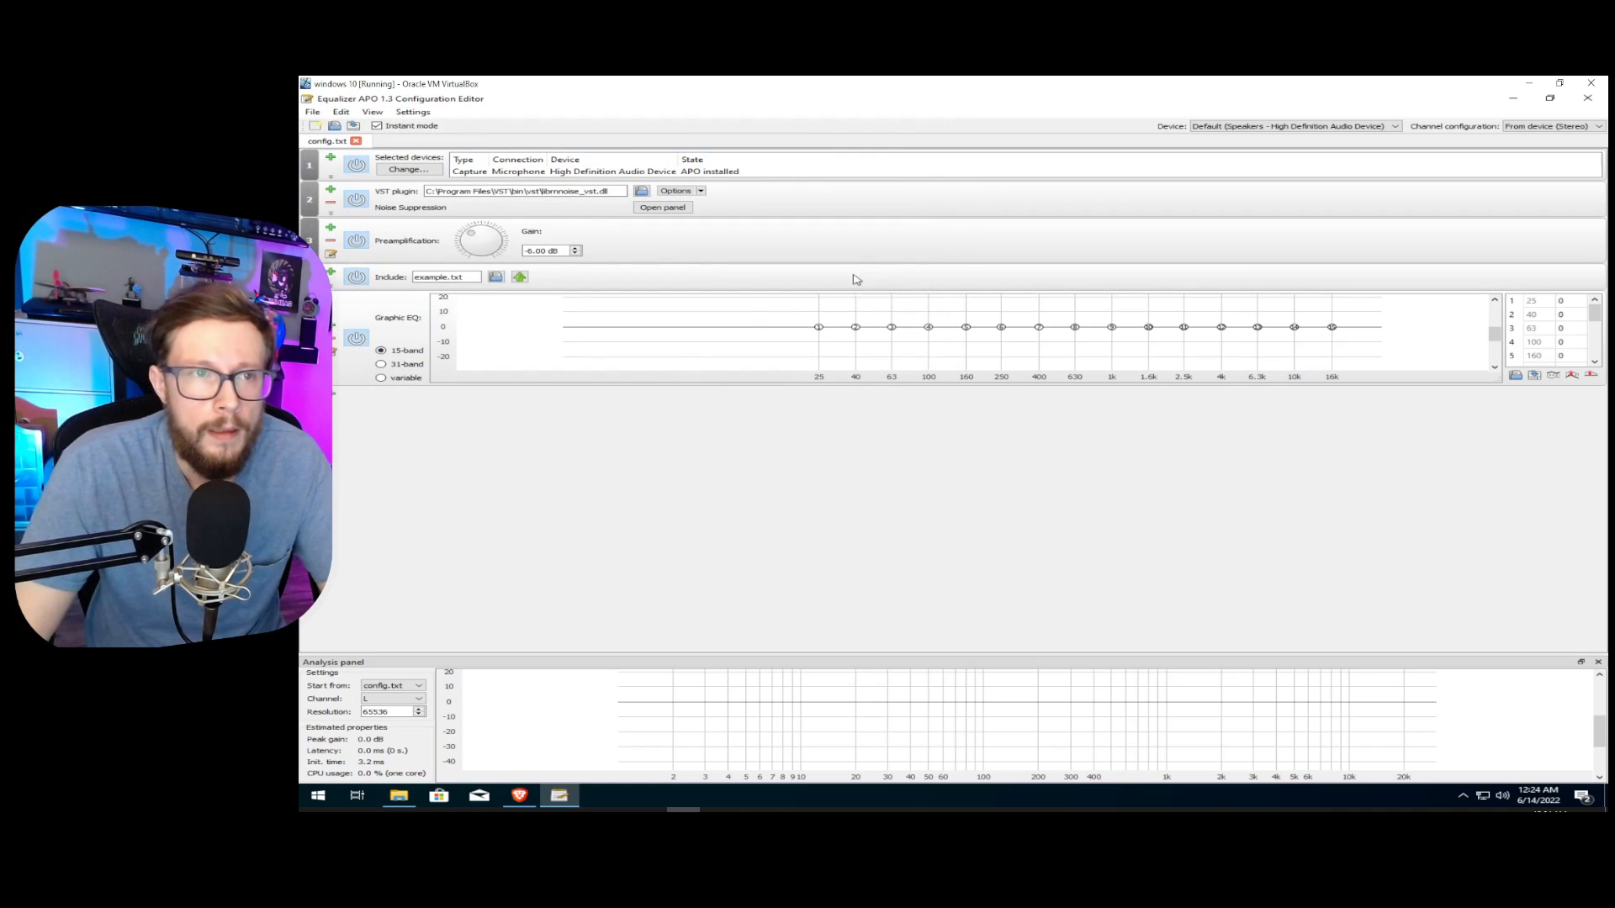